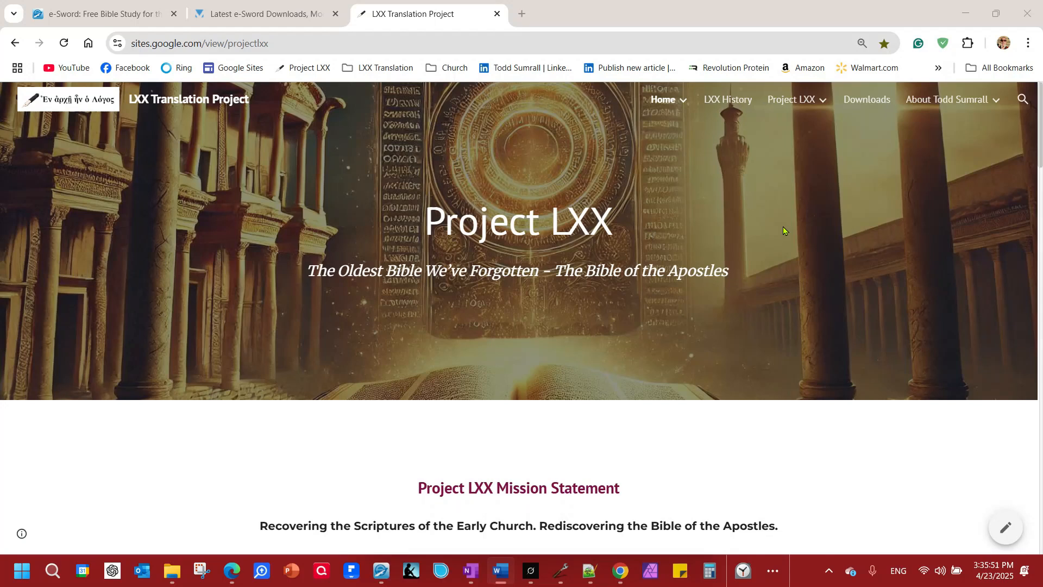
{"action": "mouse_move", "coordinate": [748, 279]}
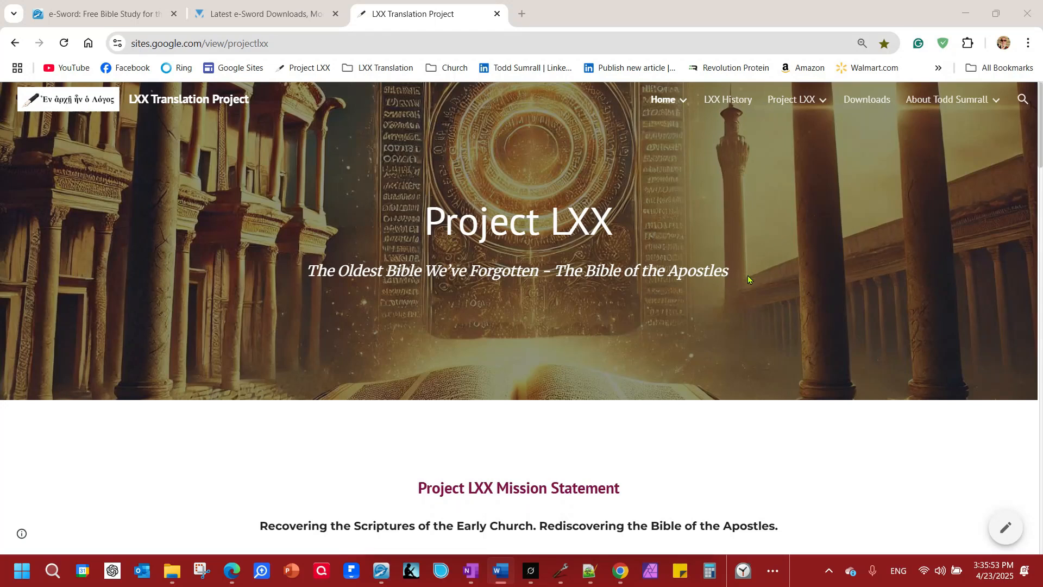
{"action": "mouse_move", "coordinate": [774, 229]}
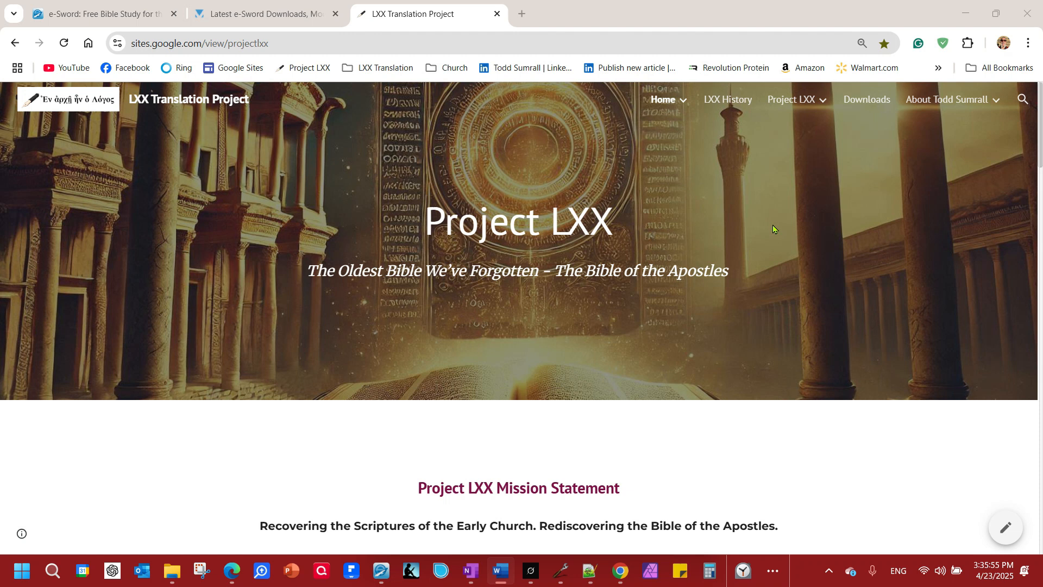
{"action": "mouse_move", "coordinate": [781, 217]}
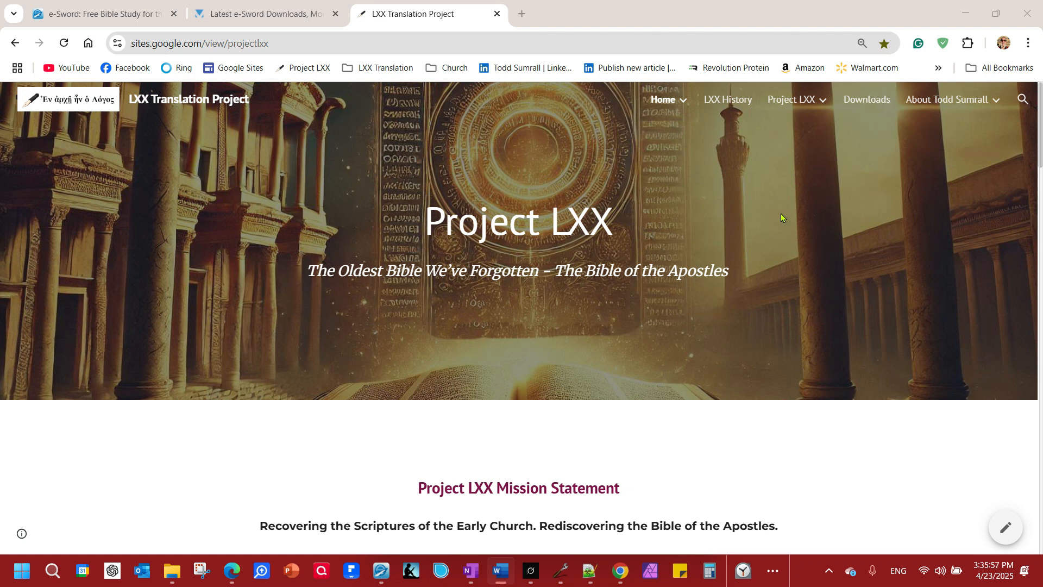
{"action": "mouse_move", "coordinate": [792, 183]}
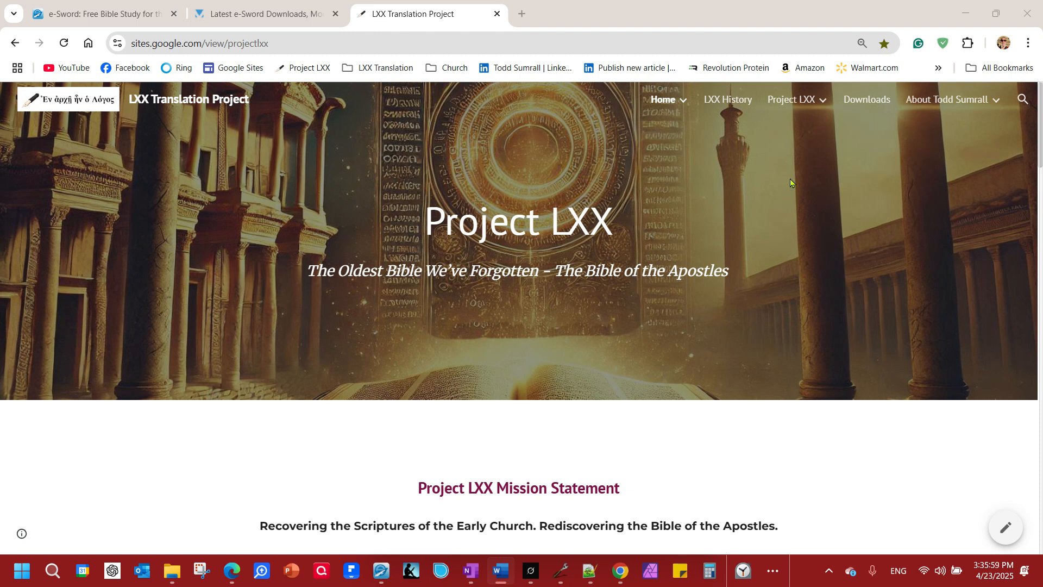
{"action": "mouse_move", "coordinate": [792, 327]}
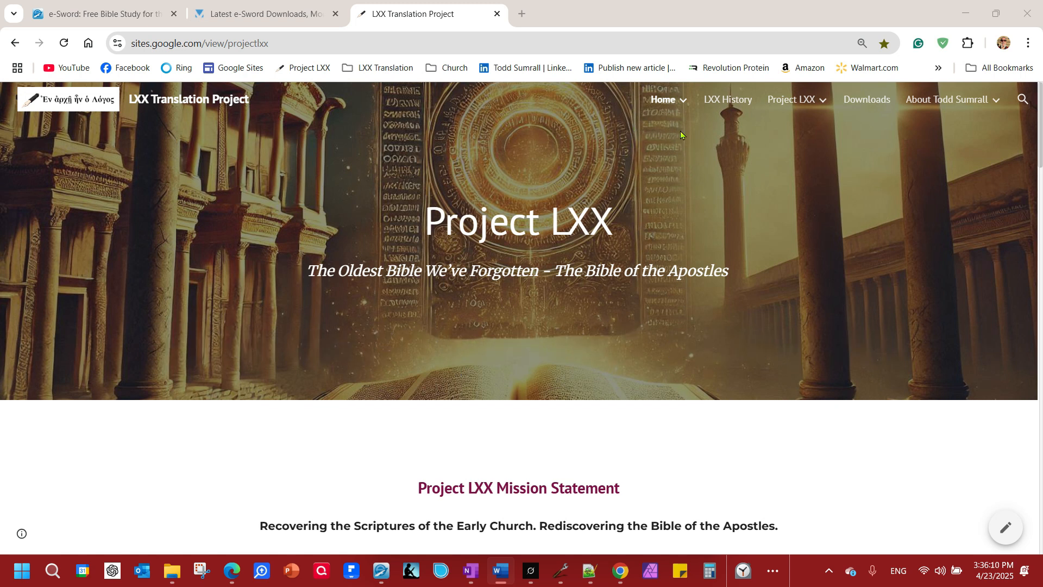
{"action": "mouse_move", "coordinate": [697, 229]}
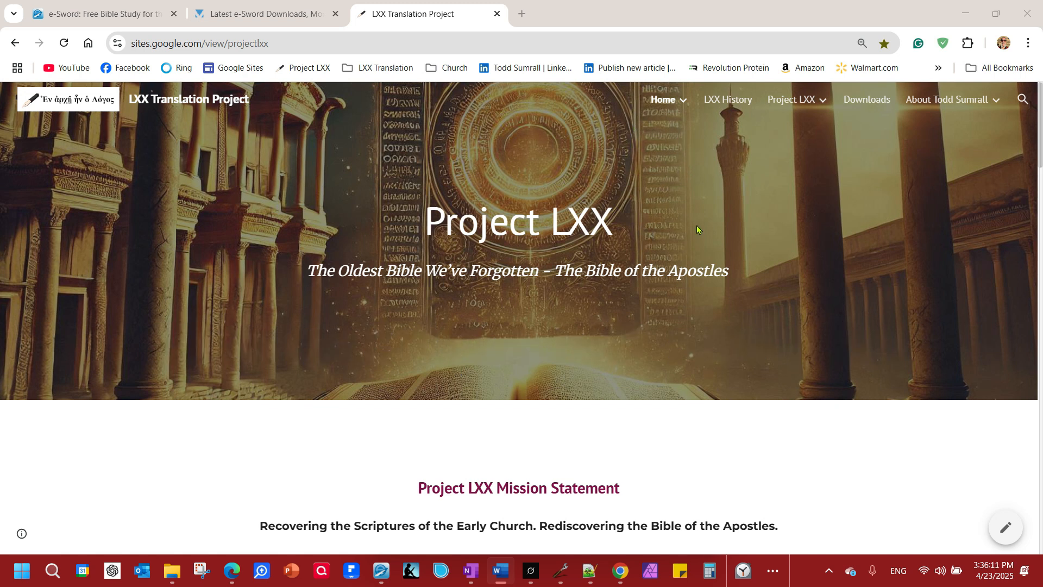
{"action": "mouse_move", "coordinate": [698, 235]}
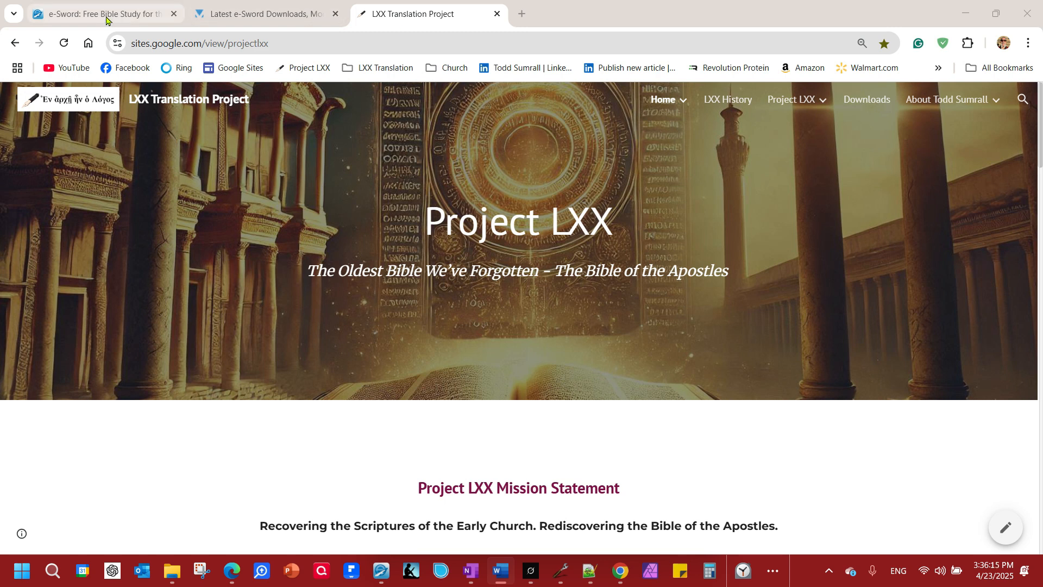
- Go to the e-Sword website's Downloads page offering the e-Sword v14.1.0 installer
{"action": "left_click", "coordinate": [103, 13]}
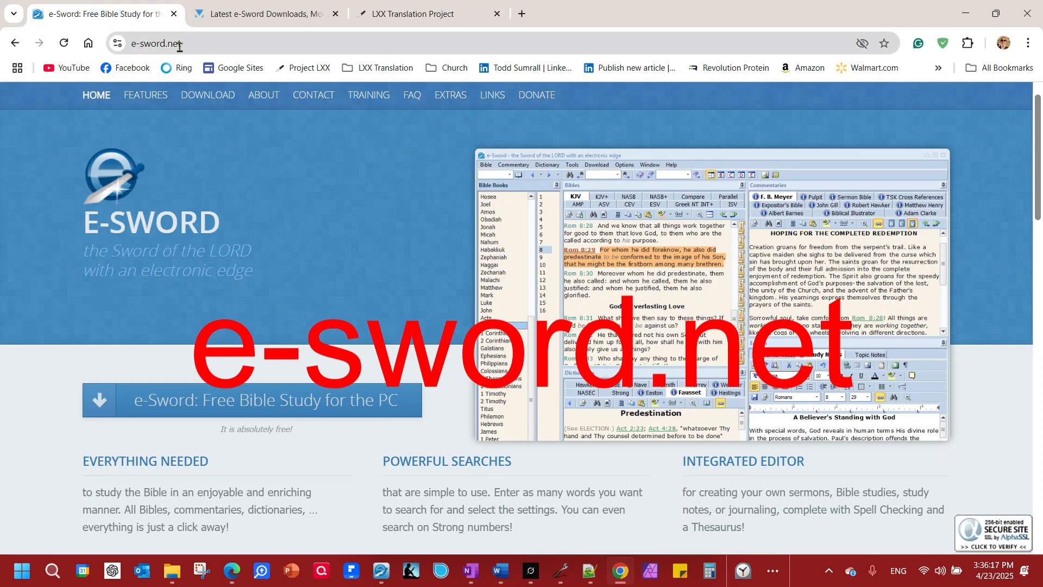
{"action": "mouse_move", "coordinate": [247, 406]}
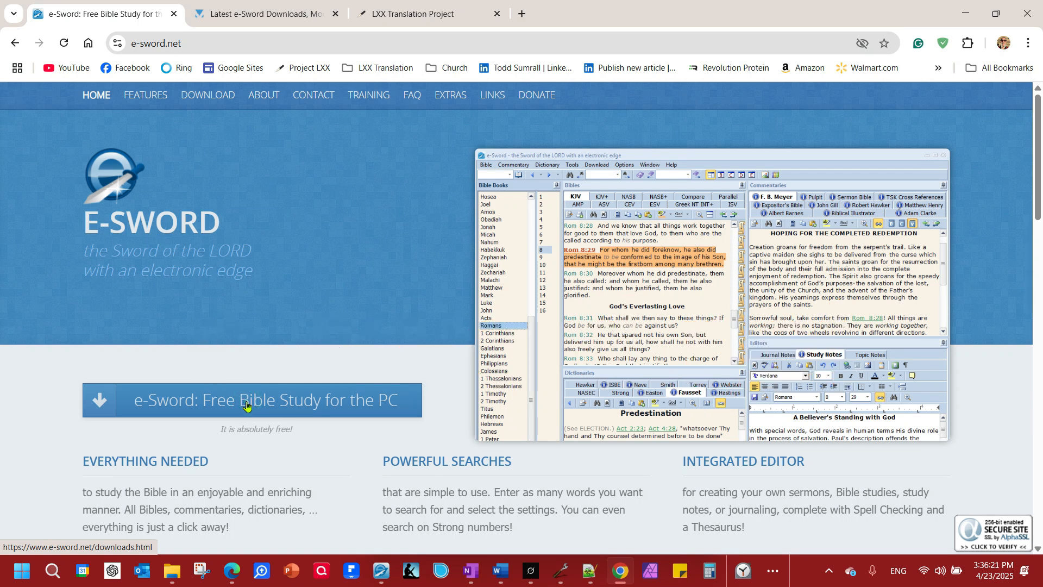
{"action": "left_click", "coordinate": [255, 400]}
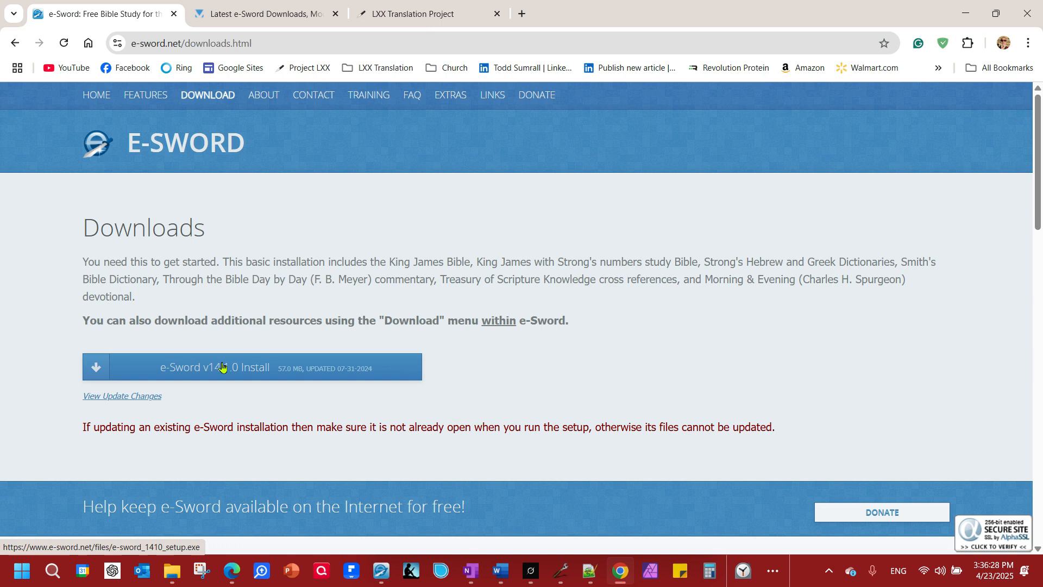
{"action": "mouse_move", "coordinate": [160, 372]}
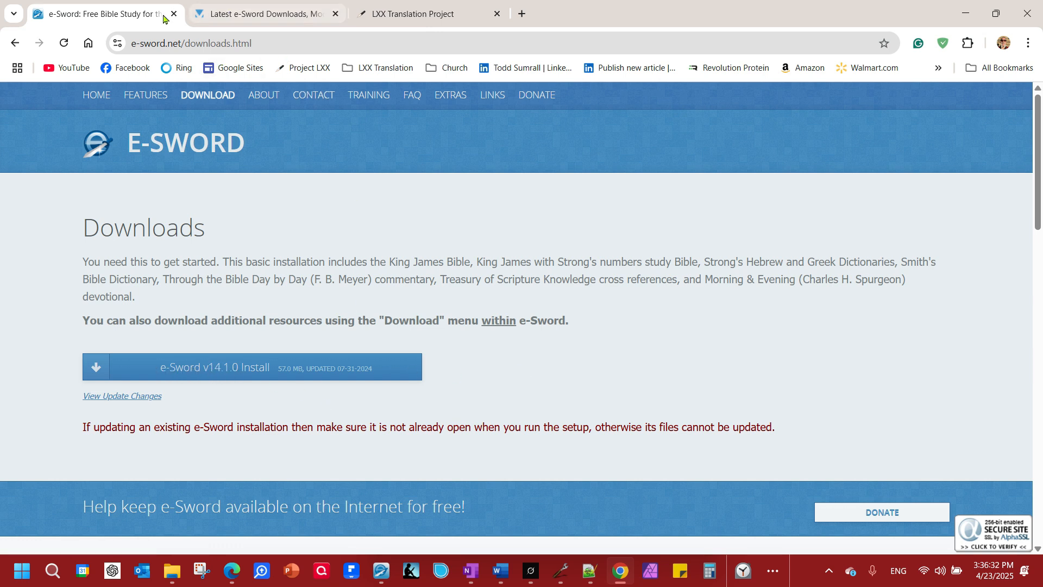
{"action": "mouse_move", "coordinate": [283, 401]}
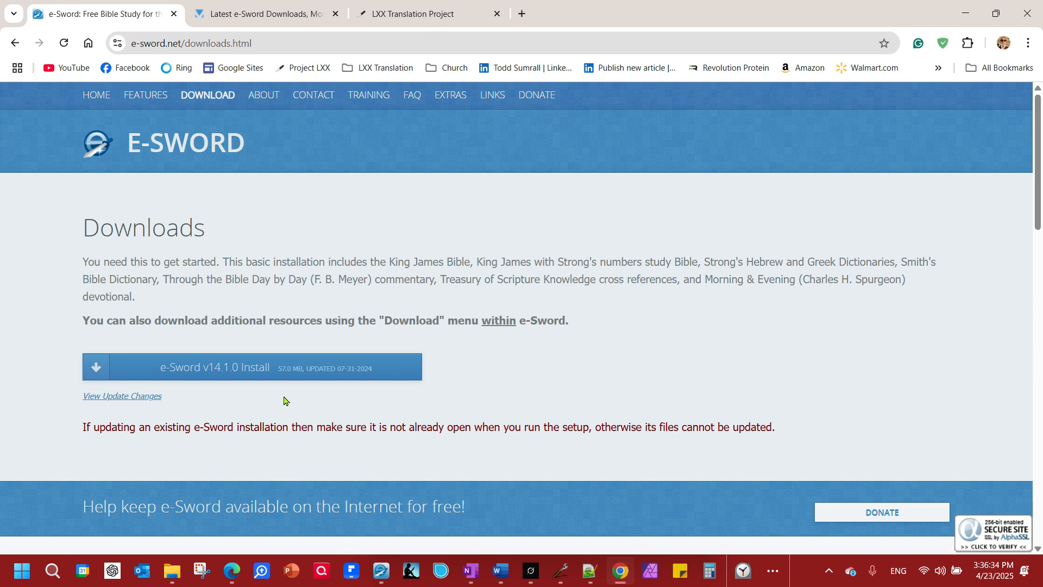
{"action": "mouse_move", "coordinate": [339, 235]}
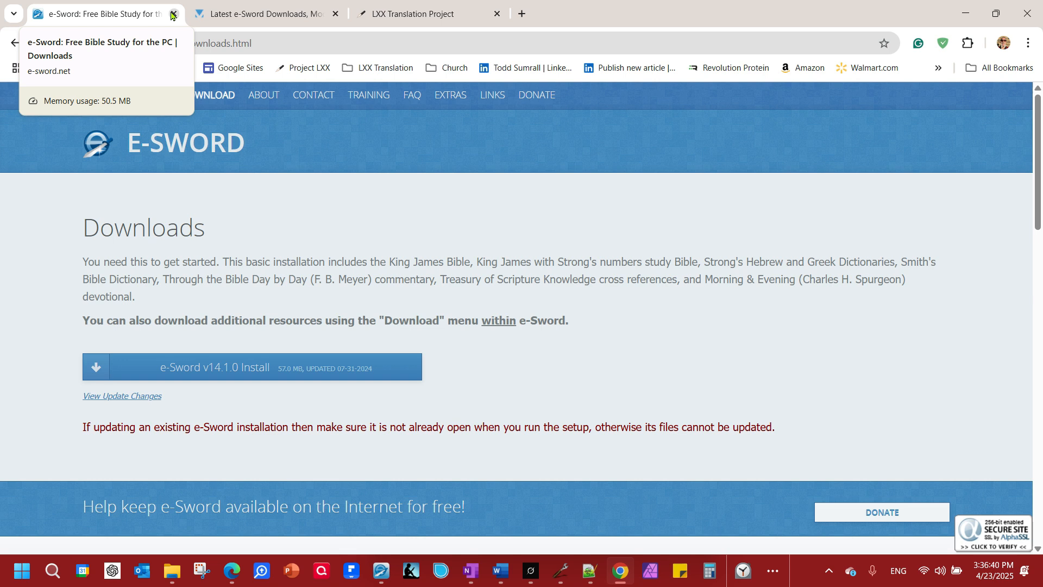
- Close the e-Sword website tab, leaving the BibleSupport.com home page showing
{"action": "left_click", "coordinate": [174, 13]}
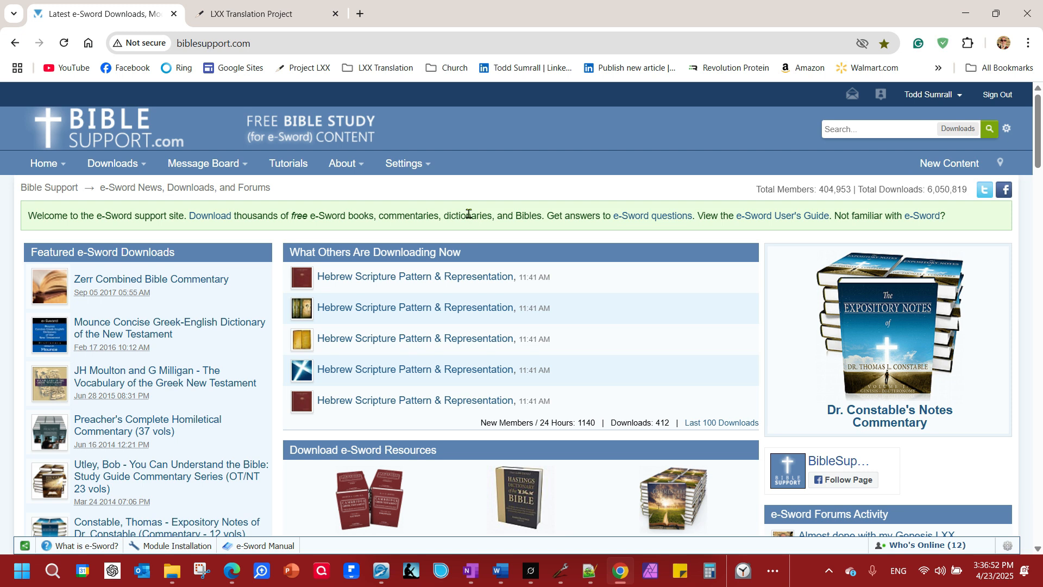
{"action": "mouse_move", "coordinate": [351, 287]}
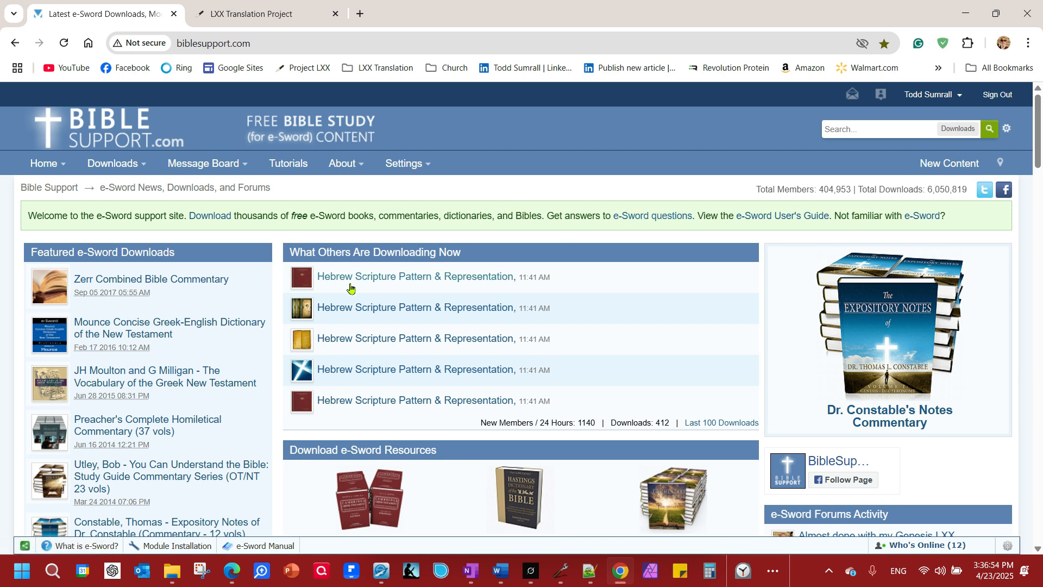
{"action": "mouse_move", "coordinate": [835, 129]}
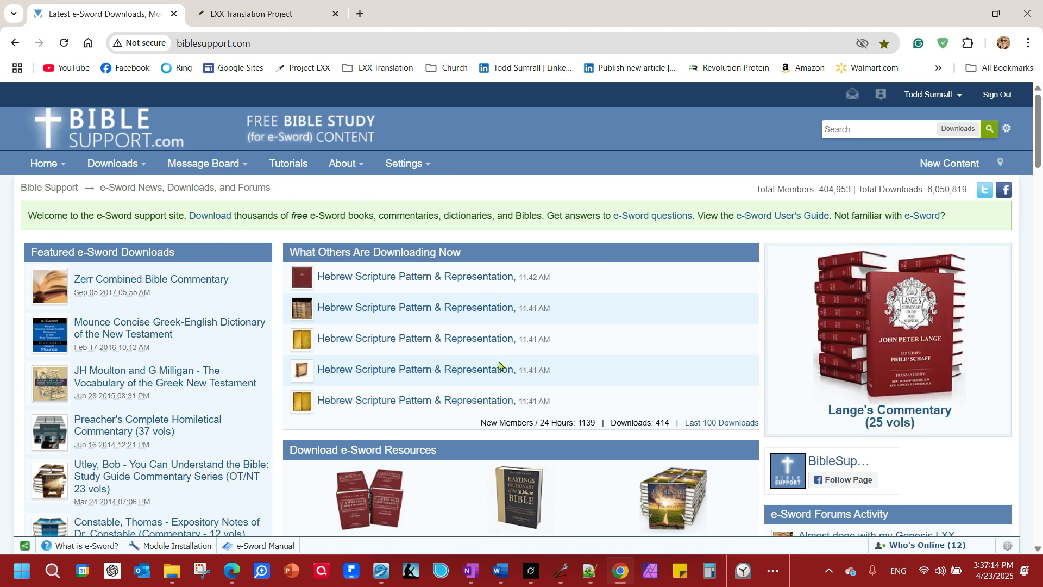
{"action": "mouse_move", "coordinate": [624, 312]}
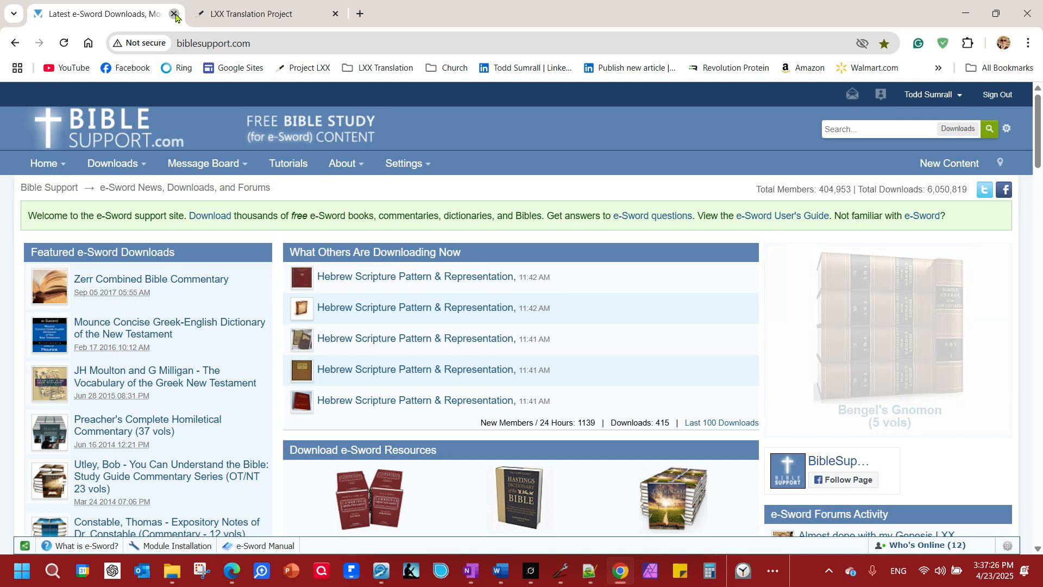
- Close the BibleSupport.com tab so only the Project LXX site remains open
{"action": "left_click", "coordinate": [176, 13]}
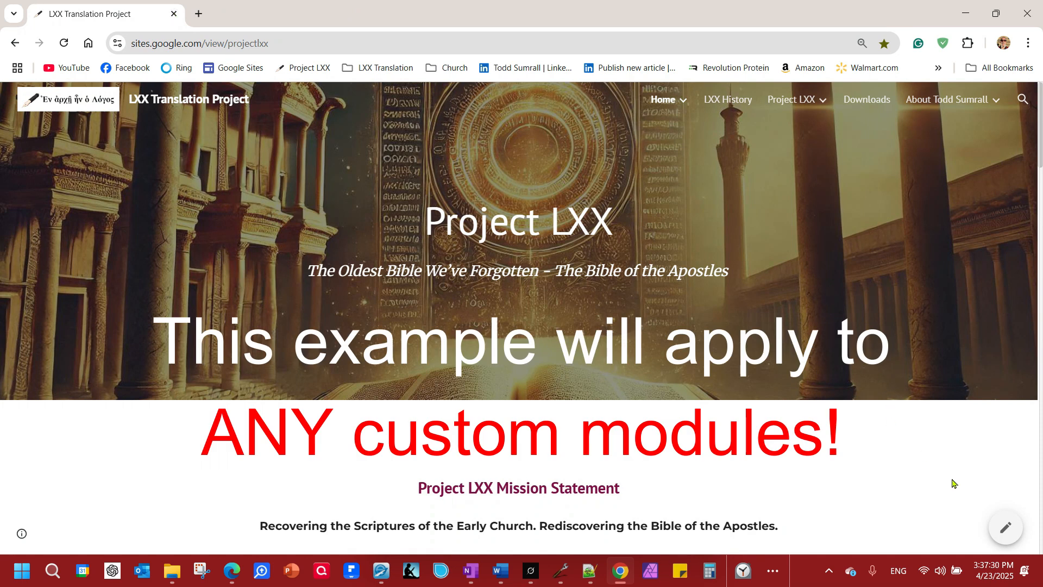
{"action": "mouse_move", "coordinate": [436, 138]}
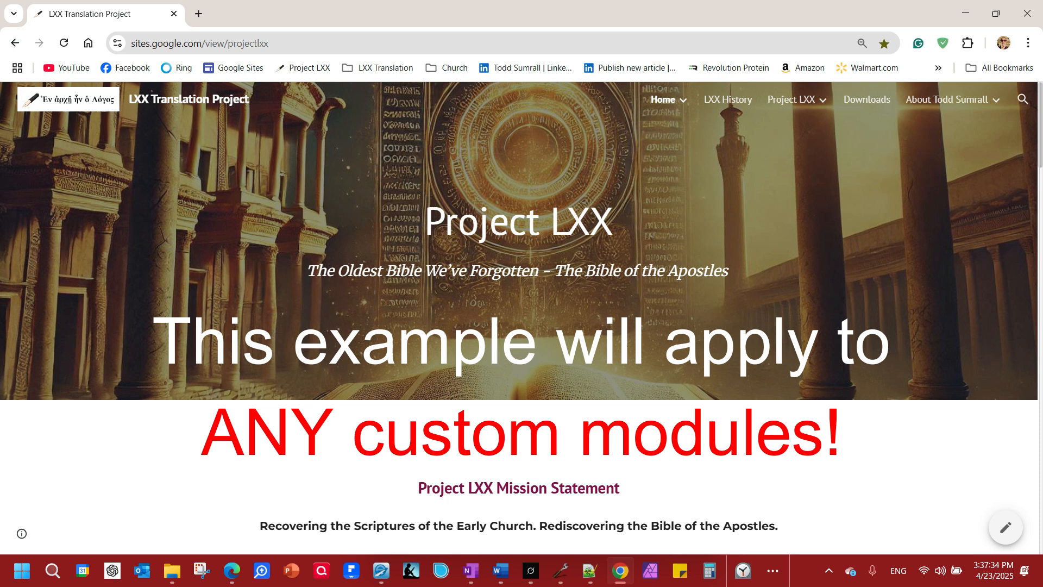
{"action": "mouse_move", "coordinate": [874, 93]}
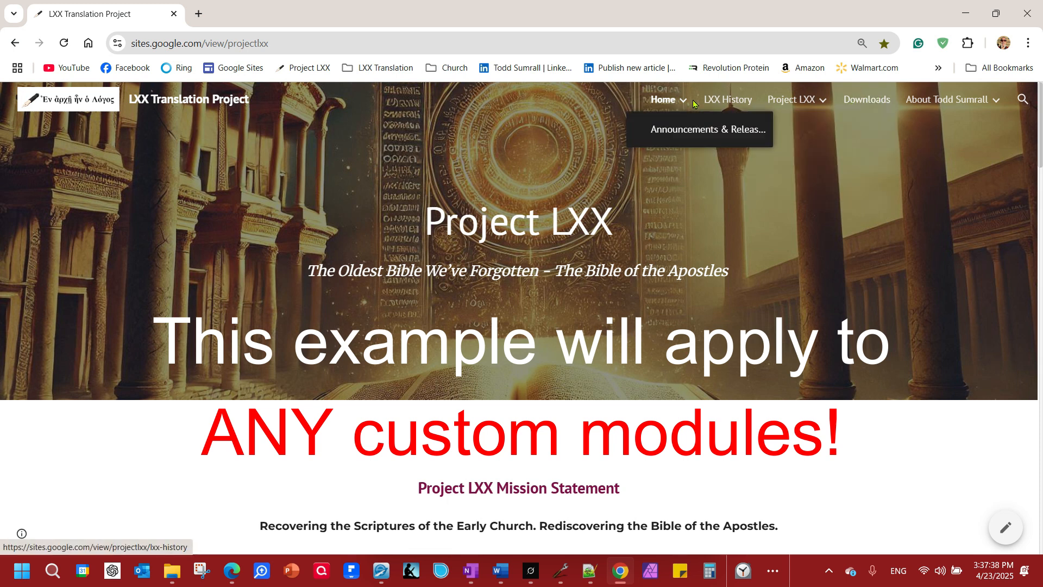
{"action": "mouse_move", "coordinate": [728, 99]}
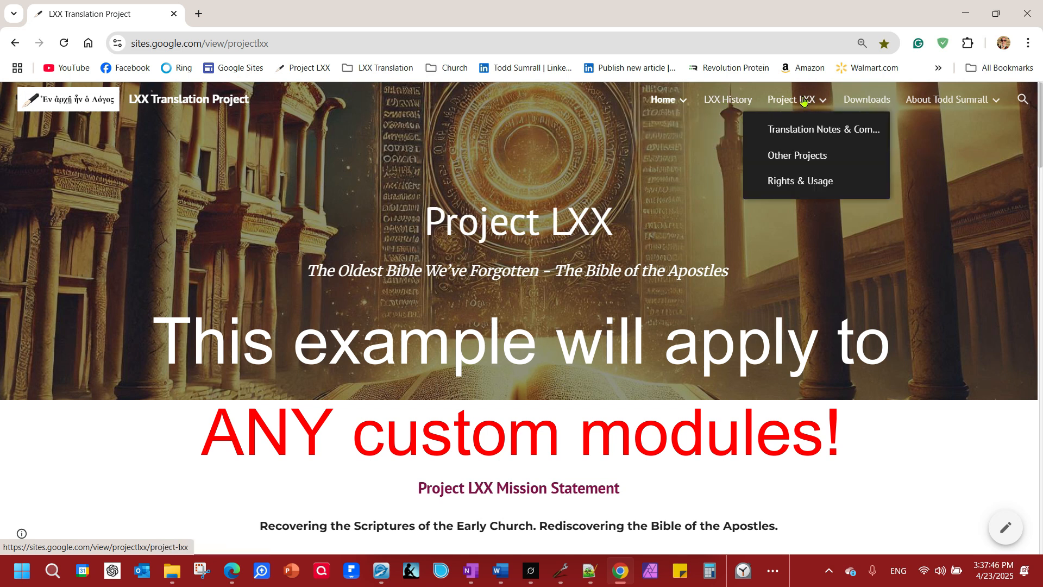
{"action": "mouse_move", "coordinate": [800, 181]}
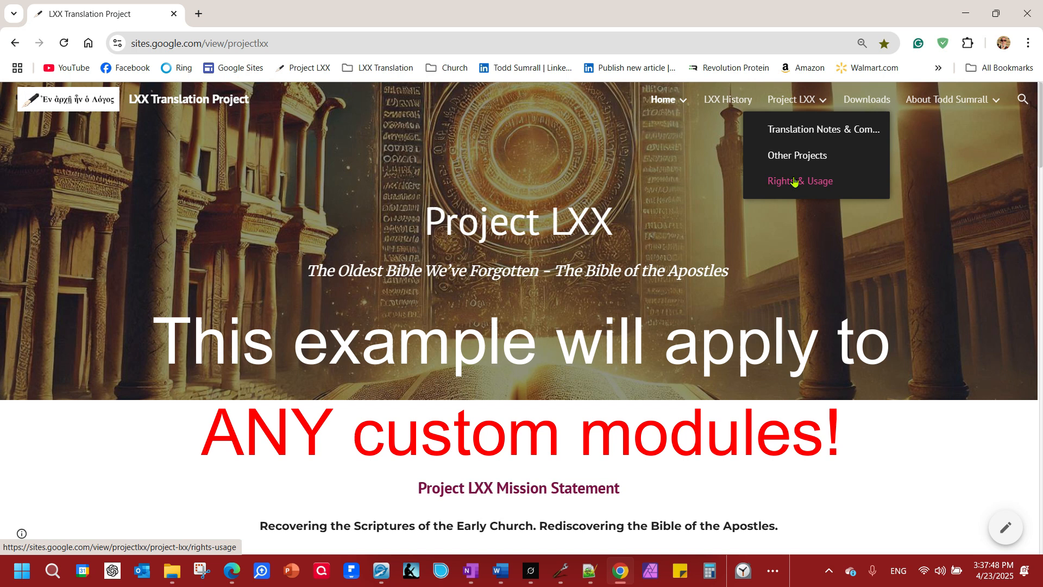
{"action": "mouse_move", "coordinate": [815, 186]}
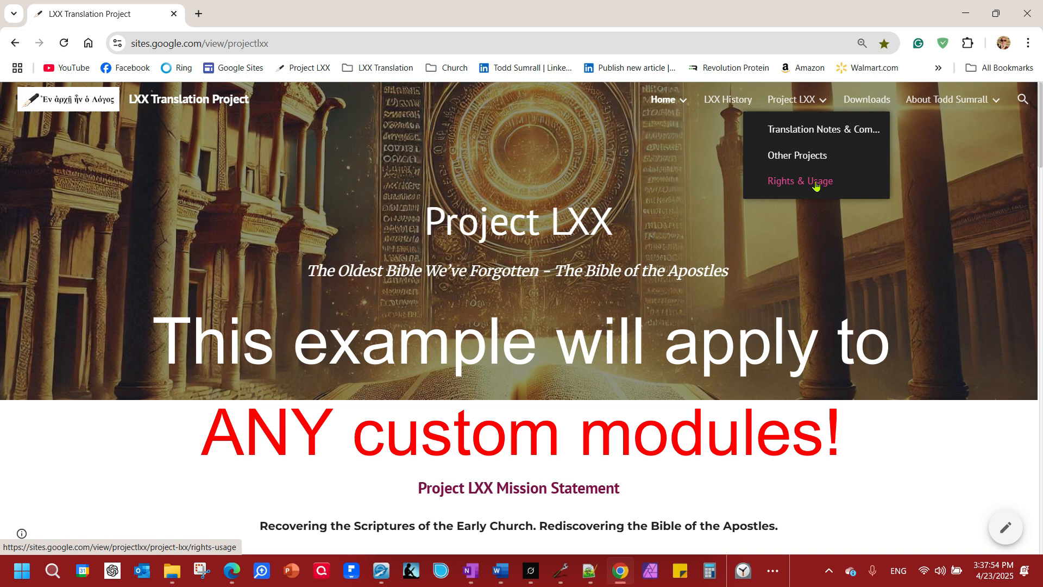
{"action": "mouse_move", "coordinate": [842, 114]}
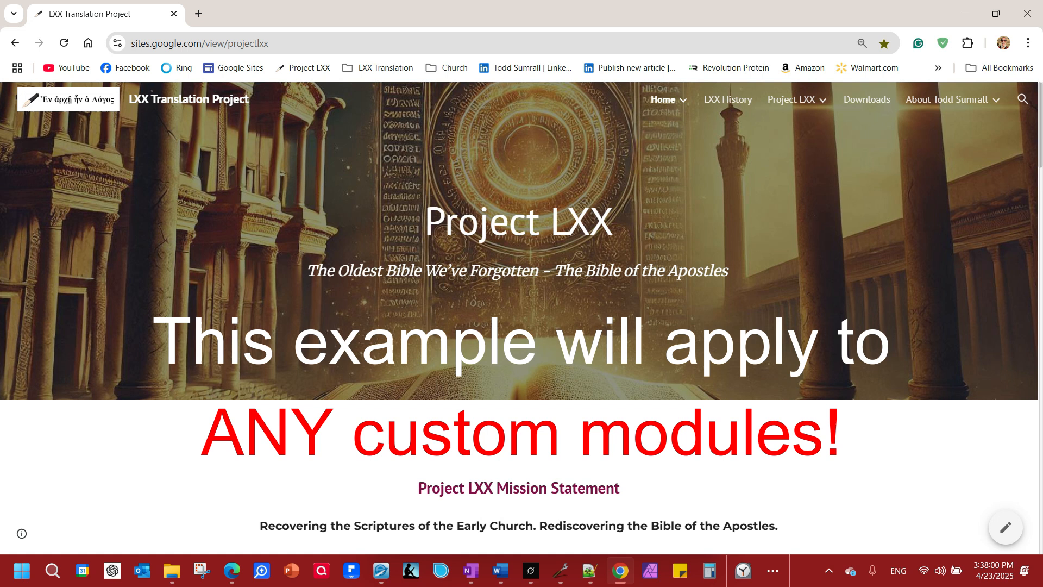
{"action": "mouse_move", "coordinate": [866, 99]}
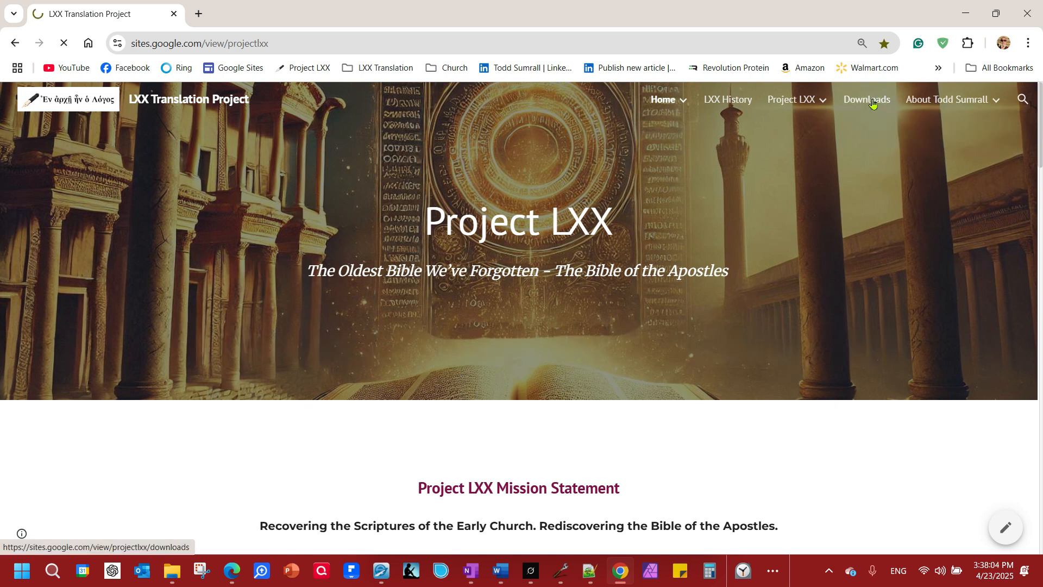
{"action": "left_click", "coordinate": [866, 99]}
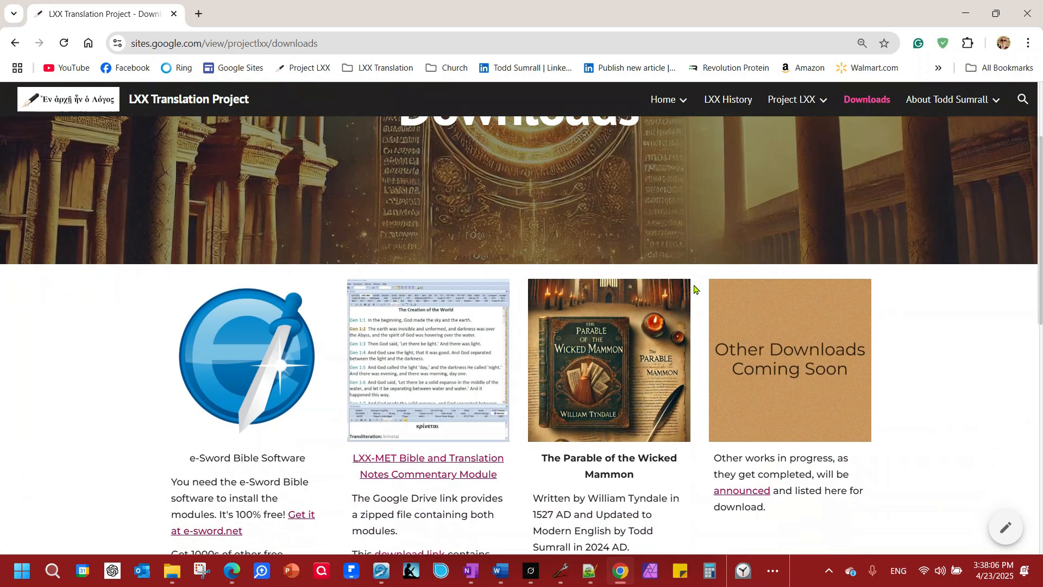
{"action": "scroll", "scroll_direction": "down", "scroll_amount": 3}
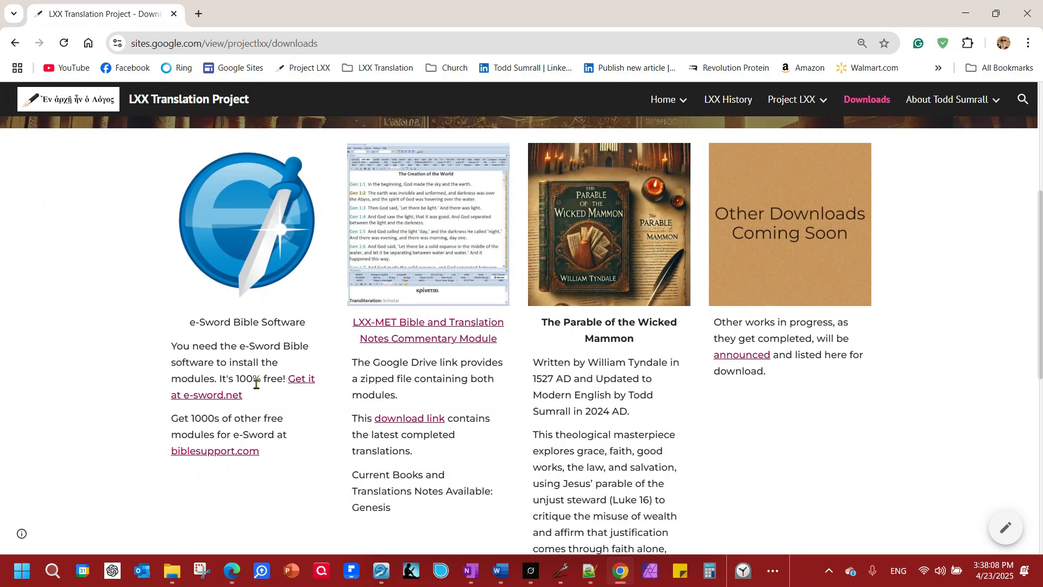
{"action": "mouse_move", "coordinate": [395, 360]}
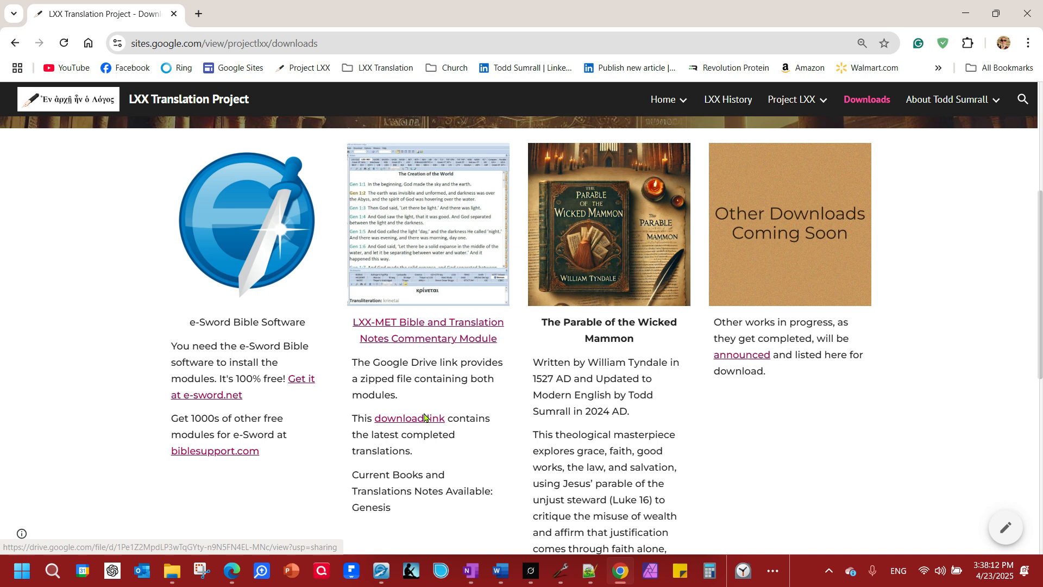
{"action": "mouse_move", "coordinate": [466, 332]}
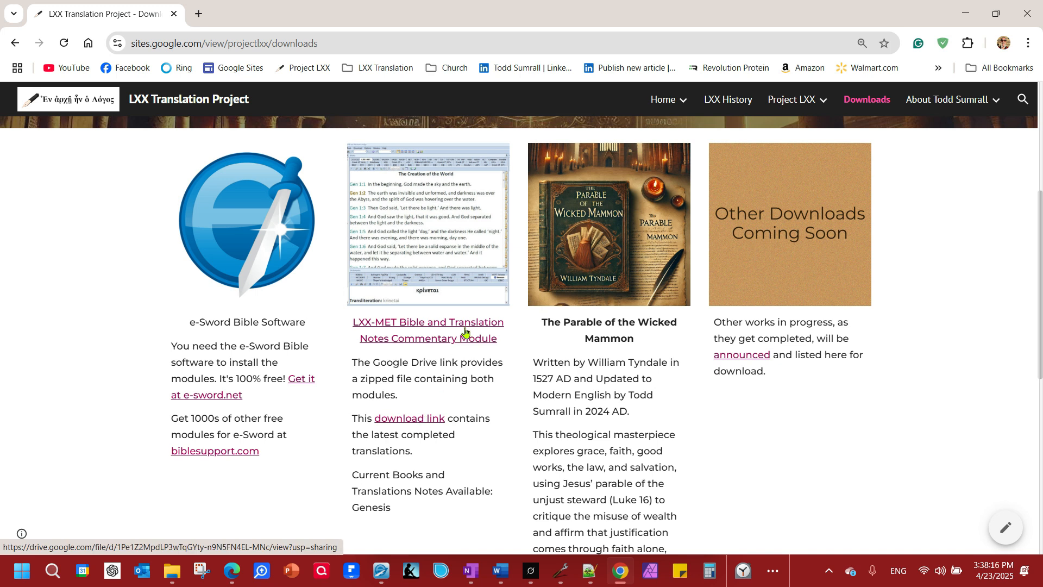
{"action": "mouse_move", "coordinate": [423, 416]}
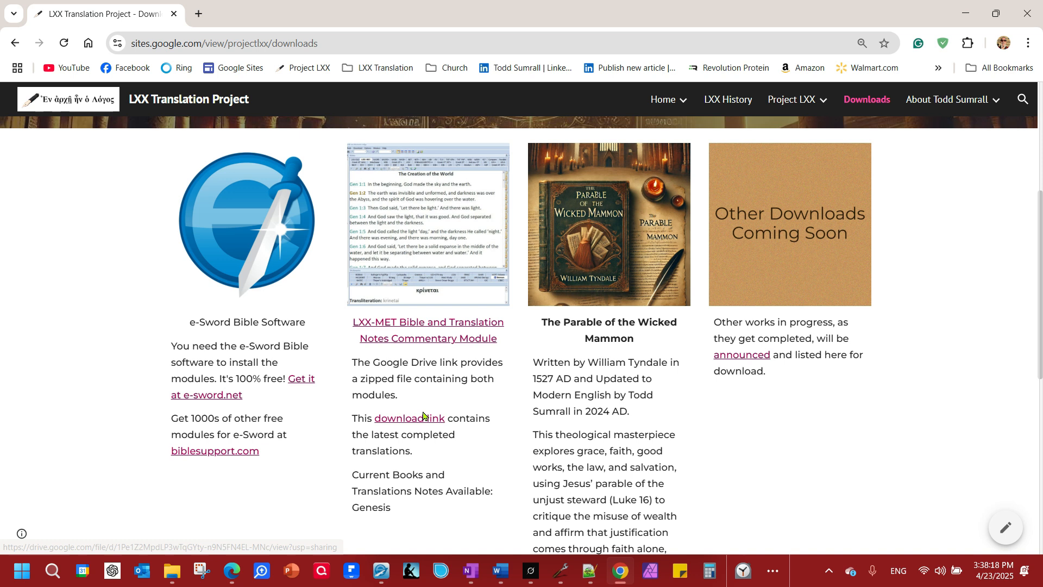
{"action": "mouse_move", "coordinate": [408, 256]}
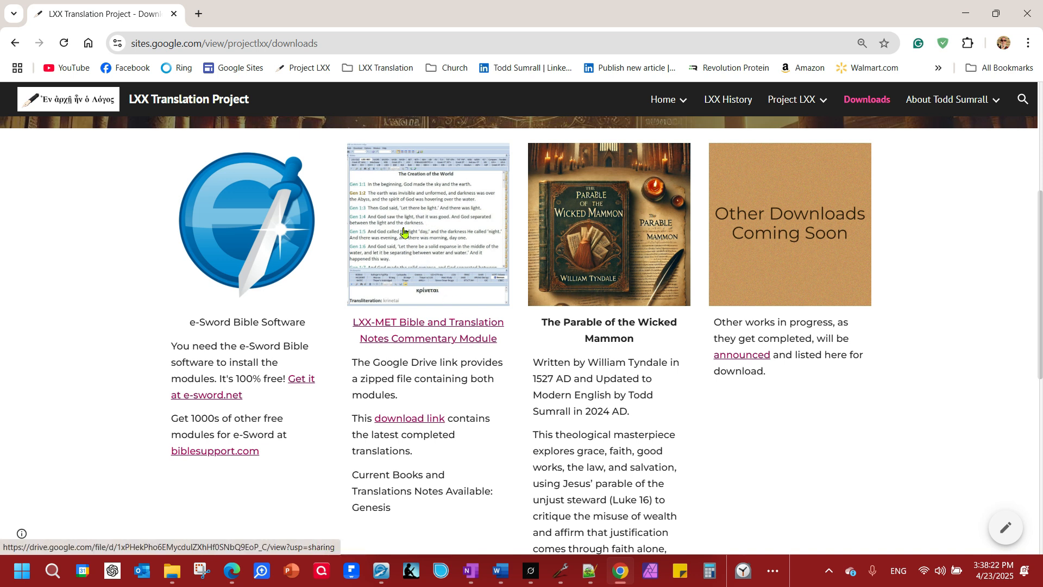
{"action": "mouse_move", "coordinate": [433, 223]}
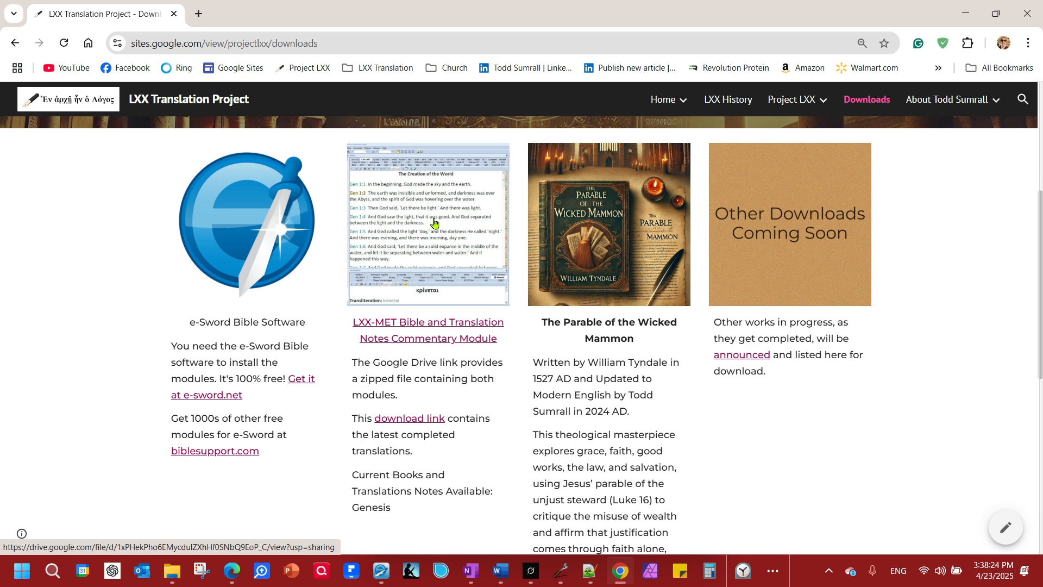
{"action": "mouse_move", "coordinate": [445, 278]}
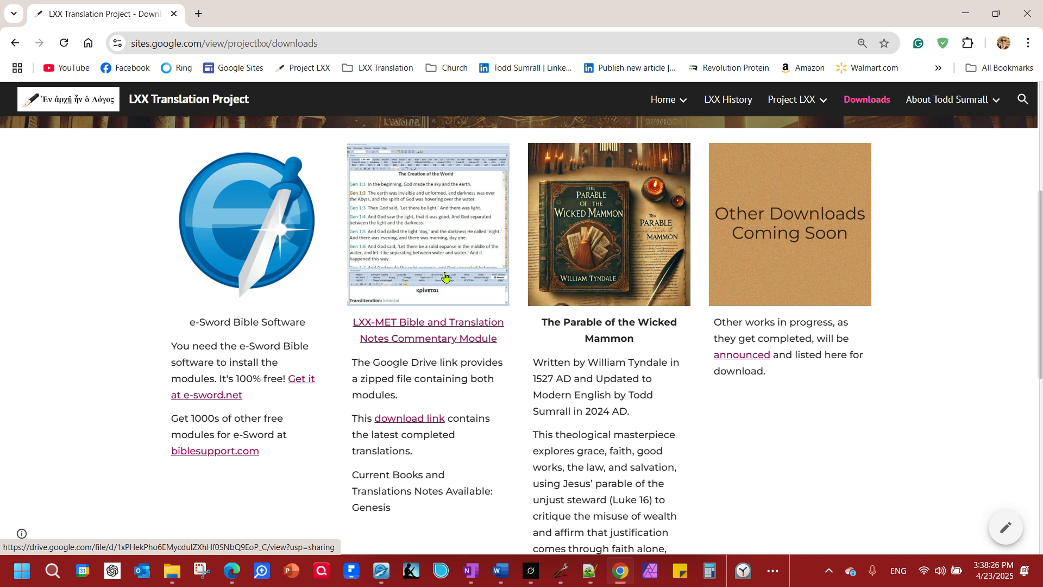
{"action": "mouse_move", "coordinate": [745, 369]}
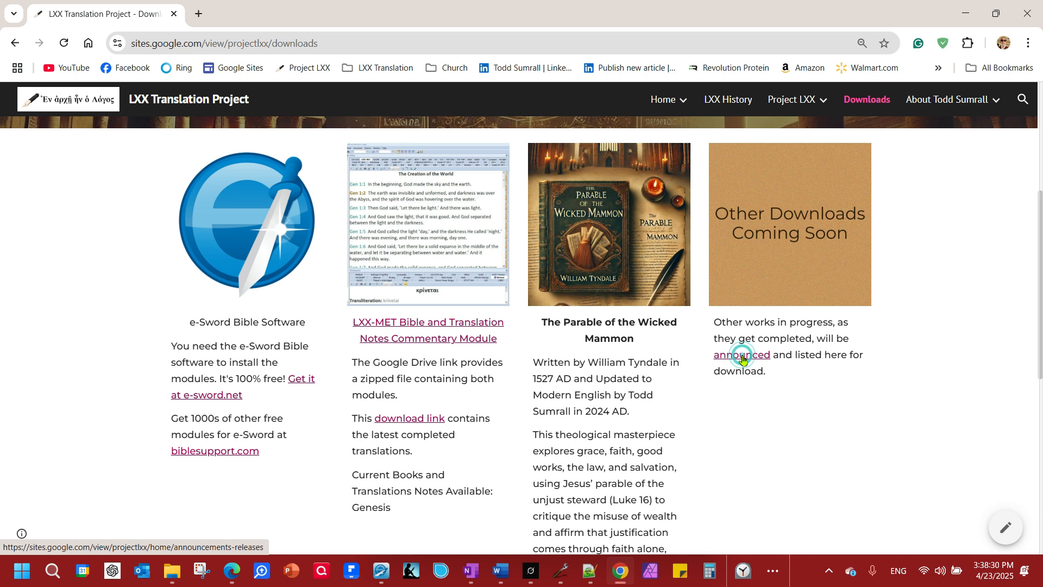
{"action": "mouse_move", "coordinate": [408, 419]}
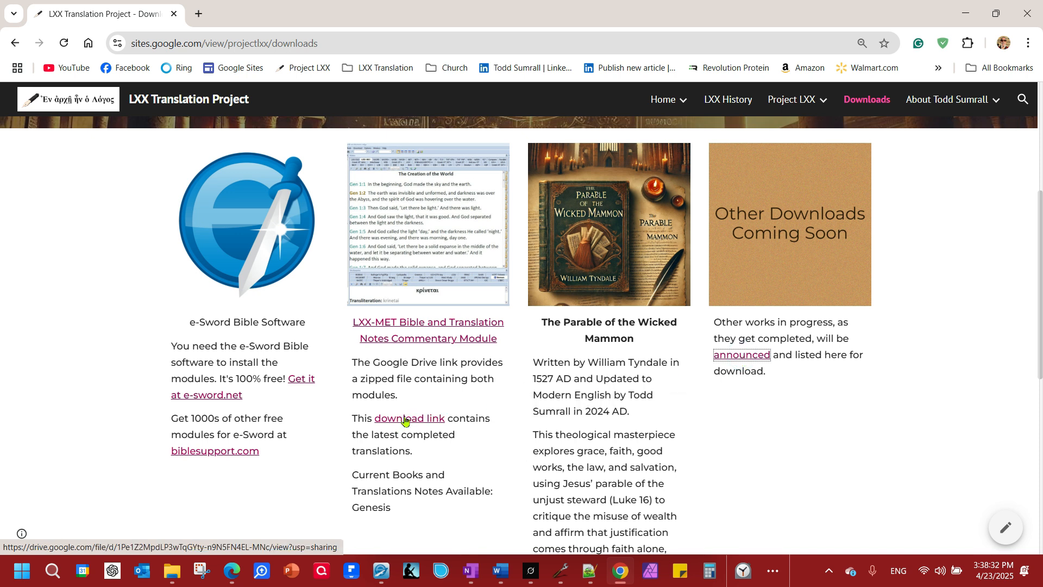
{"action": "mouse_move", "coordinate": [740, 355]}
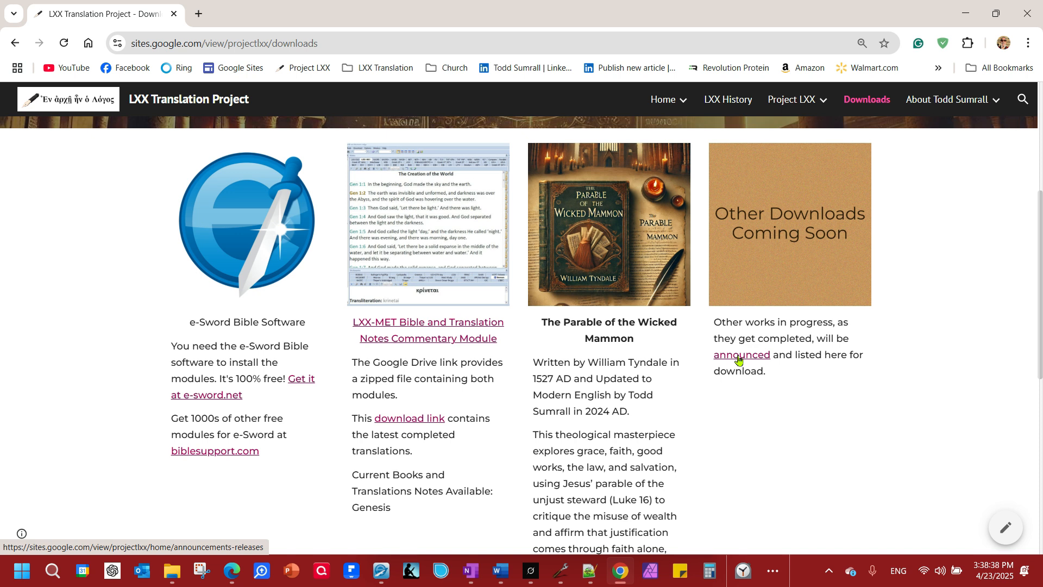
- Open the Announcements page and read through its Genesis LXX release and in-progress news
{"action": "left_click", "coordinate": [740, 354]}
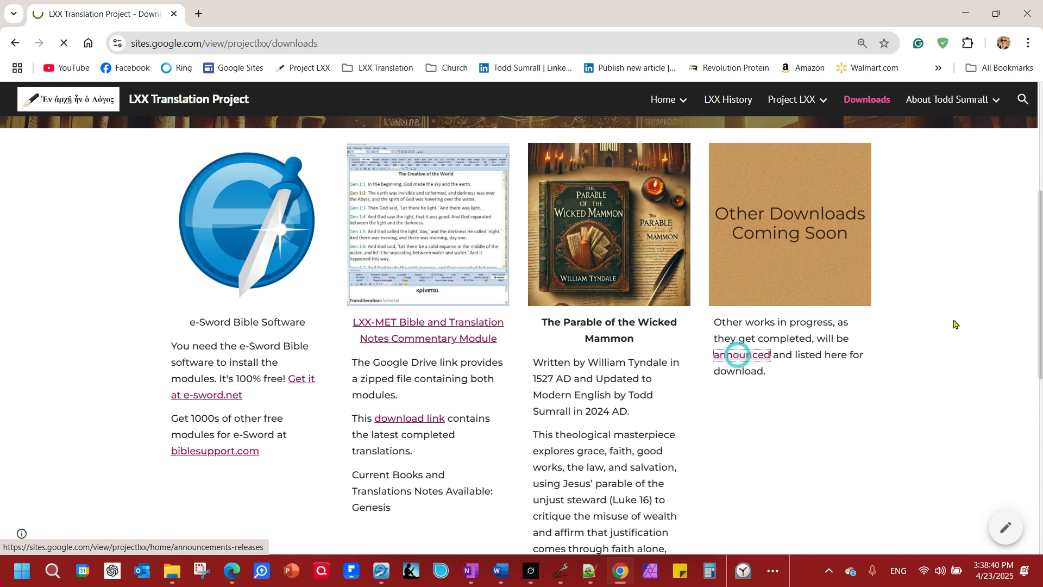
{"action": "left_click", "coordinate": [740, 354]}
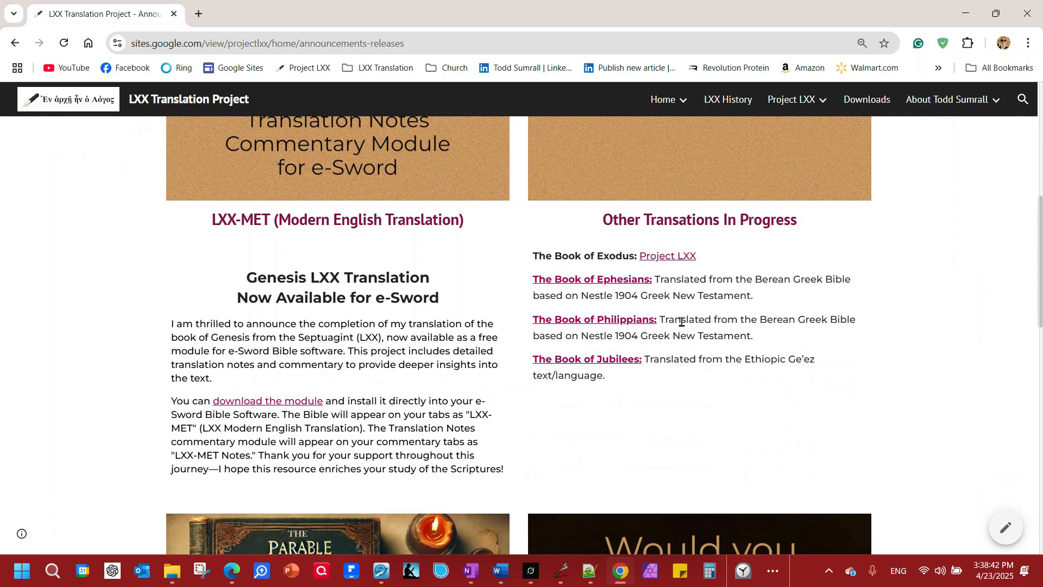
{"action": "mouse_move", "coordinate": [582, 366]}
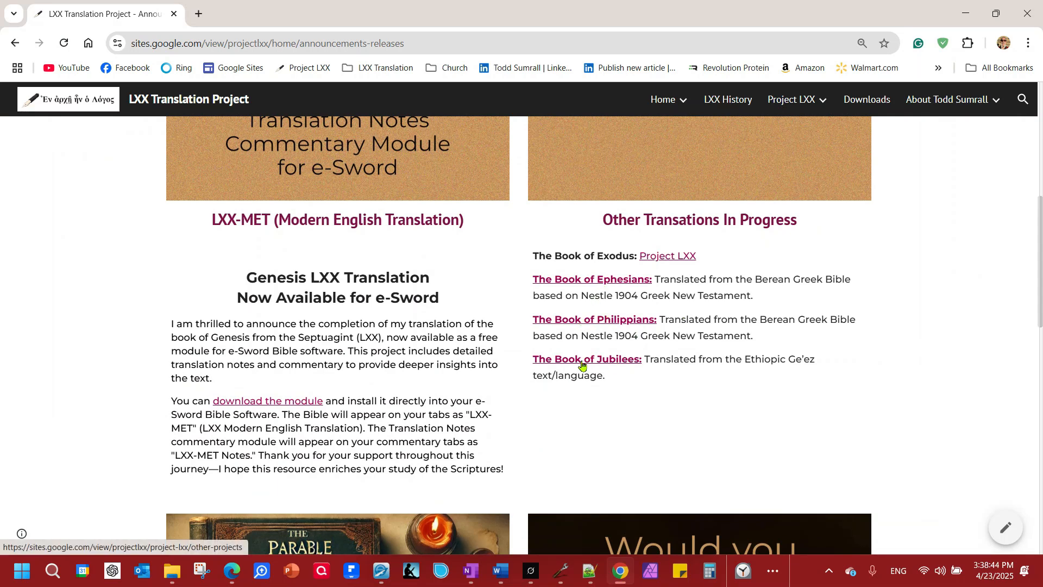
{"action": "scroll", "scroll_direction": "down", "scroll_amount": 3}
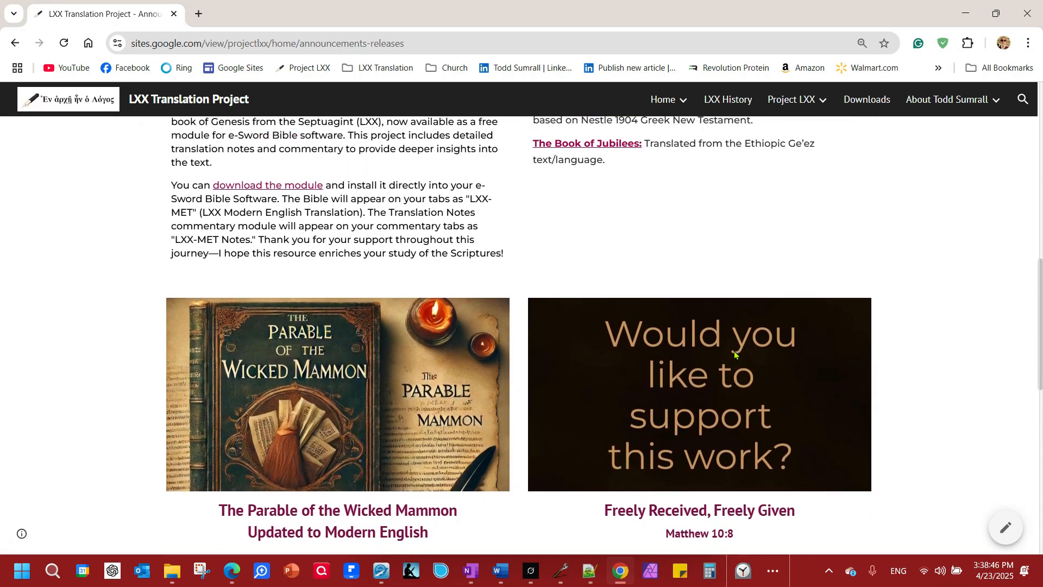
{"action": "scroll", "scroll_direction": "up", "scroll_amount": 3}
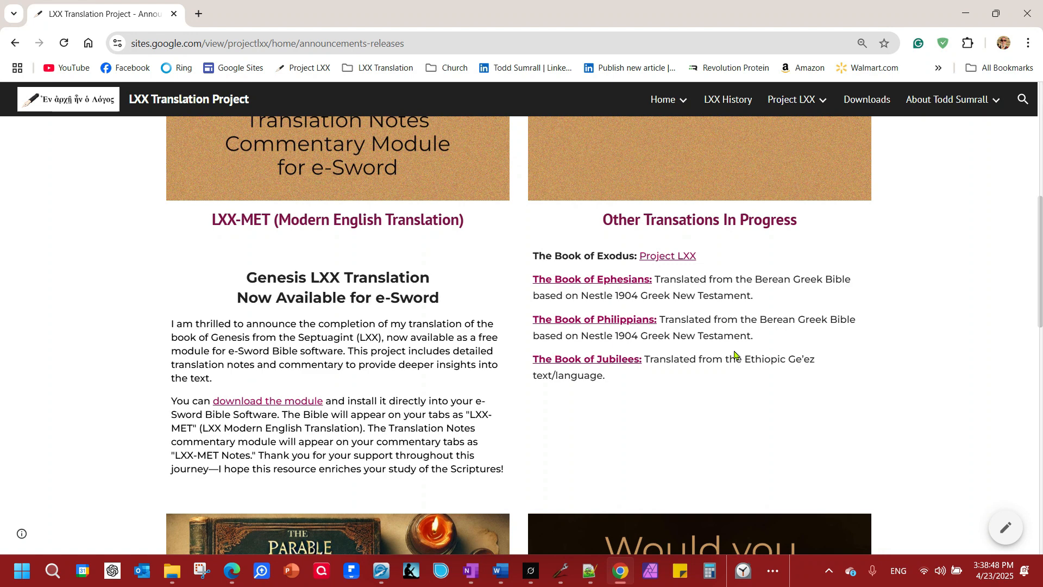
{"action": "scroll", "scroll_direction": "down", "scroll_amount": 3}
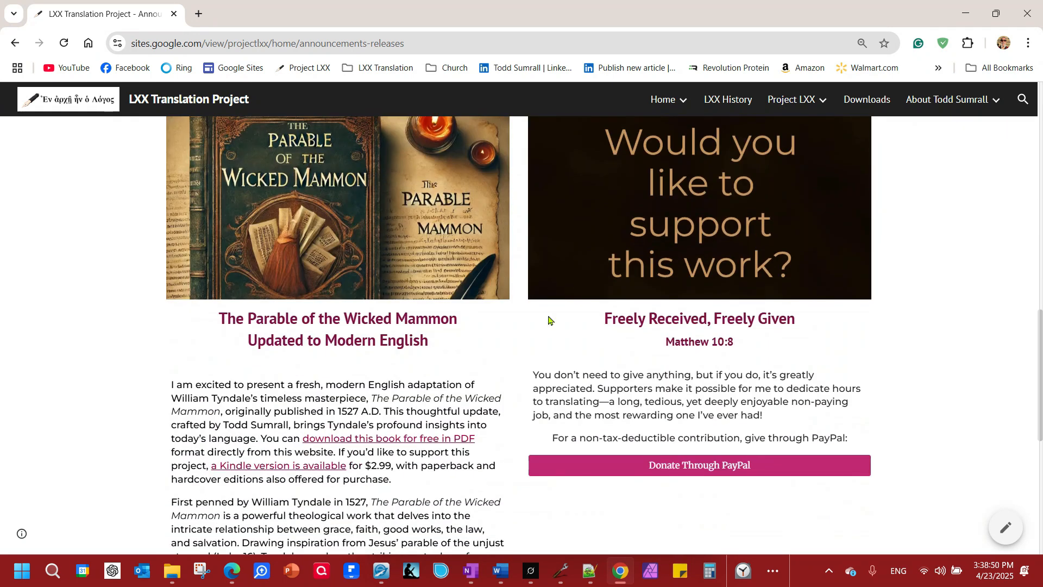
{"action": "mouse_move", "coordinate": [936, 289]}
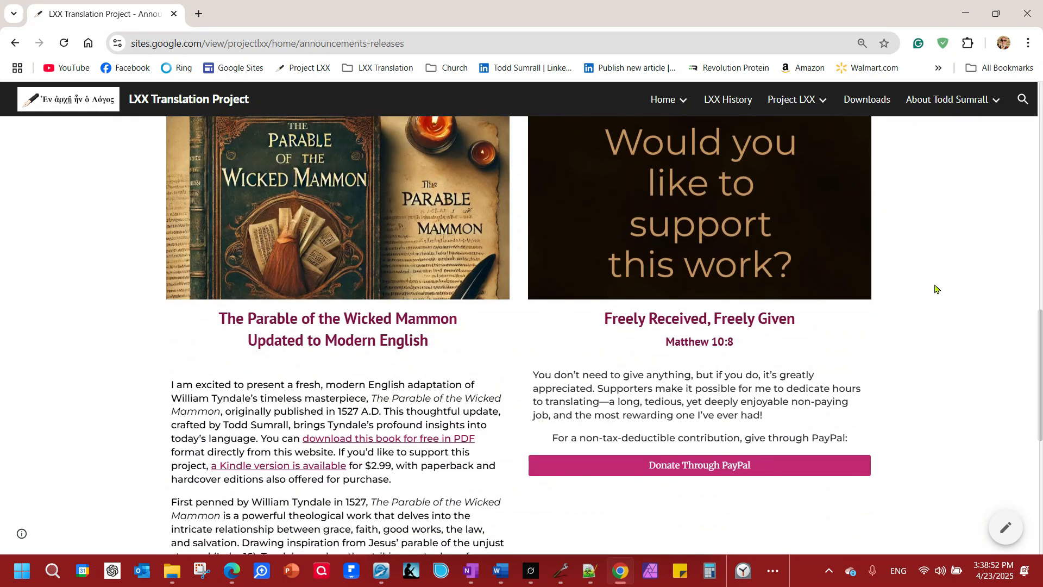
{"action": "scroll", "scroll_direction": "up", "scroll_amount": 3}
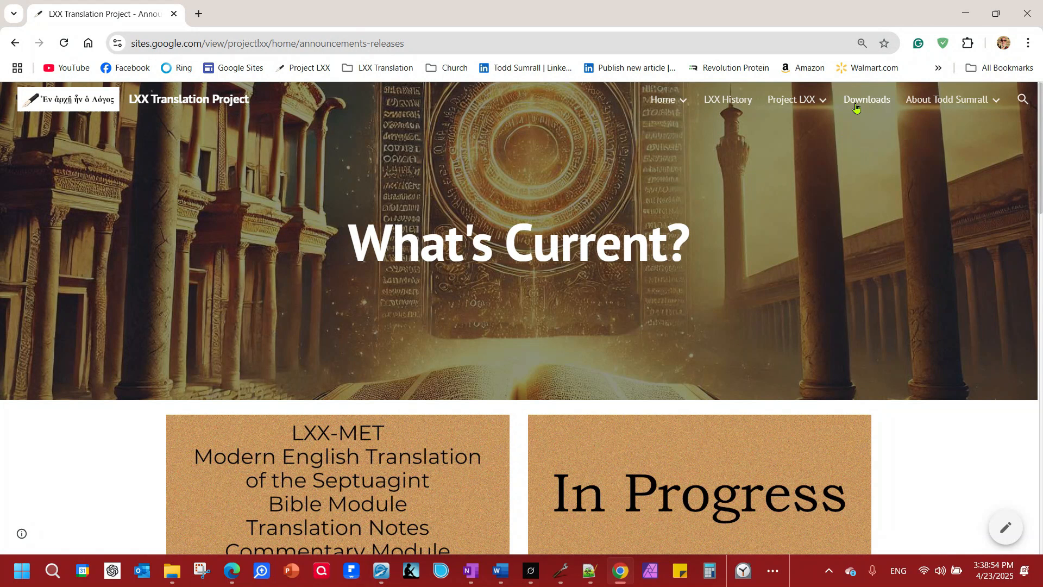
- Download LXX-MET-BIBLE-NOTES.zip from the LXX-MET module's download link on the Downloads page
{"action": "left_click", "coordinate": [866, 99]}
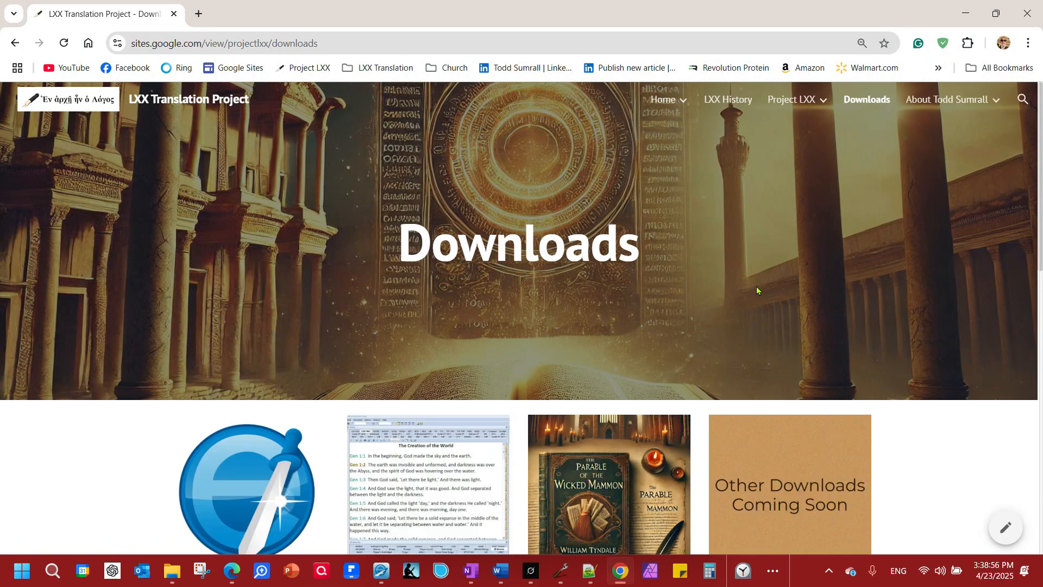
{"action": "scroll", "scroll_direction": "down", "scroll_amount": 3}
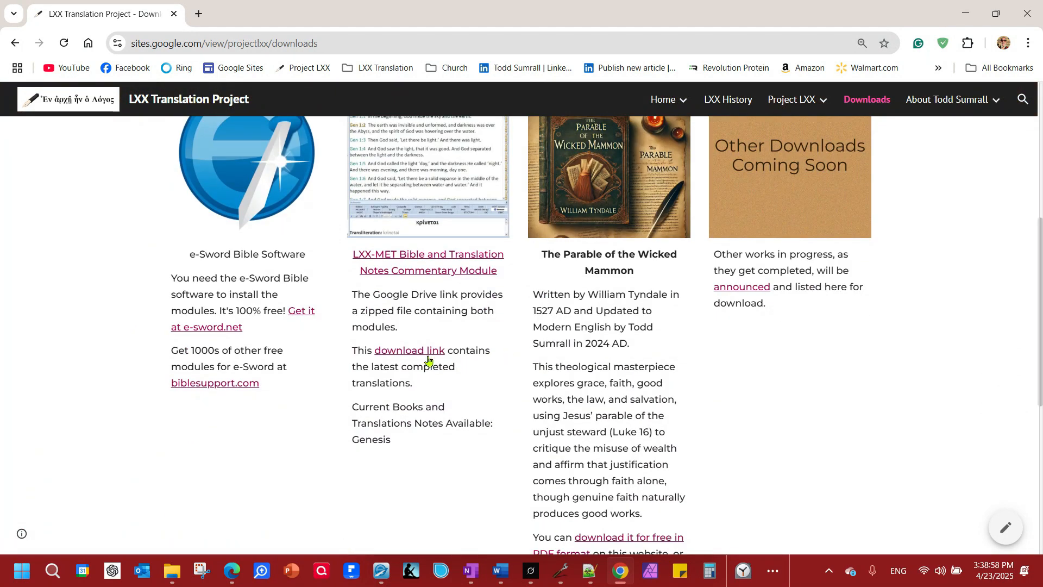
{"action": "left_click", "coordinate": [409, 351]}
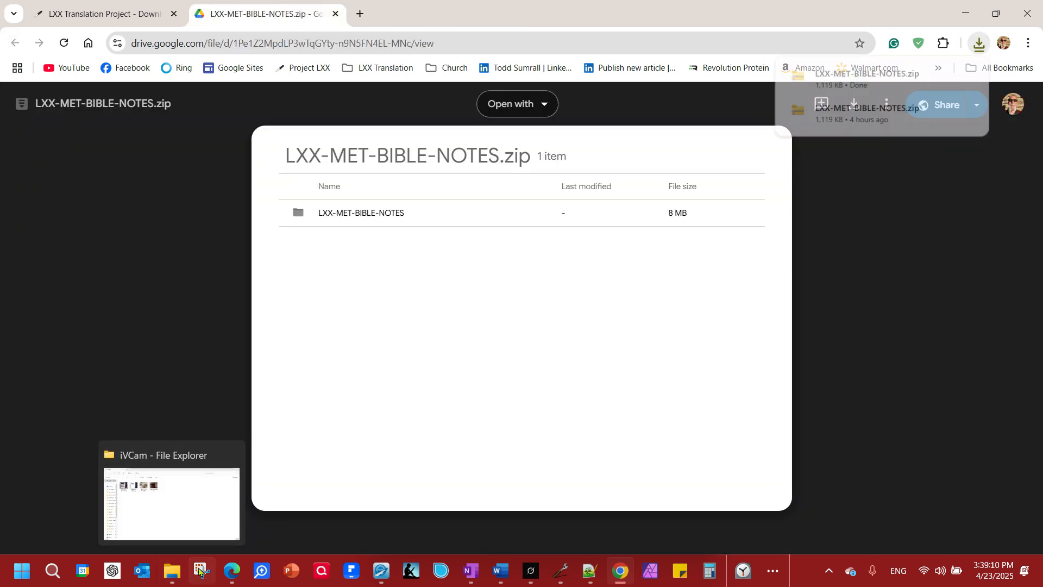
- Extract LXX-MET-BIBLE-NOTES.zip in Downloads into the suggested LXX-MET-BIBLE-NOTES folder
{"action": "left_click", "coordinate": [171, 503]}
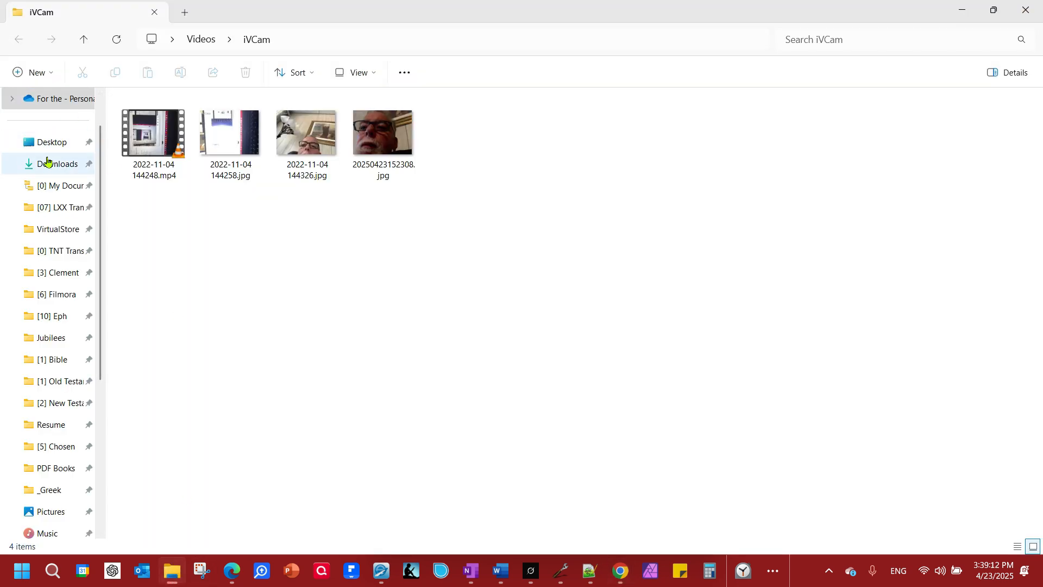
{"action": "left_click", "coordinate": [59, 164]}
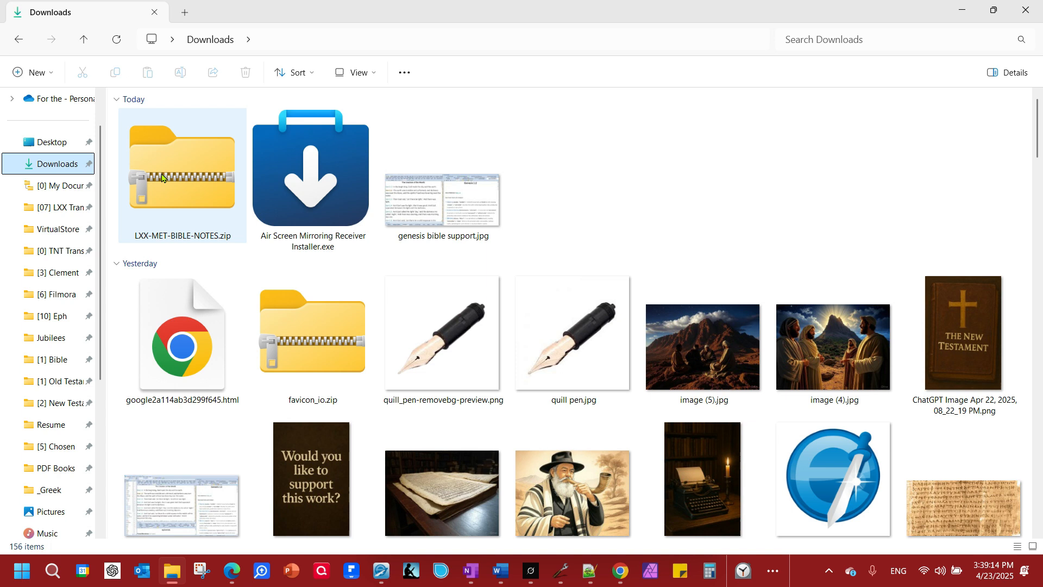
{"action": "left_click", "coordinate": [182, 166]}
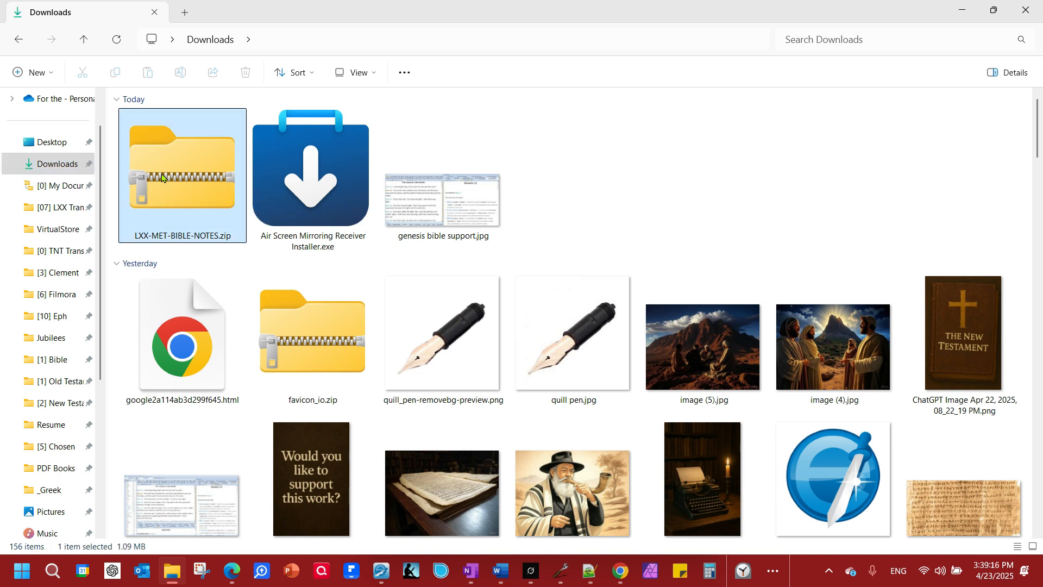
{"action": "right_click", "coordinate": [182, 167]}
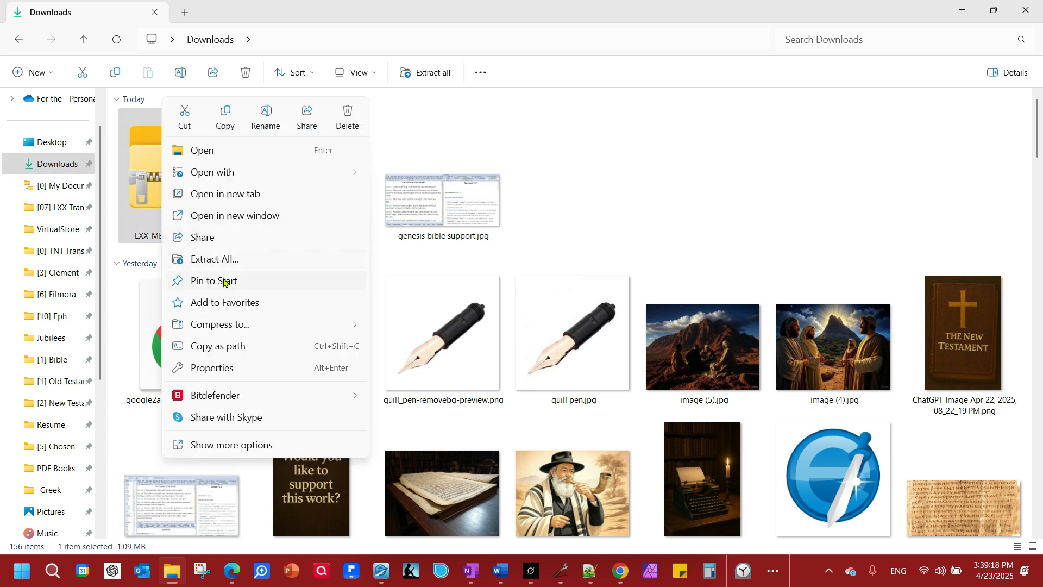
{"action": "left_click", "coordinate": [214, 259]}
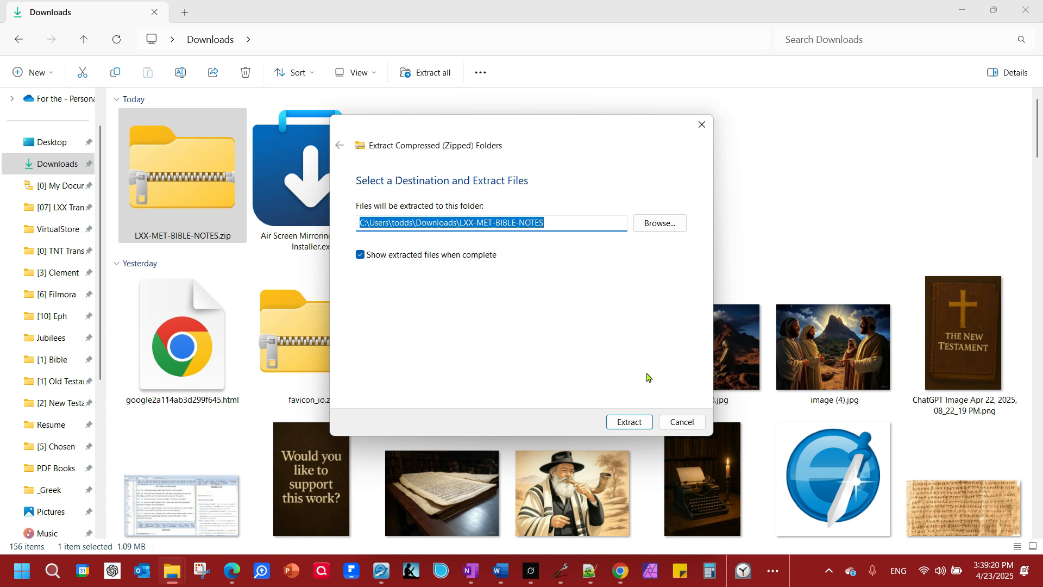
{"action": "left_click", "coordinate": [628, 422]}
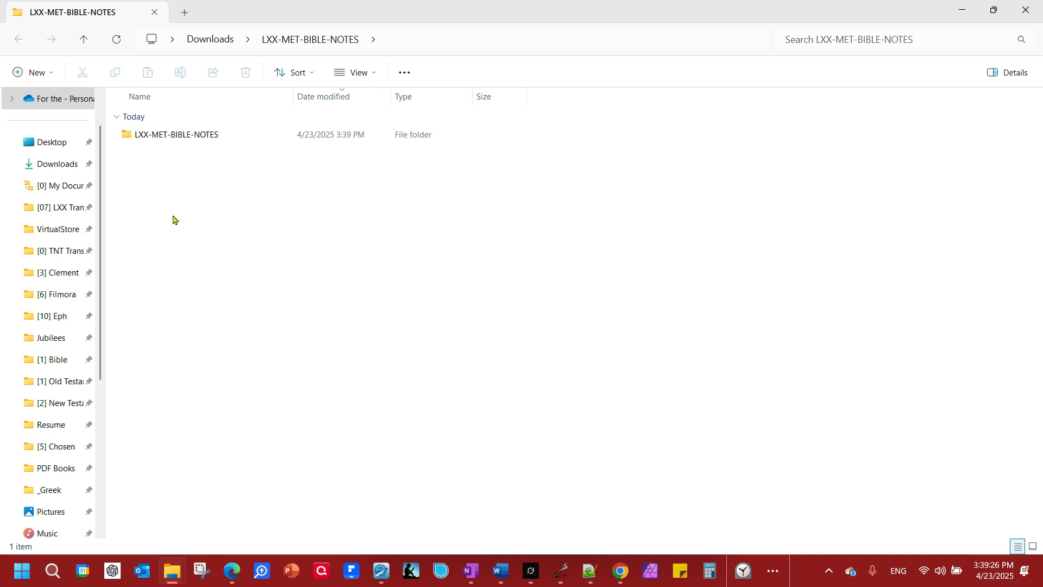
{"action": "mouse_move", "coordinate": [178, 157]}
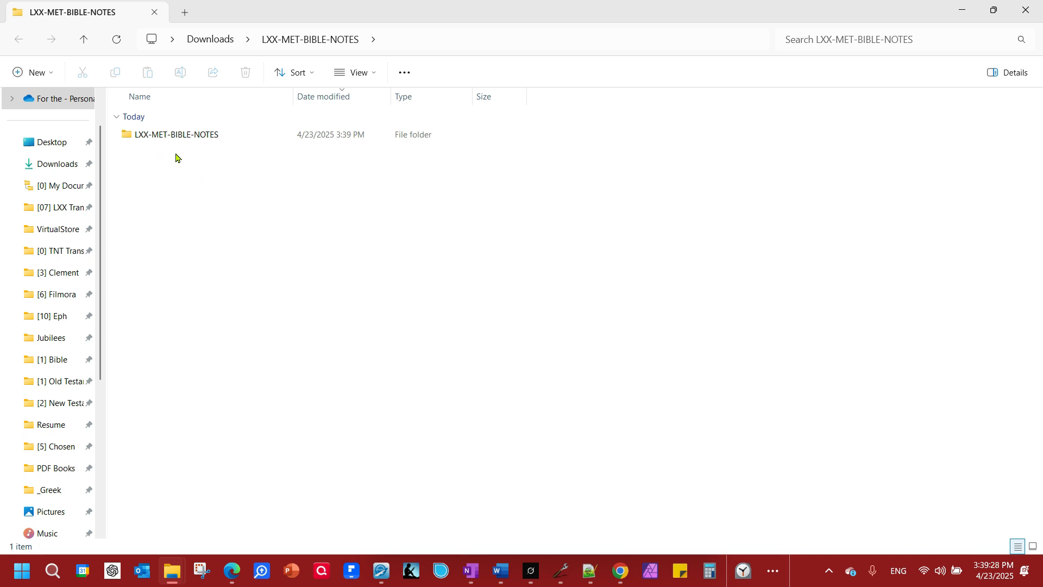
- Open the inner LXX-MET-BIBLE-NOTES folder showing LXX-MET-BIBLE.bbli and LXX-MET-NOTES.cmti
{"action": "left_click", "coordinate": [176, 134]}
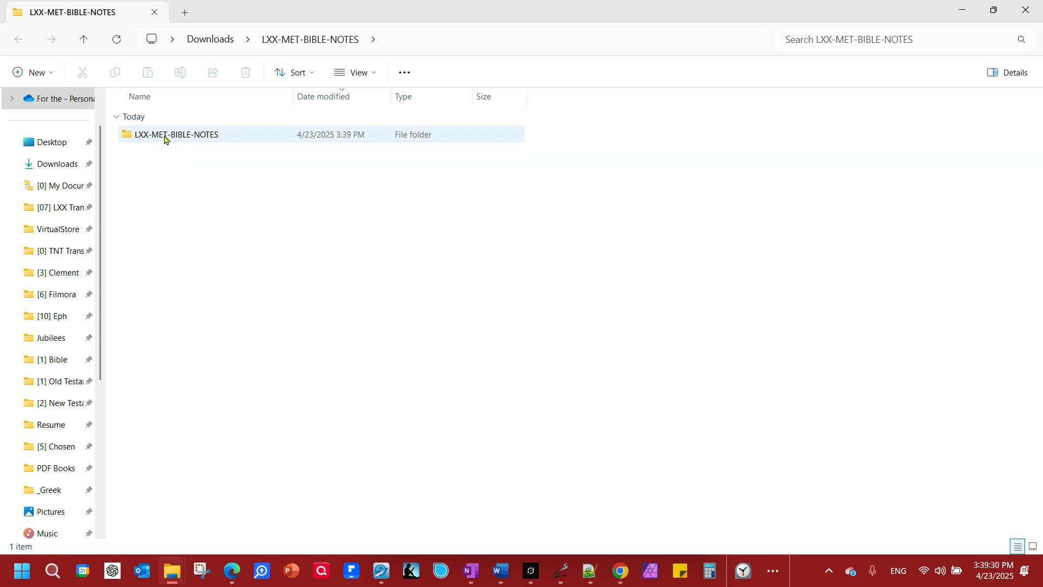
{"action": "double_click", "coordinate": [176, 134]}
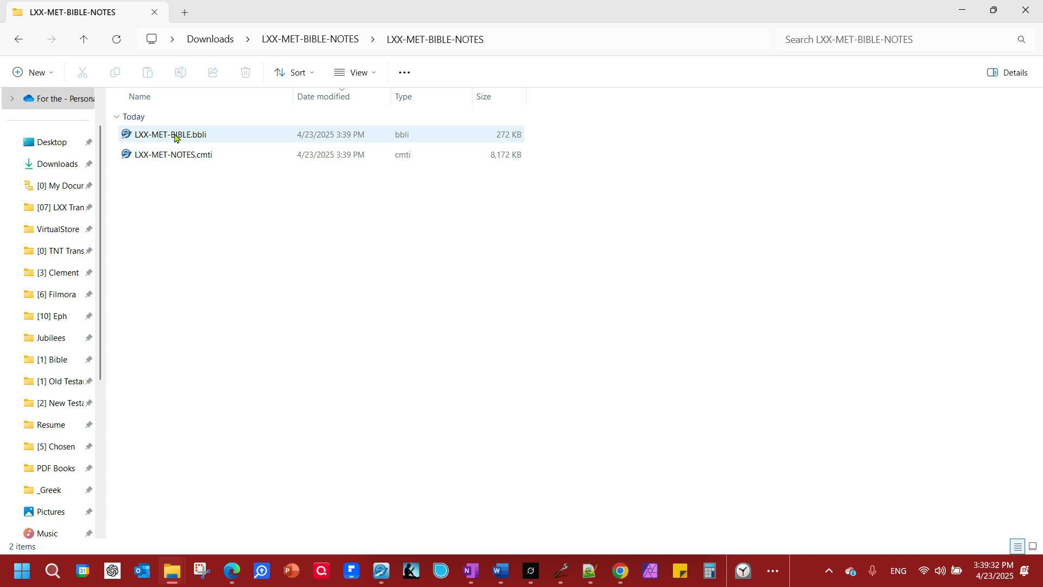
{"action": "left_click", "coordinate": [173, 155]}
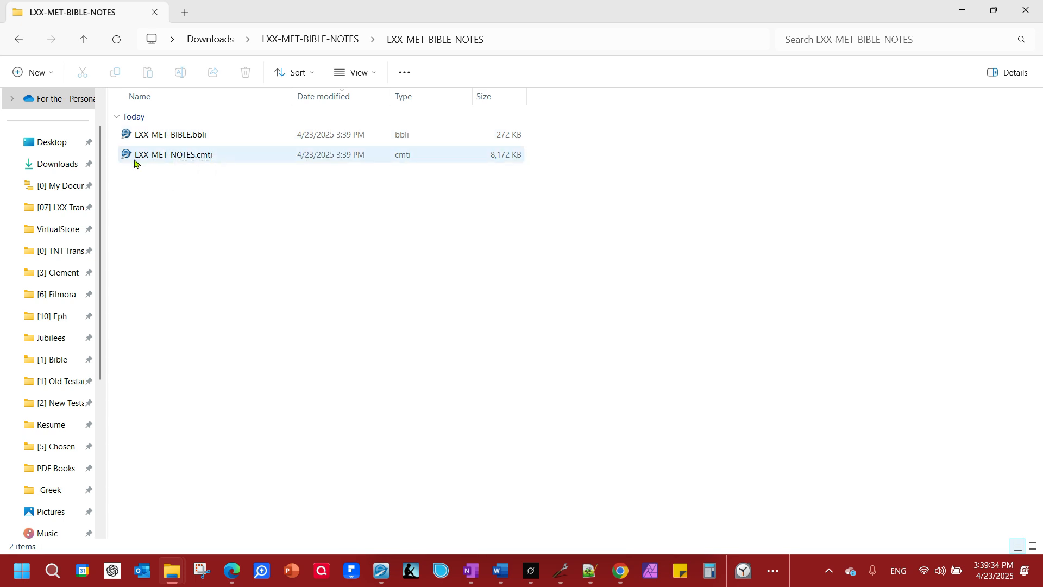
{"action": "left_click", "coordinate": [170, 134]}
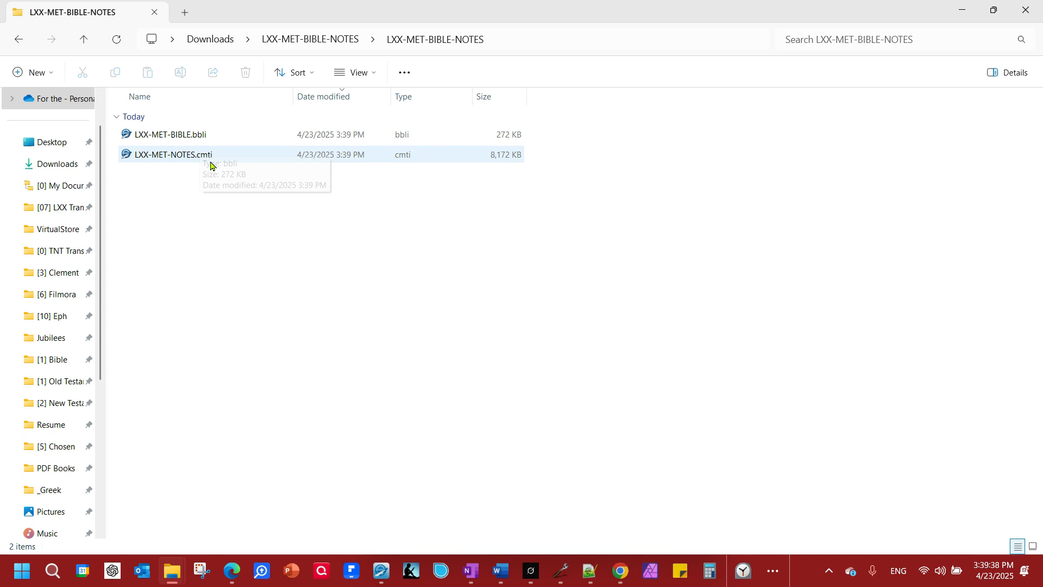
{"action": "mouse_move", "coordinate": [205, 164]}
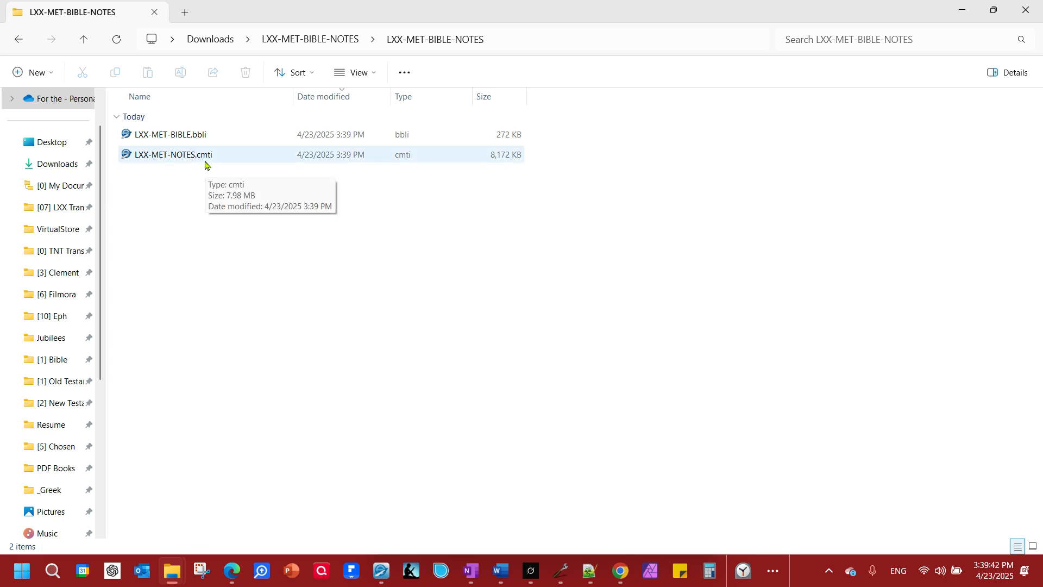
{"action": "mouse_move", "coordinate": [140, 158]}
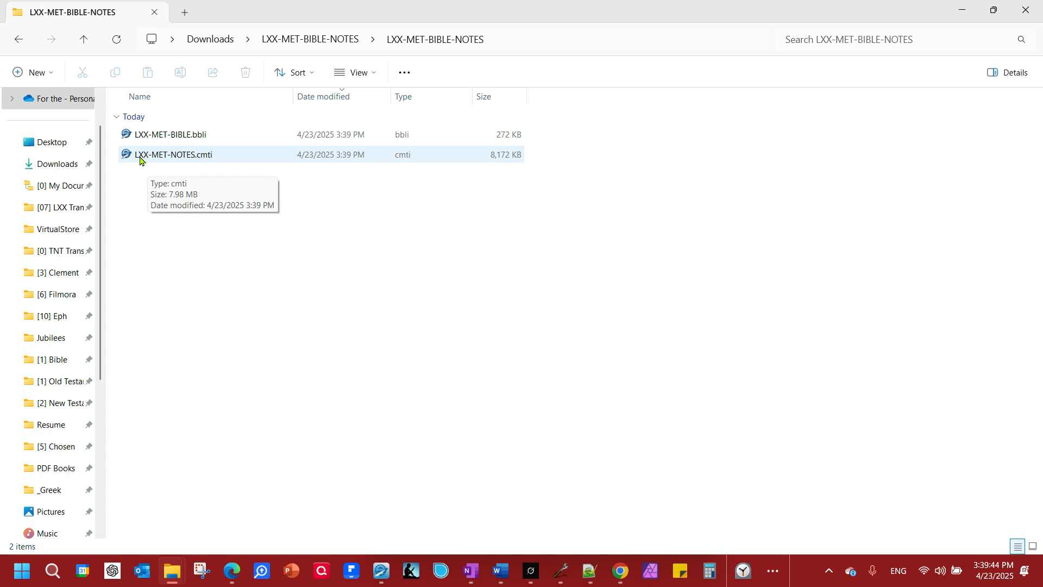
{"action": "mouse_move", "coordinate": [72, 361]}
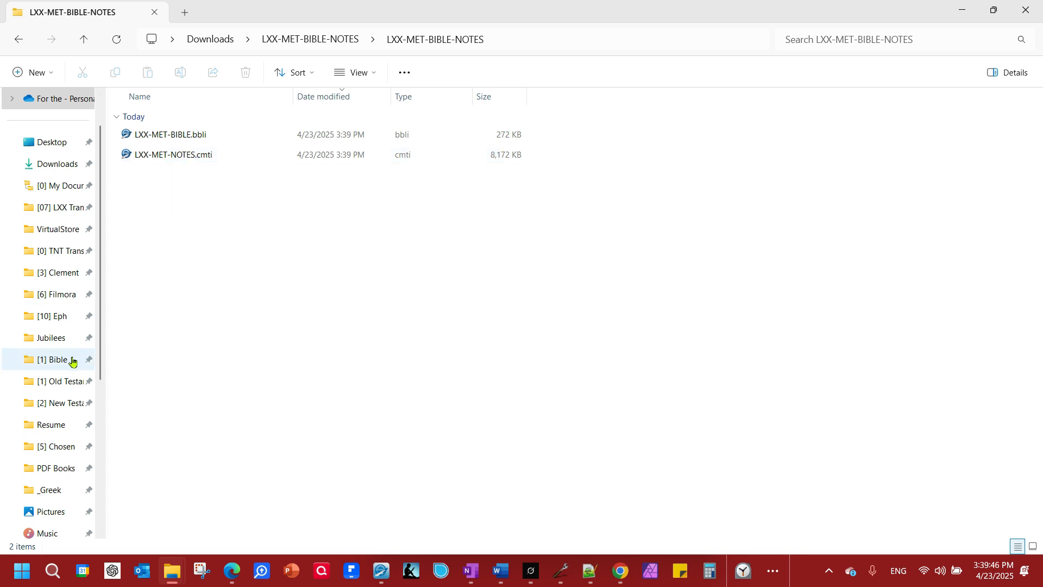
{"action": "scroll", "scroll_direction": "down", "scroll_amount": 3}
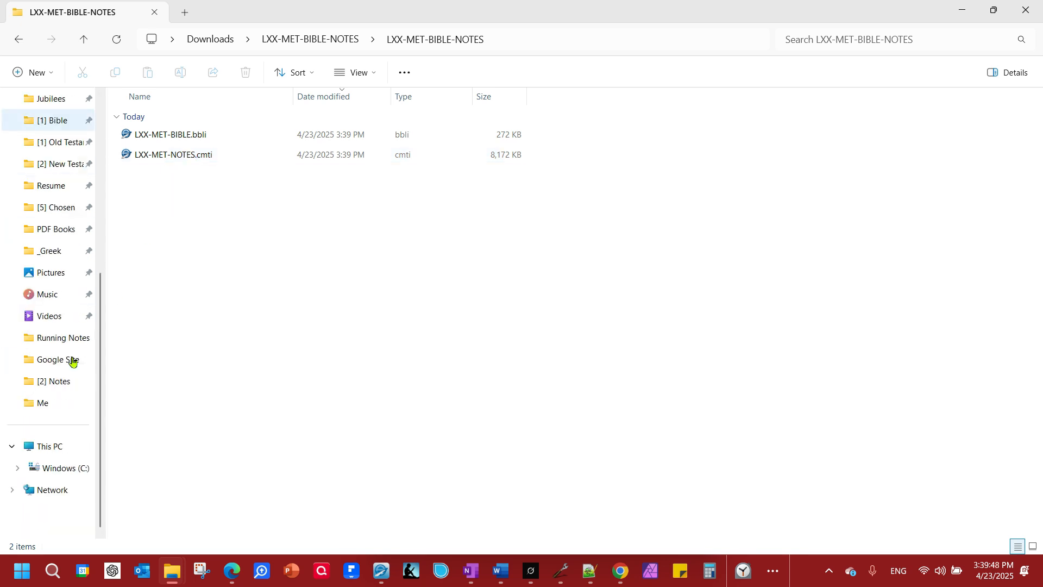
{"action": "left_click", "coordinate": [67, 467]}
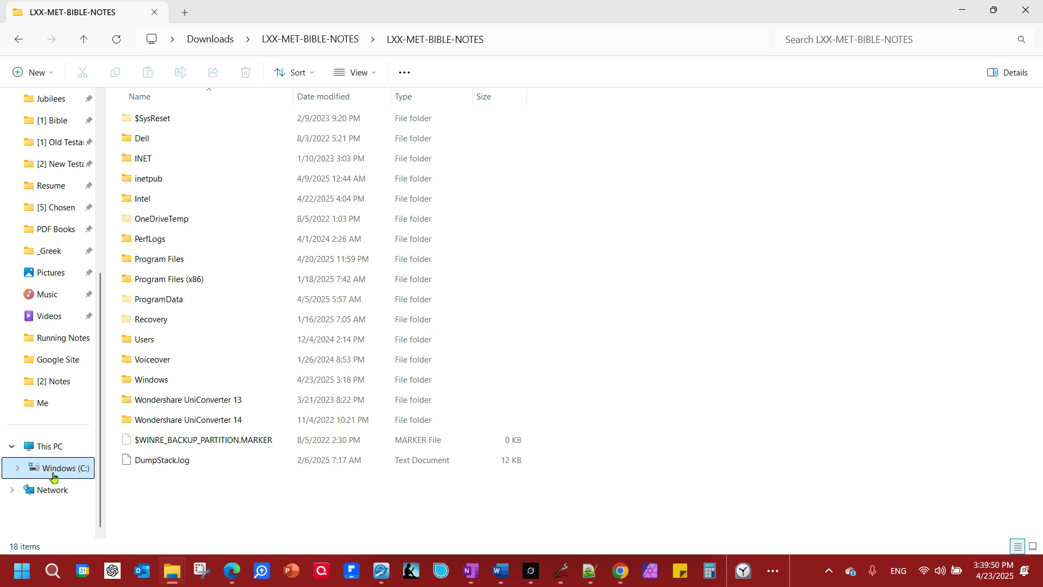
{"action": "left_click", "coordinate": [62, 468]}
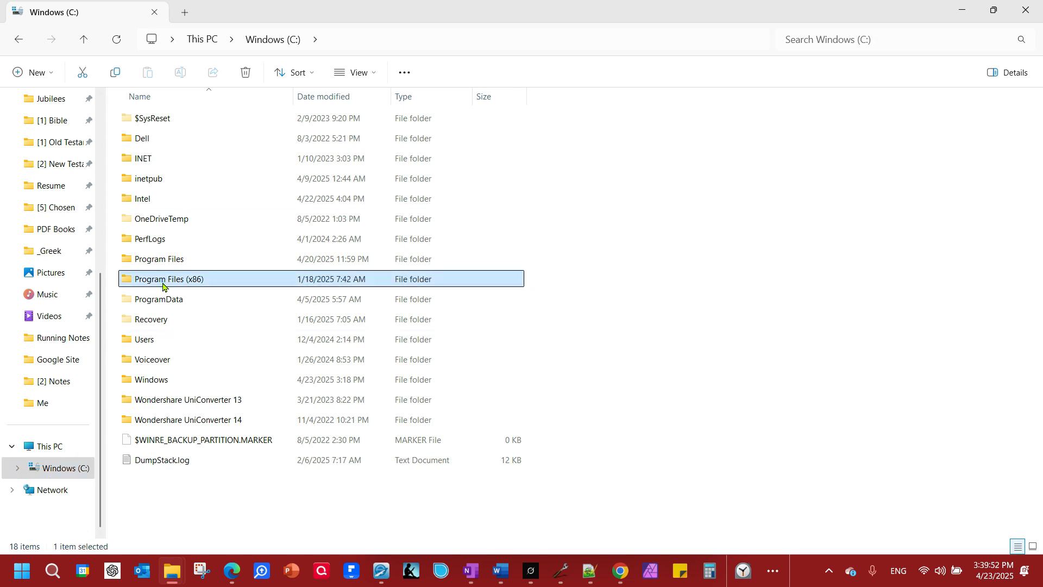
{"action": "double_click", "coordinate": [170, 279]}
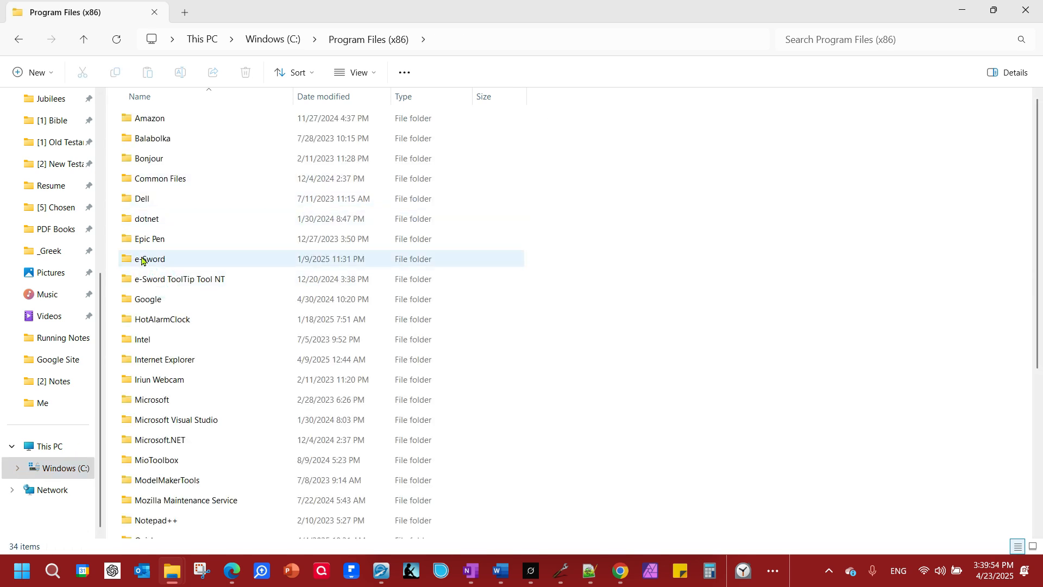
{"action": "double_click", "coordinate": [148, 258]}
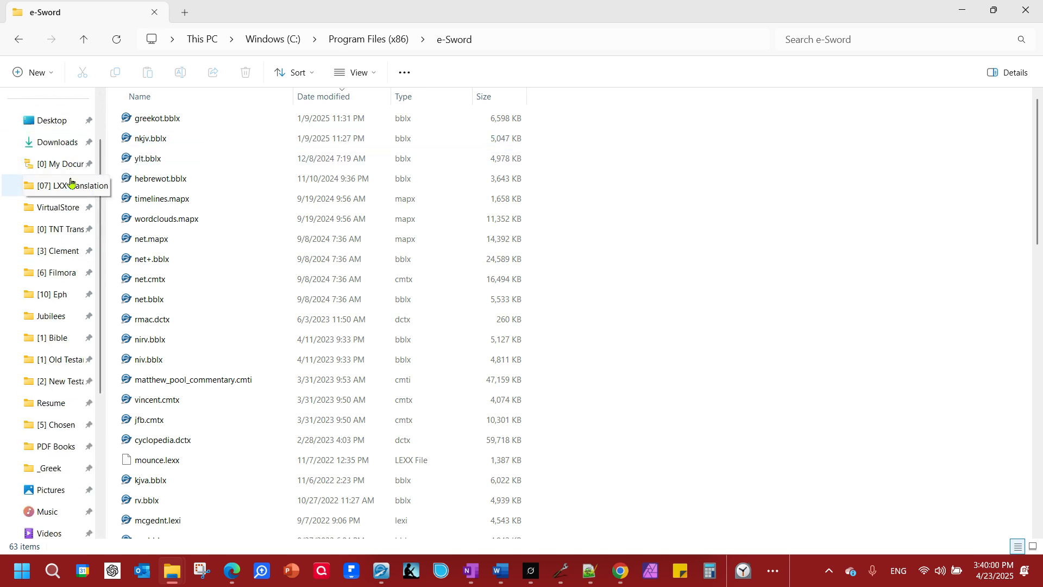
{"action": "left_click", "coordinate": [58, 141]}
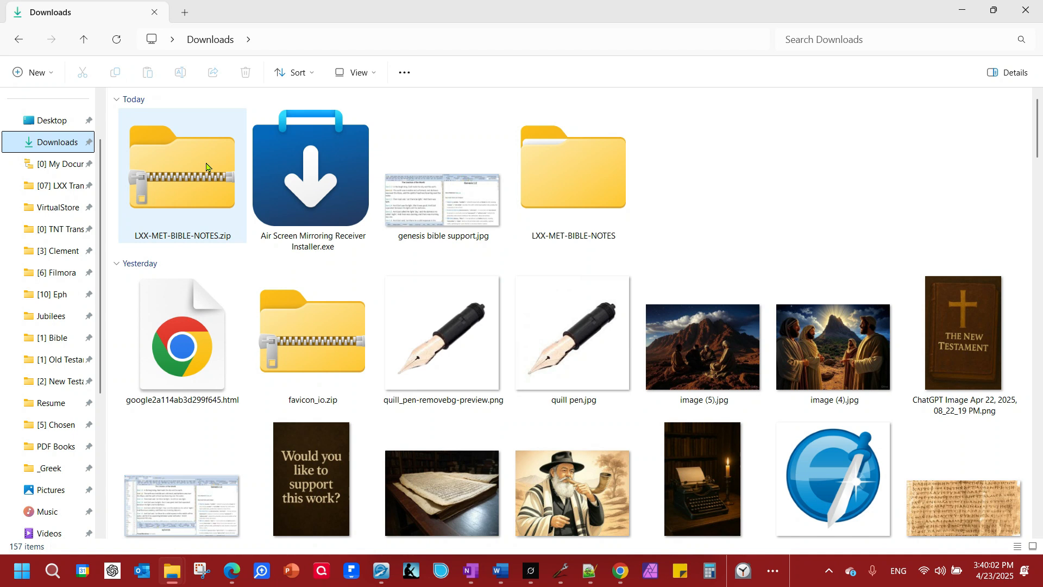
{"action": "double_click", "coordinate": [572, 166]}
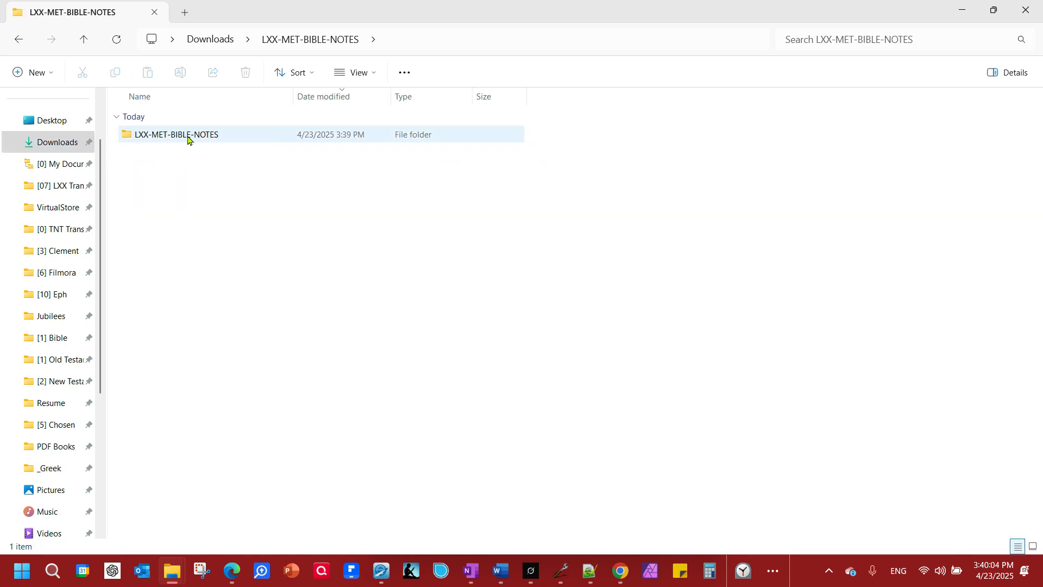
{"action": "double_click", "coordinate": [176, 135]}
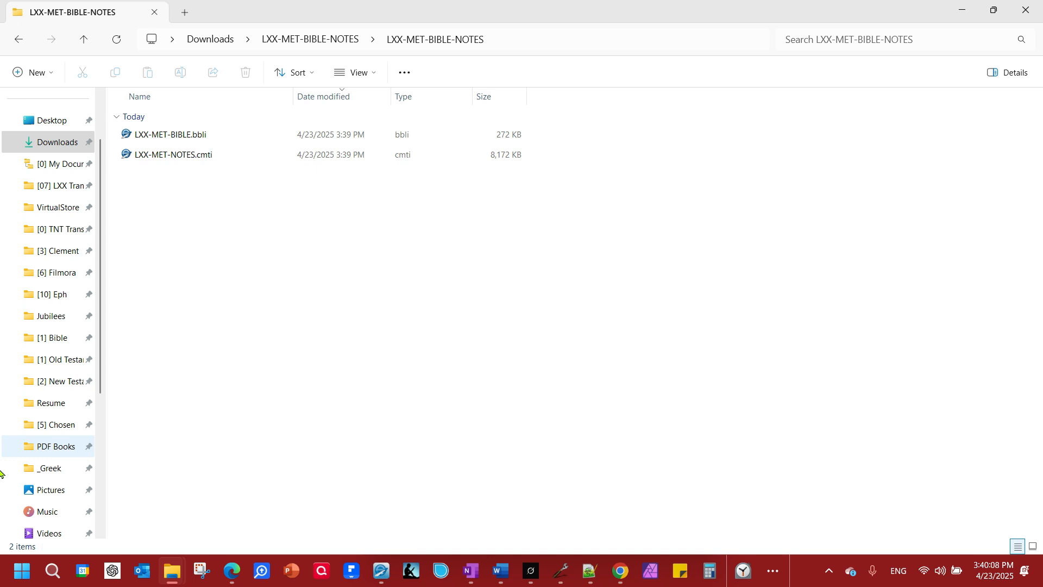
{"action": "scroll", "scroll_direction": "down", "scroll_amount": 3}
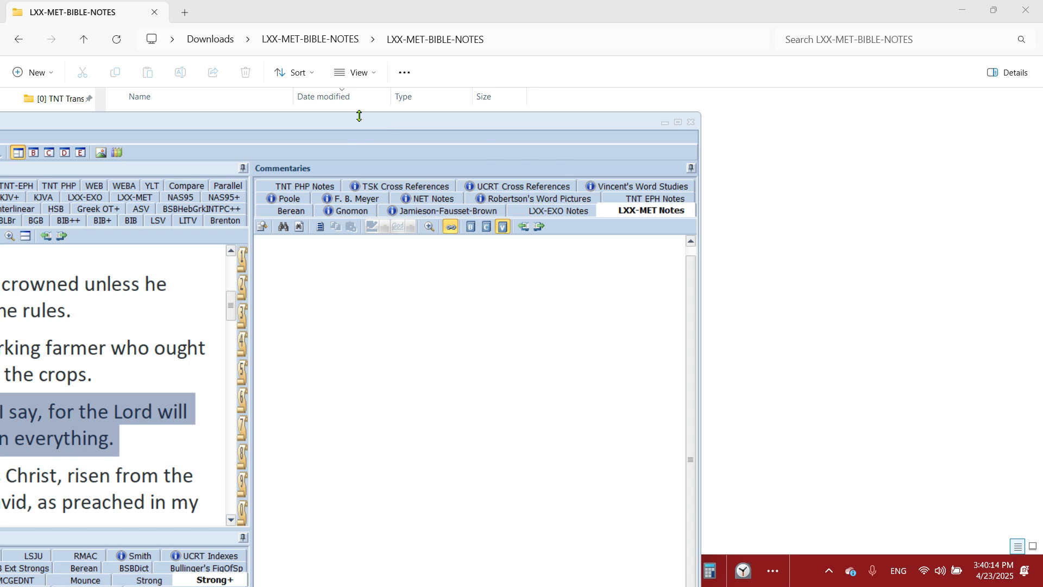
- Maximize e-Sword and switch the Bible pane to LXX-MET at Genesis 1:1
{"action": "left_click", "coordinate": [677, 122]}
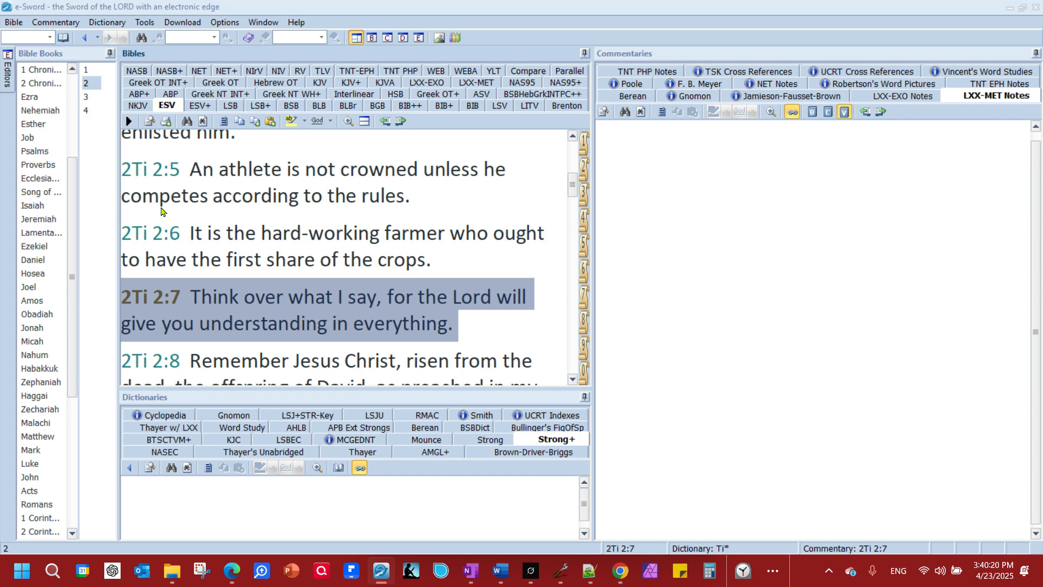
{"action": "mouse_move", "coordinate": [766, 303]}
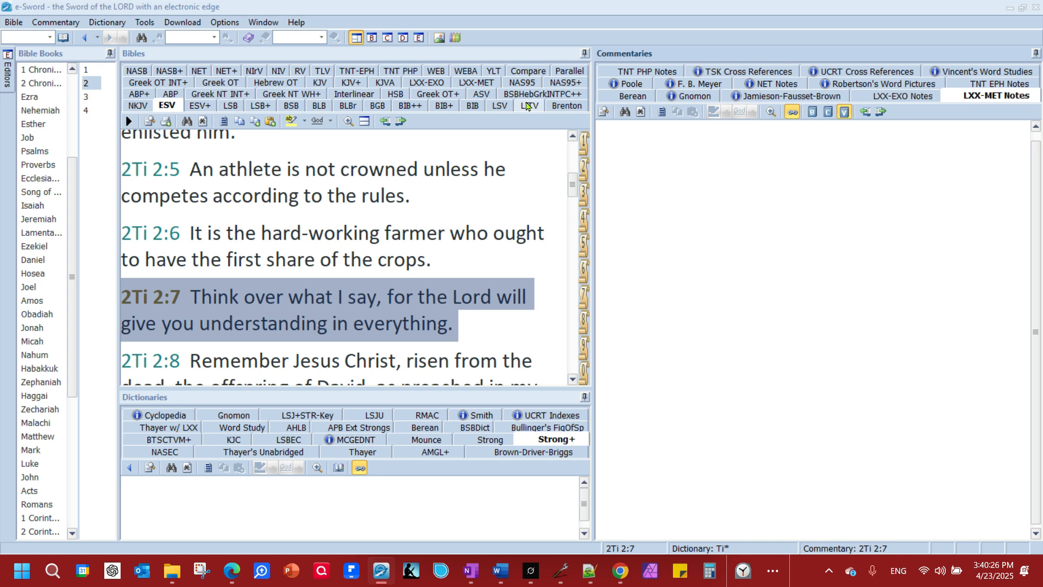
{"action": "mouse_move", "coordinate": [476, 81]}
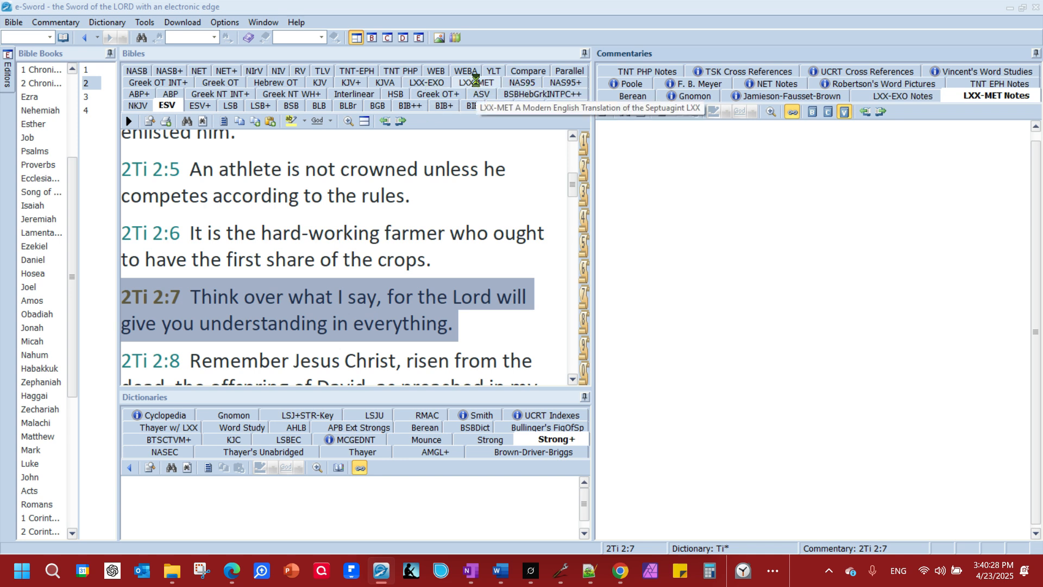
{"action": "left_click", "coordinate": [473, 81]}
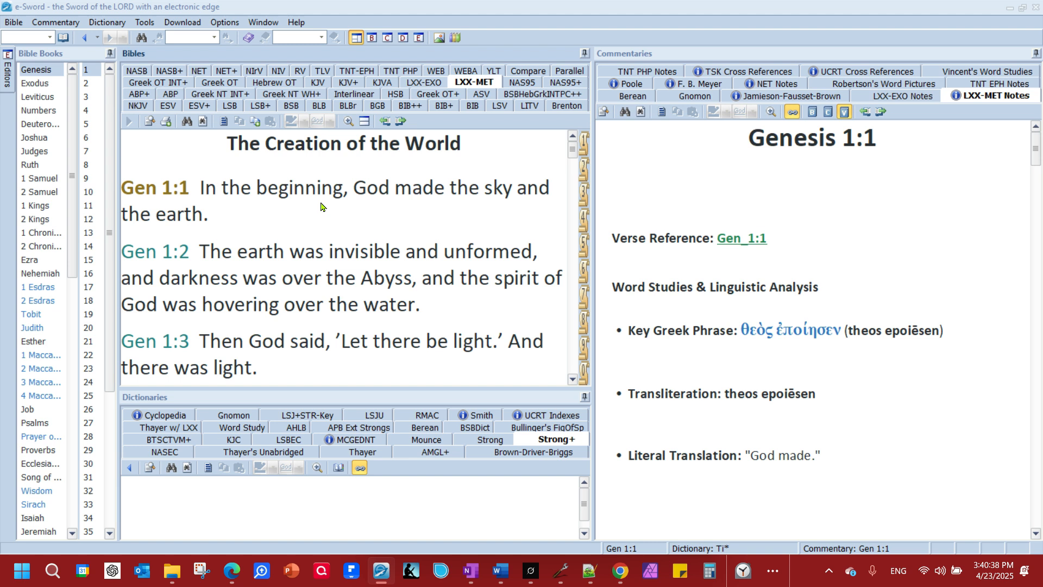
{"action": "mouse_move", "coordinate": [991, 108]}
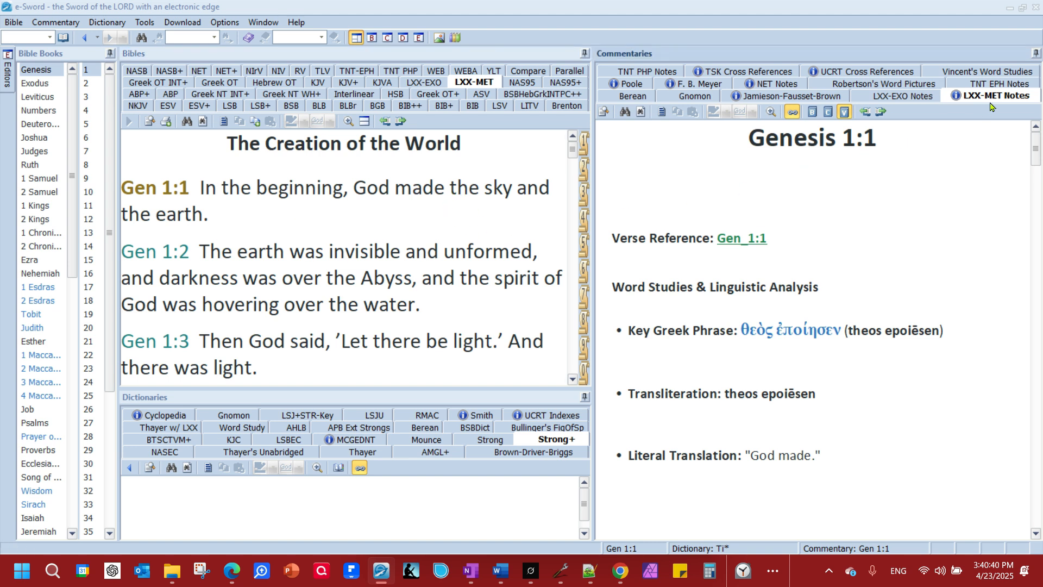
{"action": "mouse_move", "coordinate": [991, 95]}
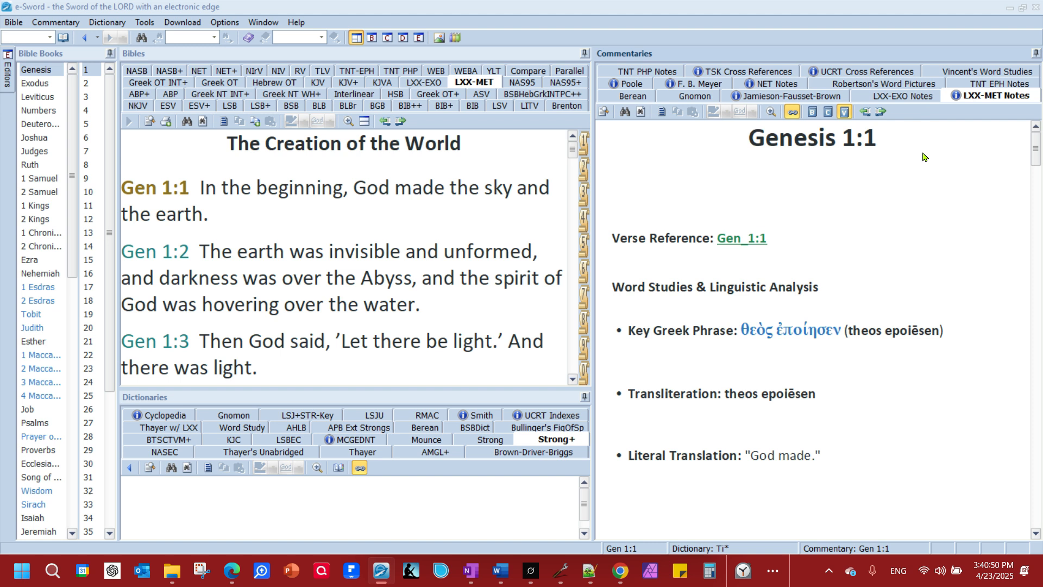
{"action": "mouse_move", "coordinate": [971, 138]}
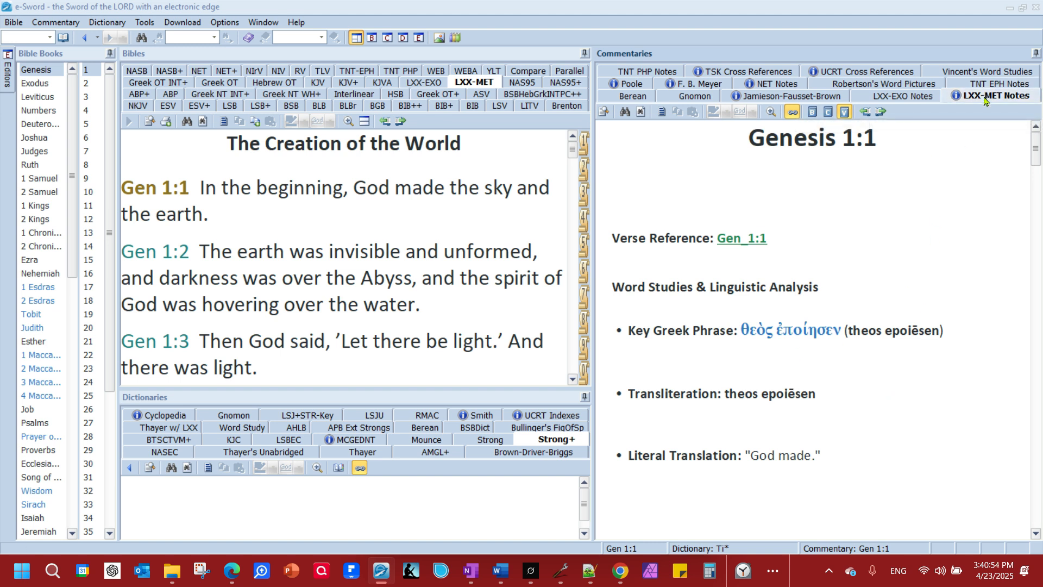
{"action": "mouse_move", "coordinate": [474, 81]}
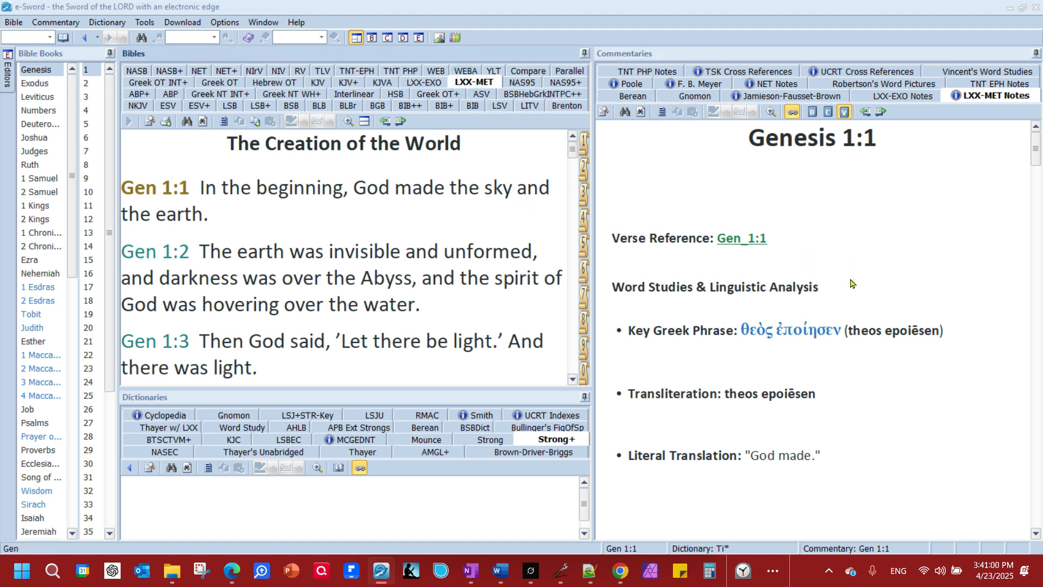
- Select Genesis 1:2 and scroll through the theological insights in its LXX-MET Notes
{"action": "left_click", "coordinate": [155, 251]}
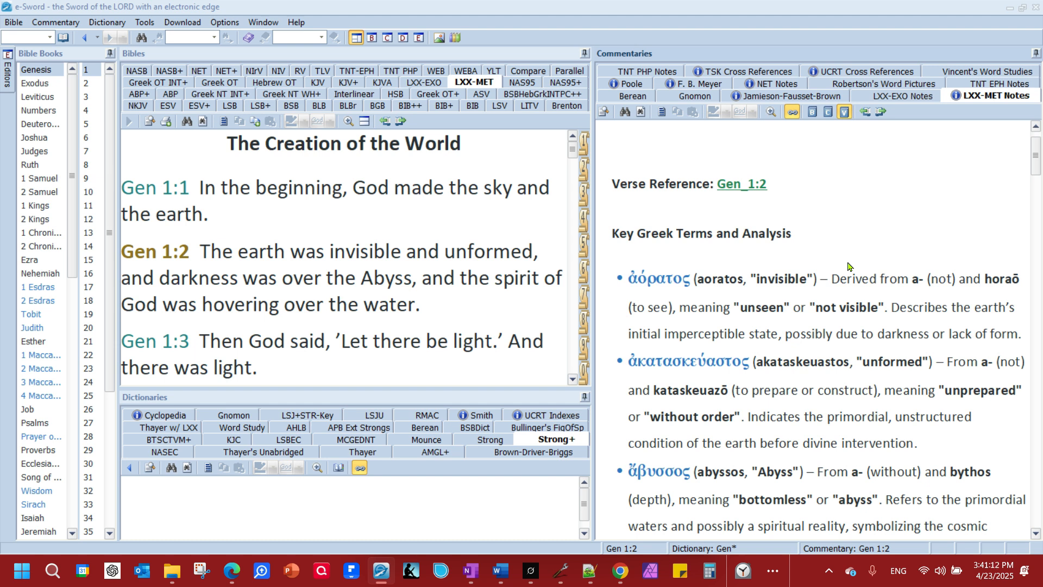
{"action": "mouse_move", "coordinate": [814, 257]}
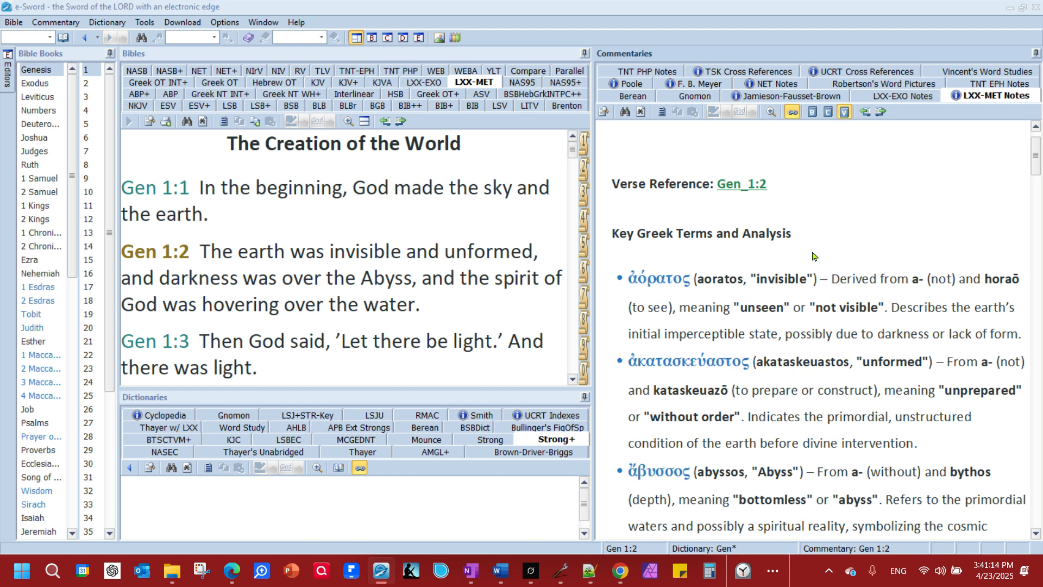
{"action": "mouse_move", "coordinate": [799, 256]}
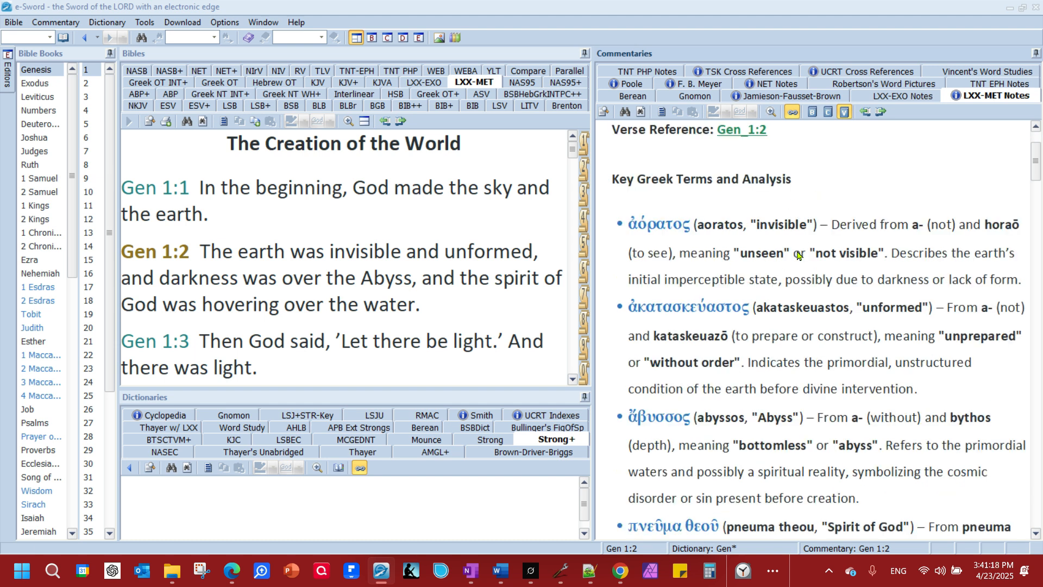
{"action": "scroll", "scroll_direction": "up", "scroll_amount": 3}
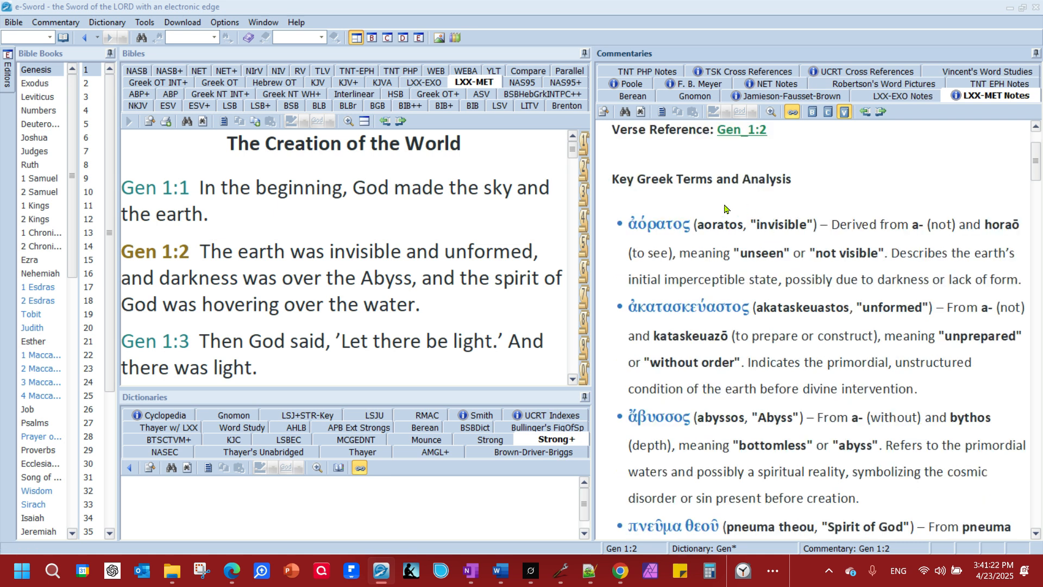
{"action": "scroll", "scroll_direction": "down", "scroll_amount": 3}
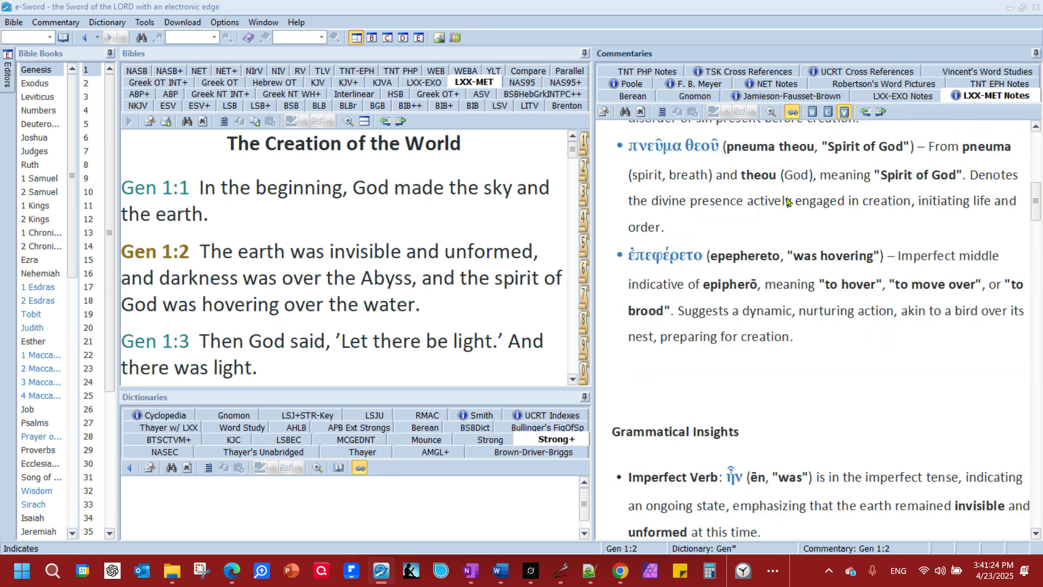
{"action": "scroll", "scroll_direction": "down", "scroll_amount": 3}
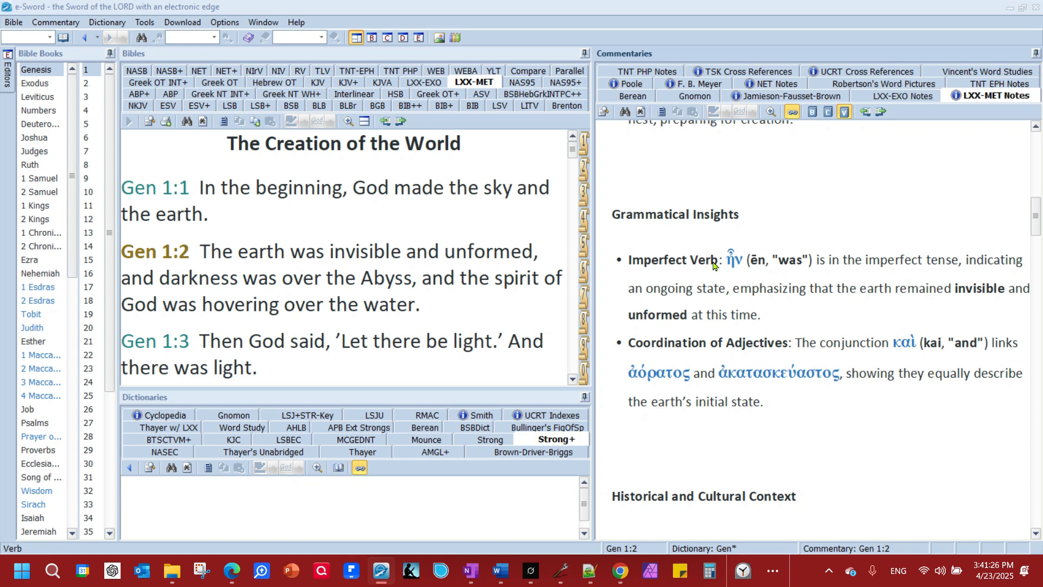
{"action": "scroll", "scroll_direction": "down", "scroll_amount": 3}
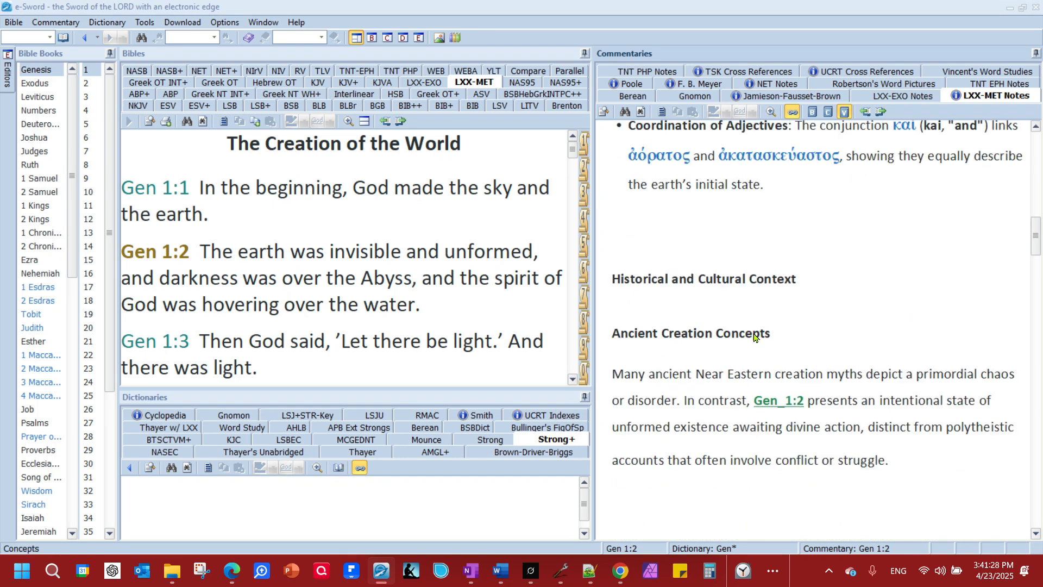
{"action": "mouse_move", "coordinate": [811, 306]}
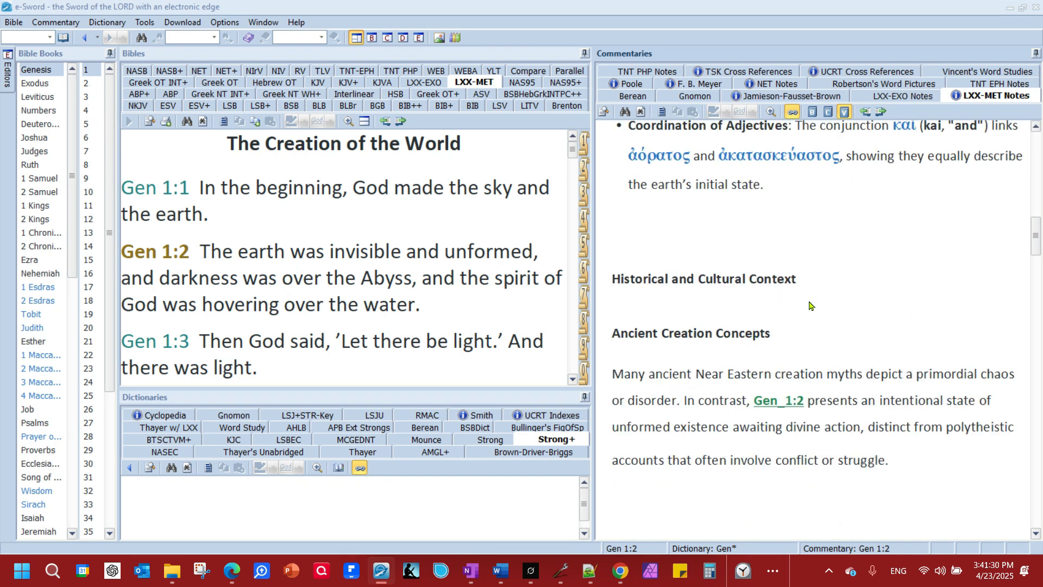
{"action": "scroll", "scroll_direction": "down", "scroll_amount": 3}
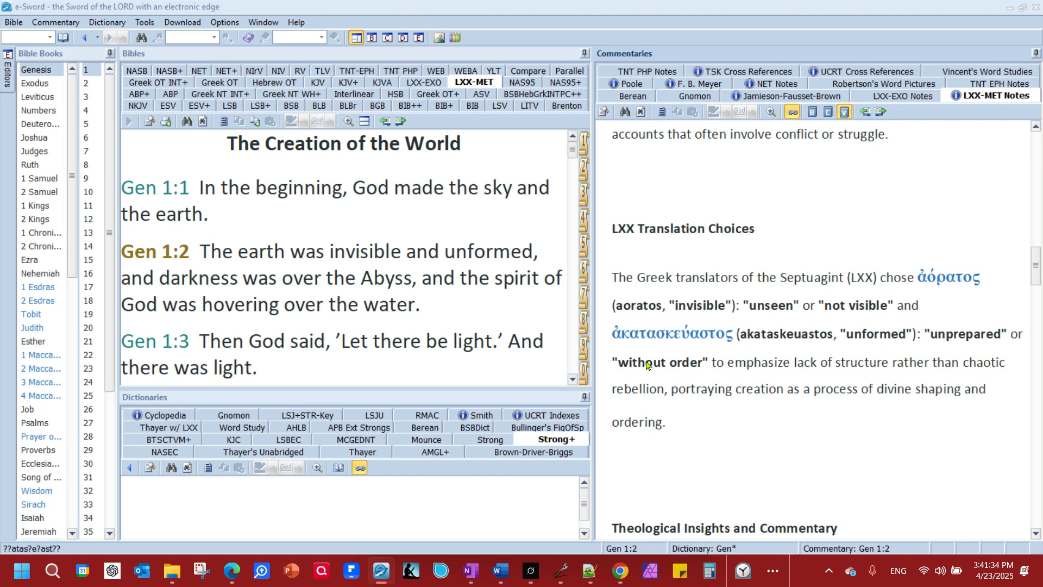
{"action": "mouse_move", "coordinate": [740, 300]}
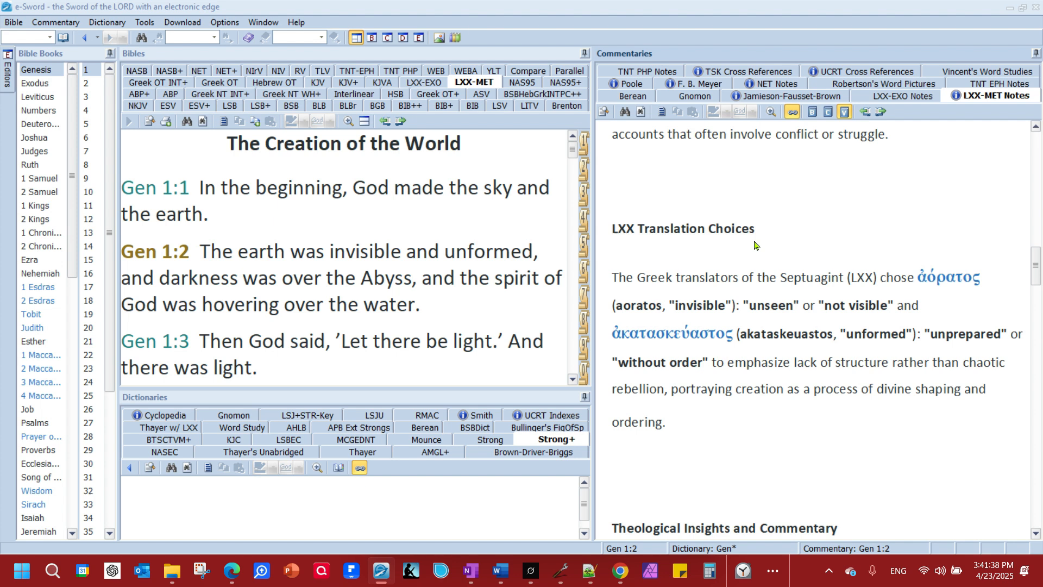
{"action": "scroll", "scroll_direction": "down", "scroll_amount": 3}
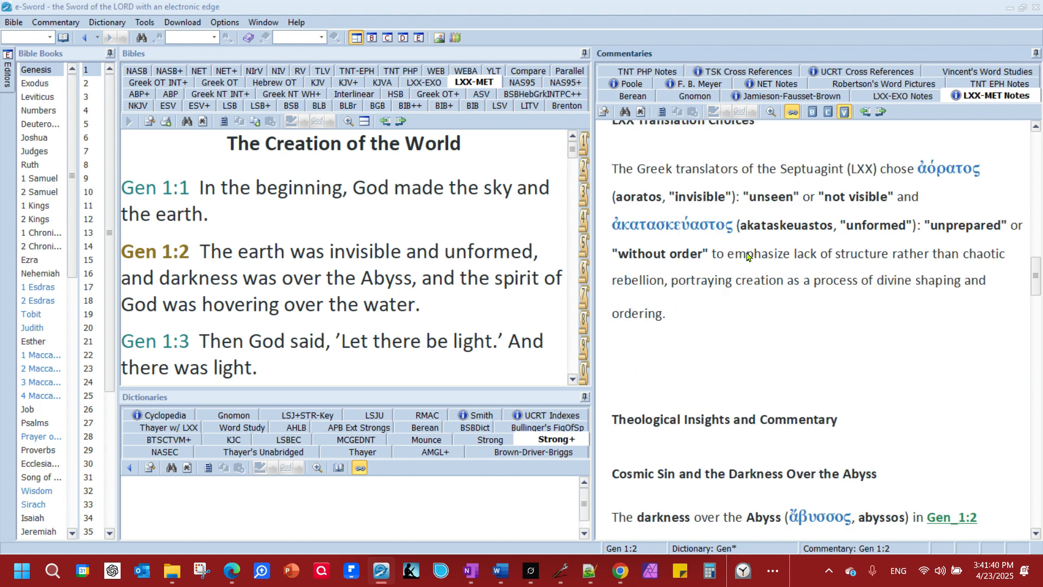
{"action": "scroll", "scroll_direction": "down", "scroll_amount": 3}
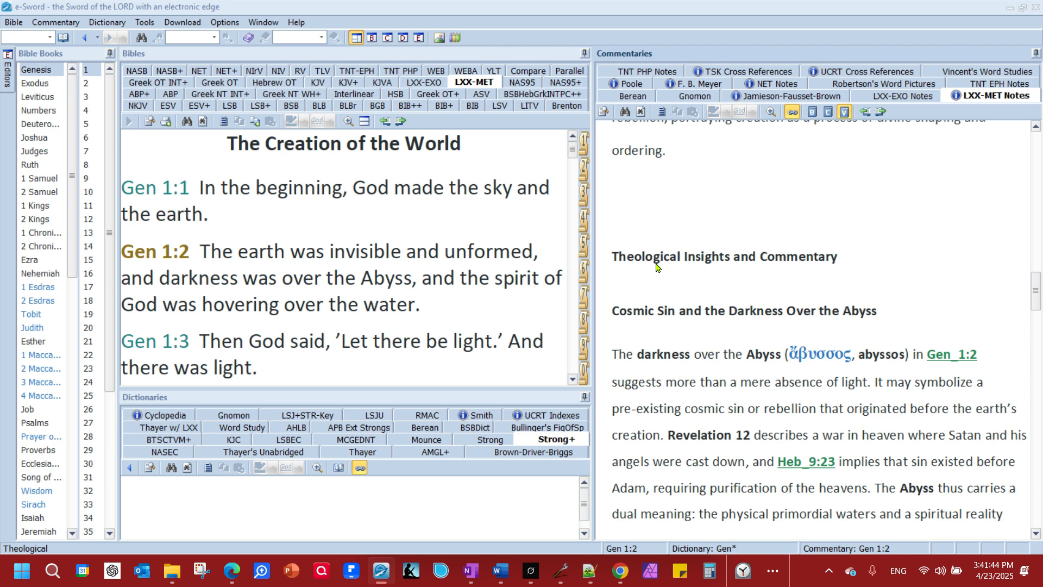
- Continue reading the Genesis 1:2 notes down to the conclusion
{"action": "scroll", "scroll_direction": "down", "scroll_amount": 3}
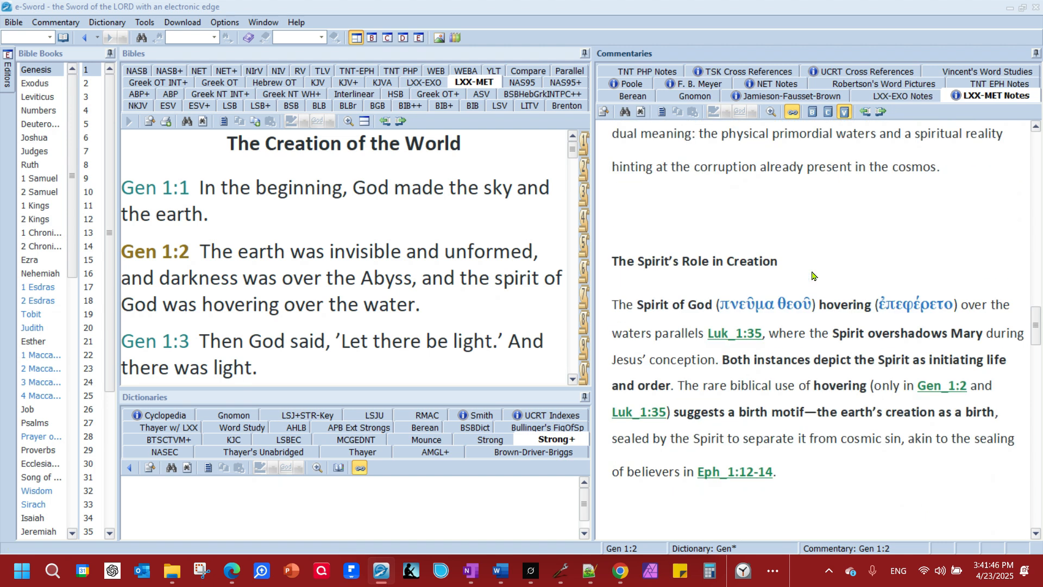
{"action": "scroll", "scroll_direction": "down", "scroll_amount": 3}
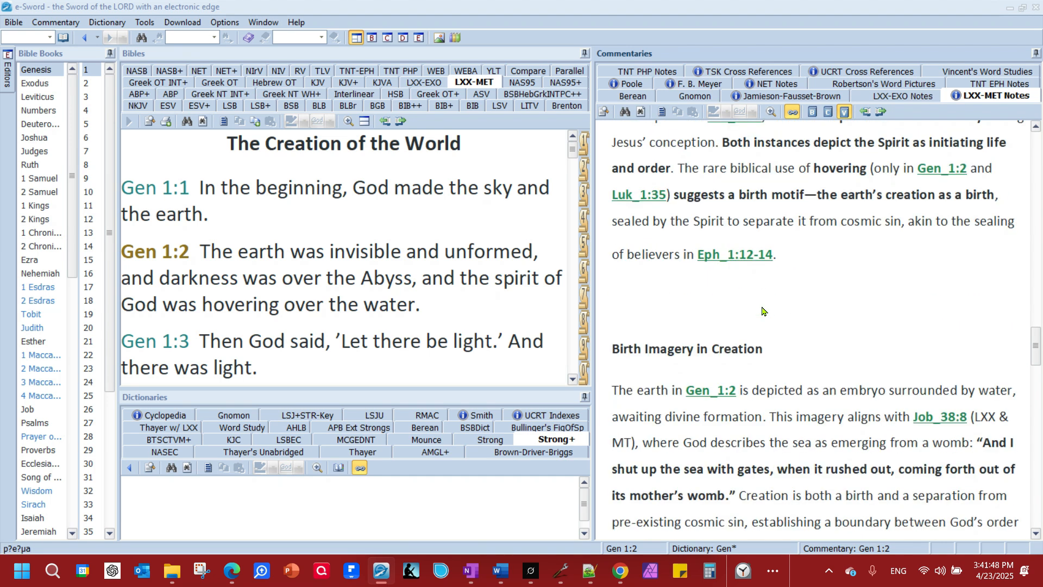
{"action": "scroll", "scroll_direction": "down", "scroll_amount": 3}
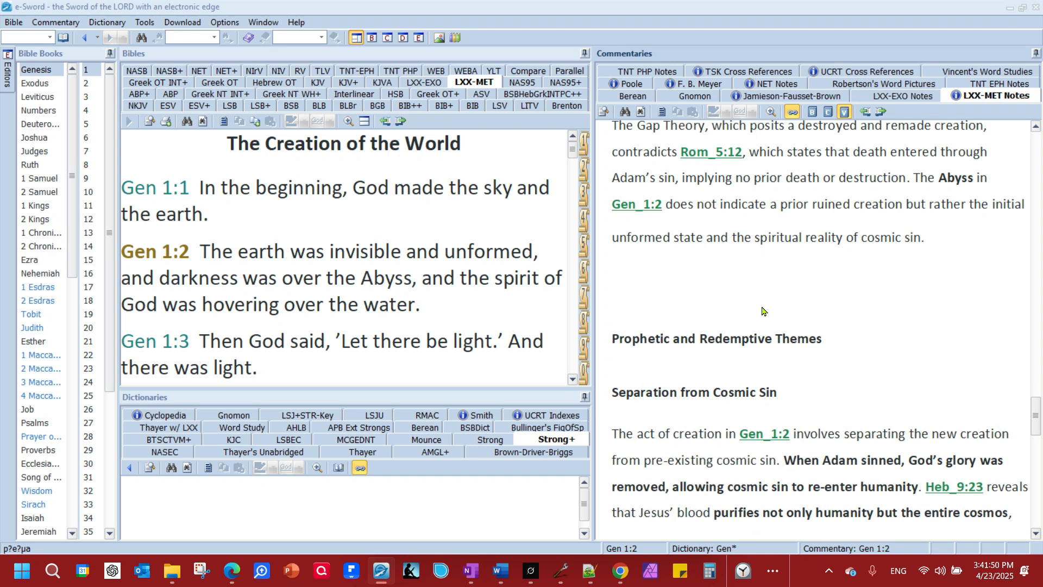
{"action": "scroll", "scroll_direction": "down", "scroll_amount": 3}
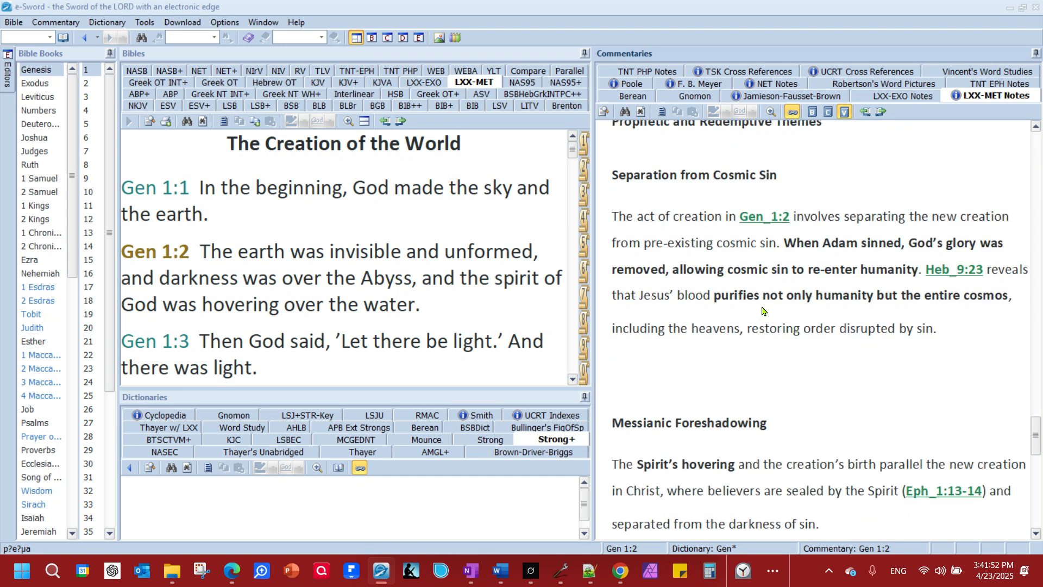
{"action": "scroll", "scroll_direction": "down", "scroll_amount": 3}
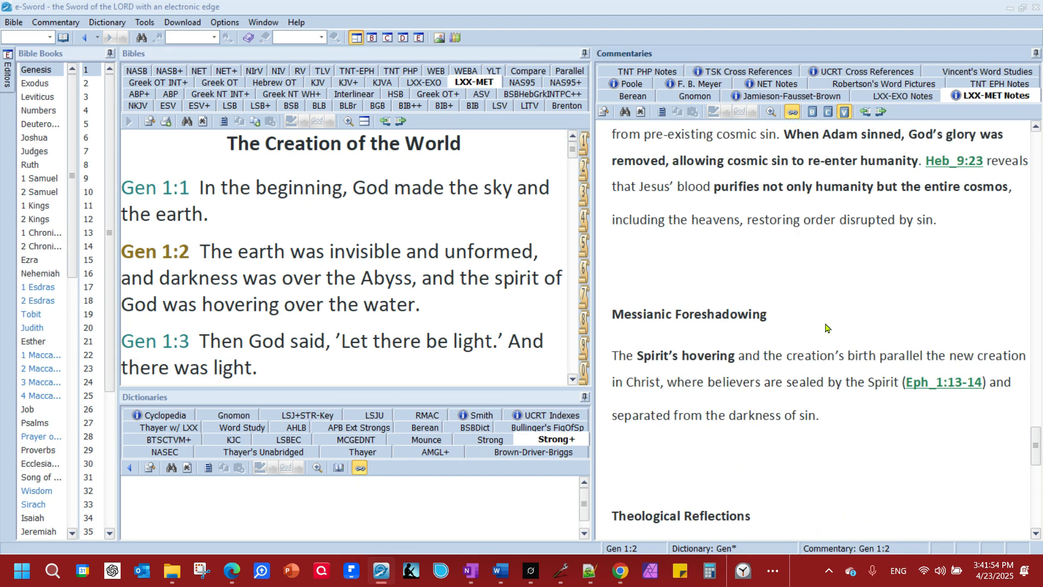
{"action": "mouse_move", "coordinate": [778, 342]}
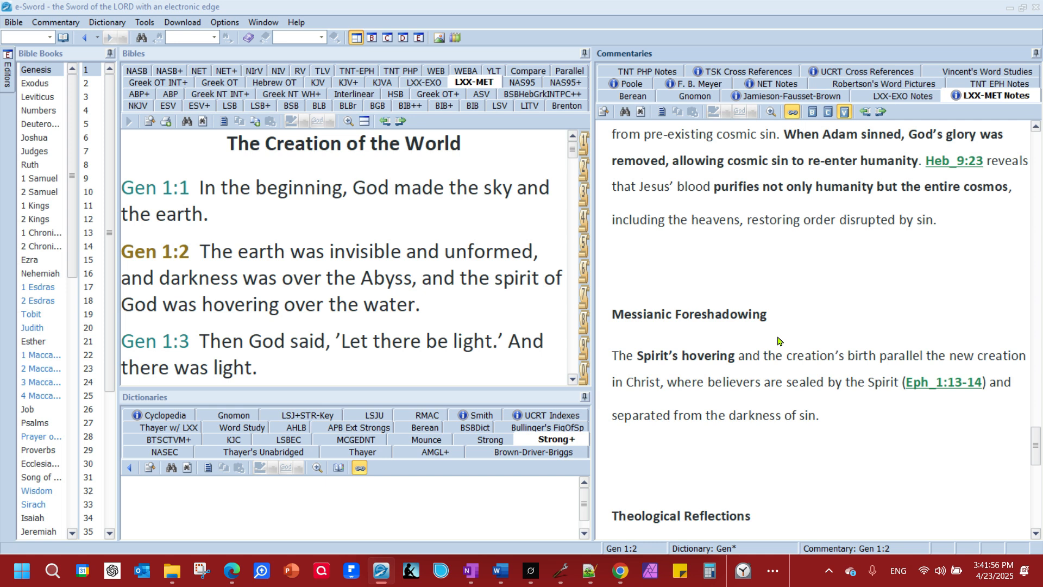
{"action": "scroll", "scroll_direction": "down", "scroll_amount": 3}
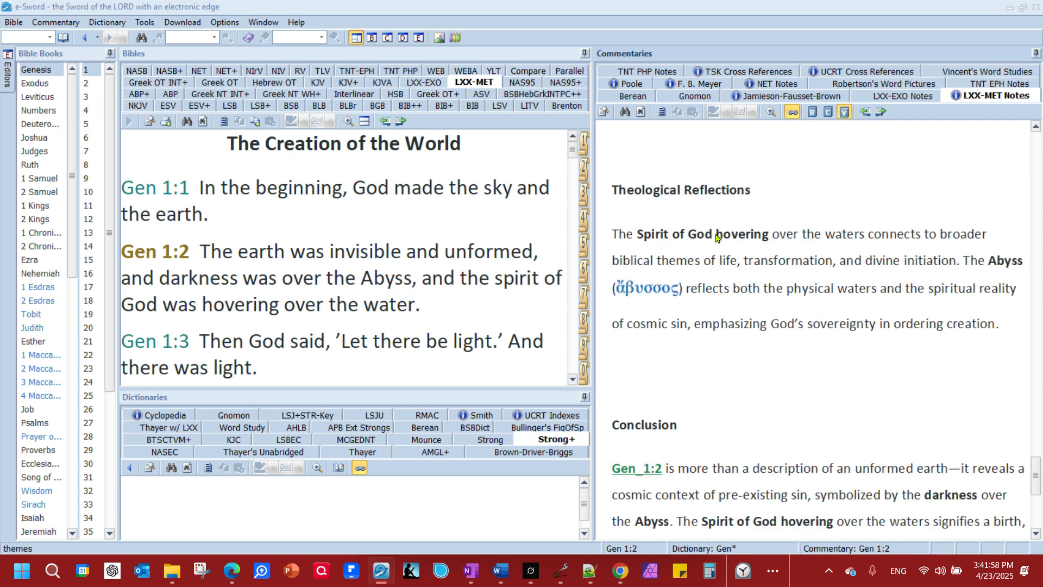
{"action": "scroll", "scroll_direction": "down", "scroll_amount": 3}
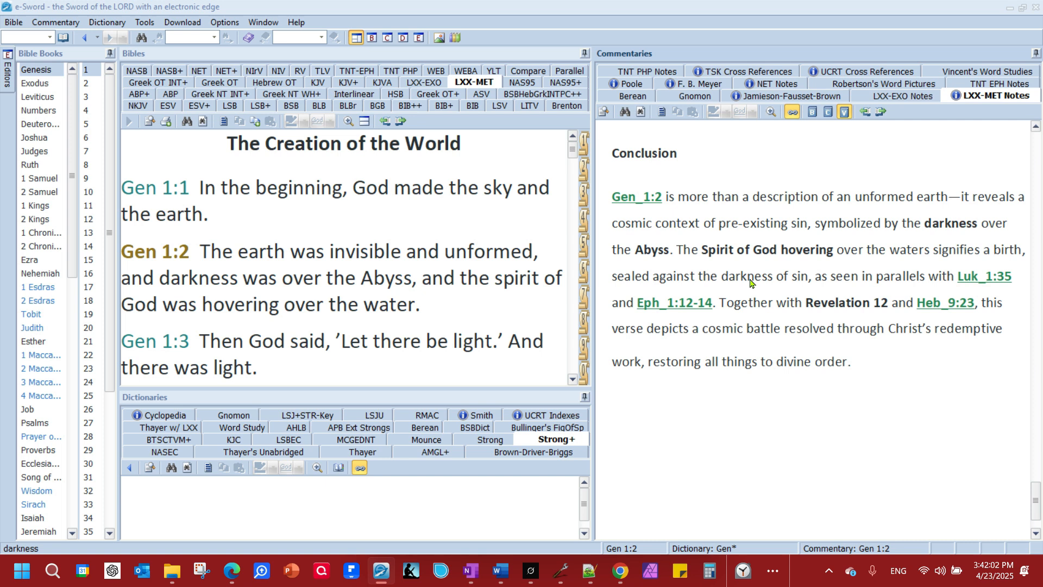
{"action": "mouse_move", "coordinate": [740, 265]}
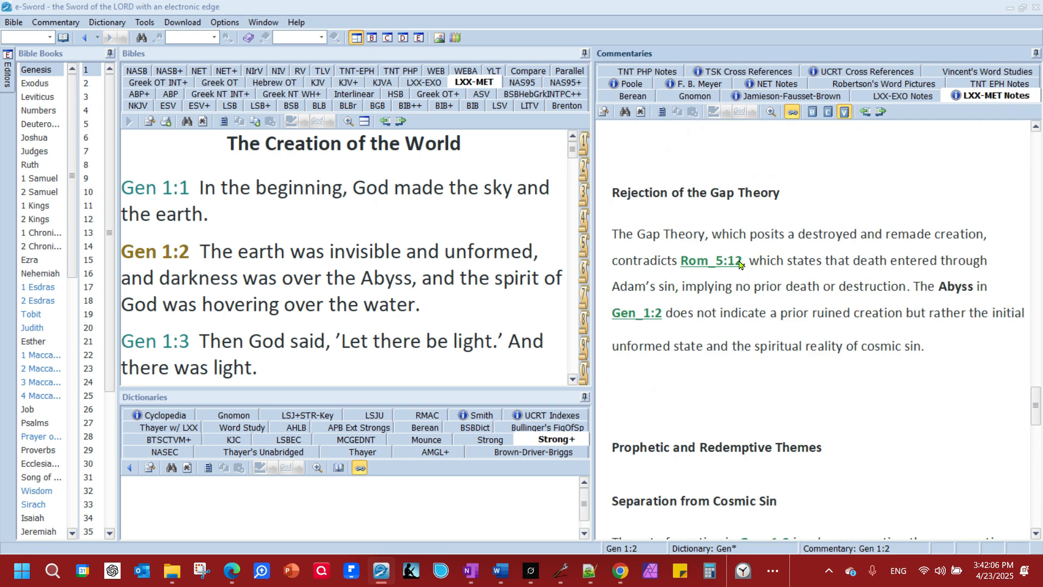
{"action": "scroll", "scroll_direction": "down", "scroll_amount": 3}
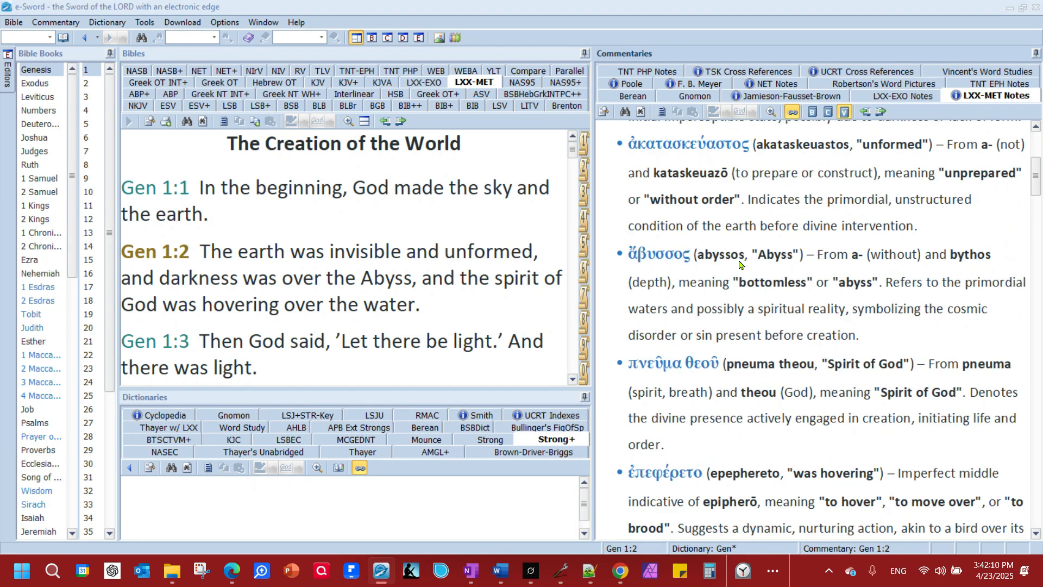
{"action": "scroll", "scroll_direction": "up", "scroll_amount": 3}
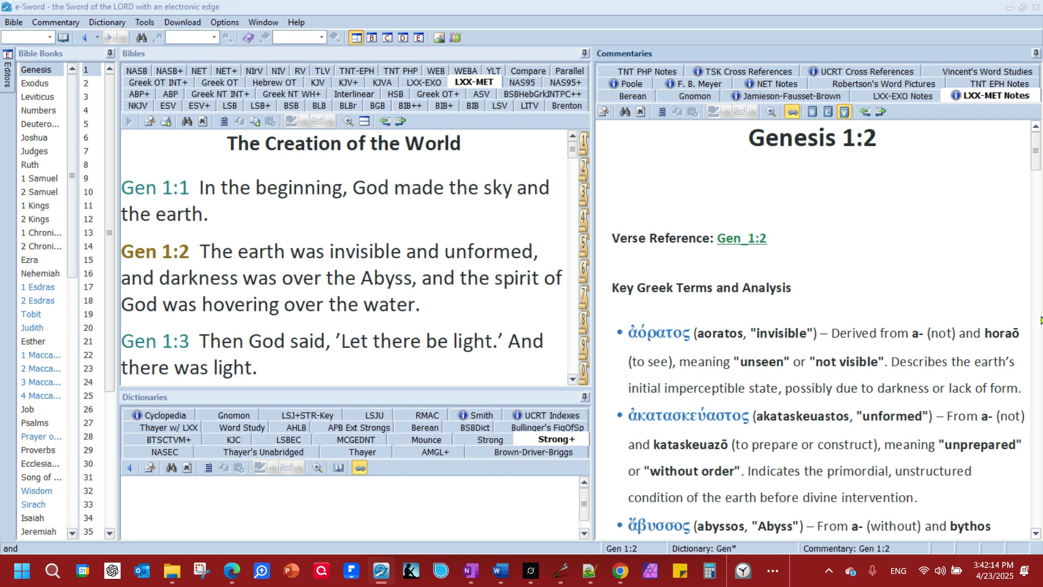
{"action": "mouse_move", "coordinate": [819, 365]}
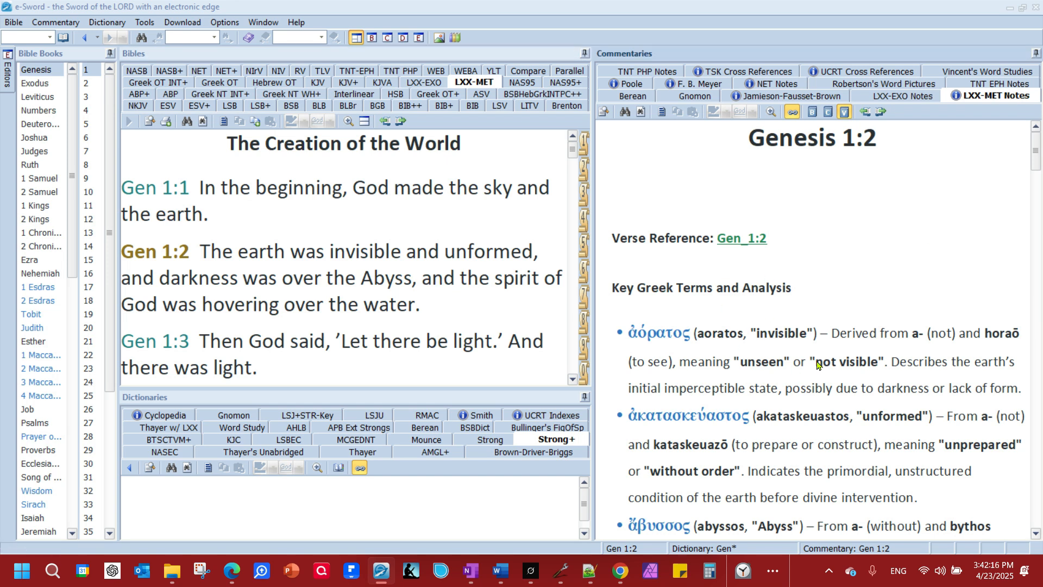
{"action": "mouse_move", "coordinate": [970, 159]}
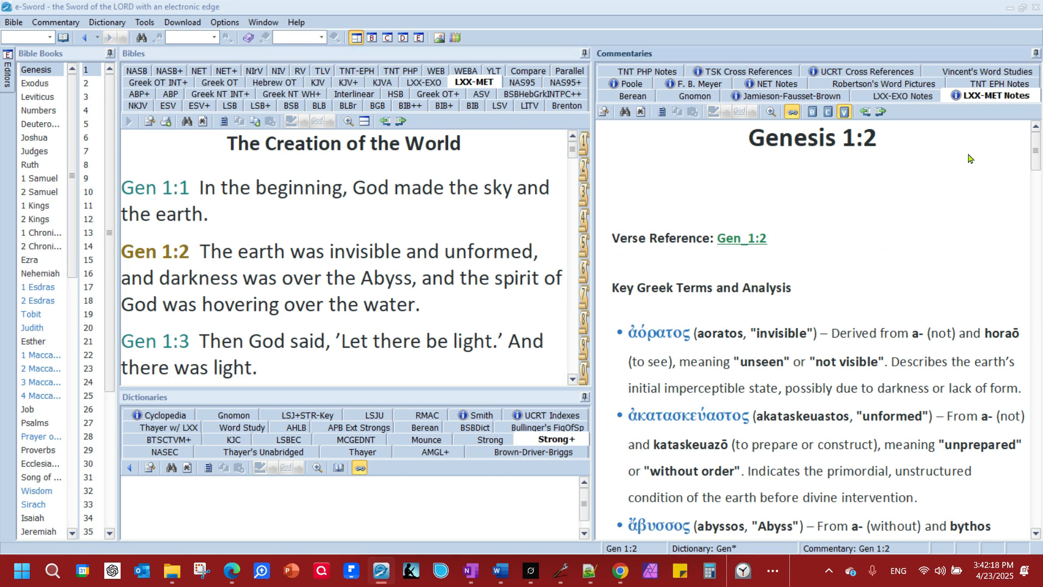
{"action": "mouse_move", "coordinate": [823, 202]}
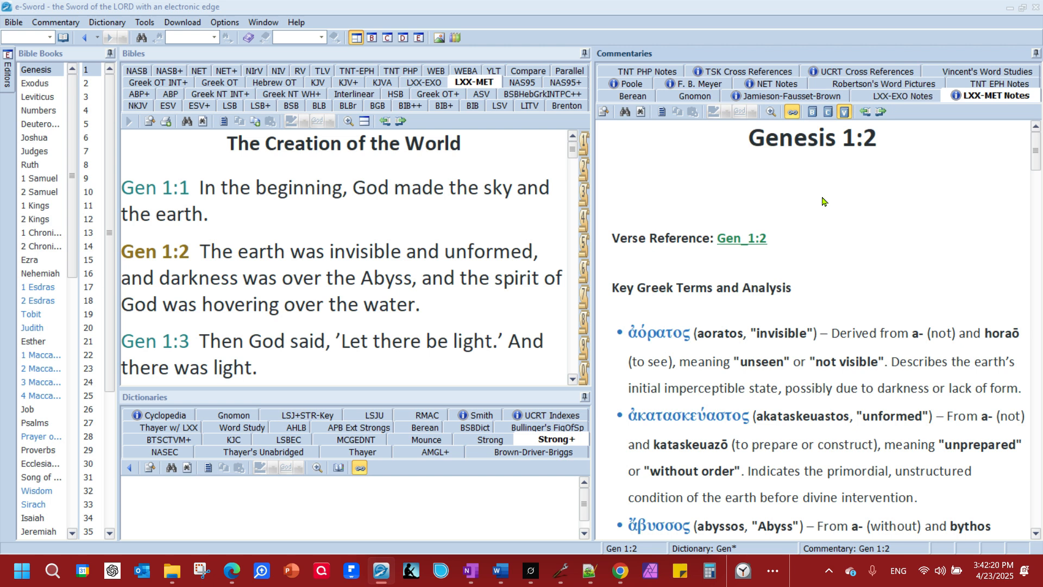
{"action": "mouse_move", "coordinate": [893, 178]}
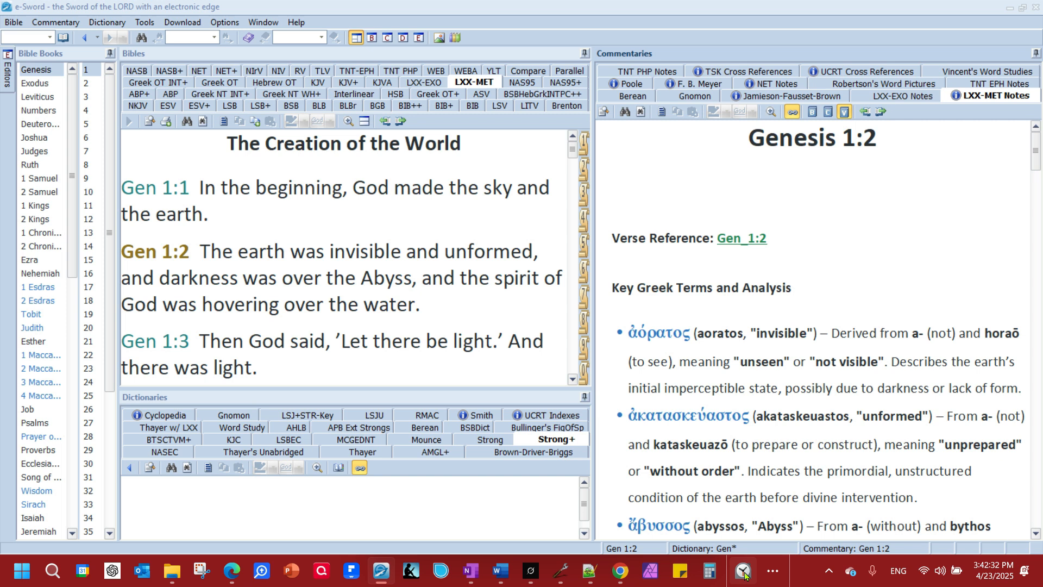
- Bring up the Air Screen Mirroring Receiver showing the mirrored iPhone home screen
{"action": "left_click", "coordinate": [741, 570]}
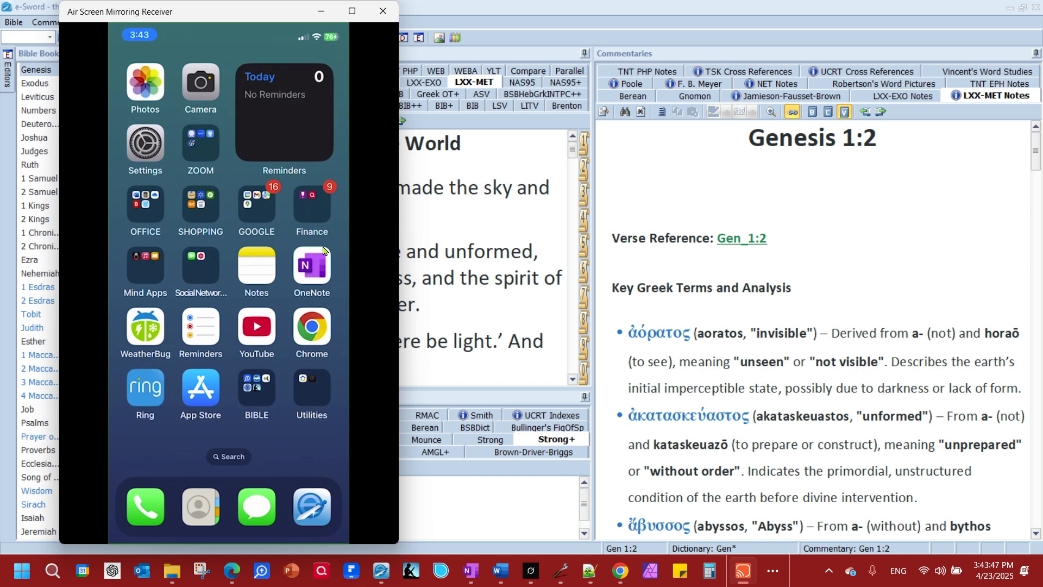
- Navigate OneDrive on the phone to the [07] LXX Translation > Running Bible folder
{"action": "left_click", "coordinate": [145, 205]}
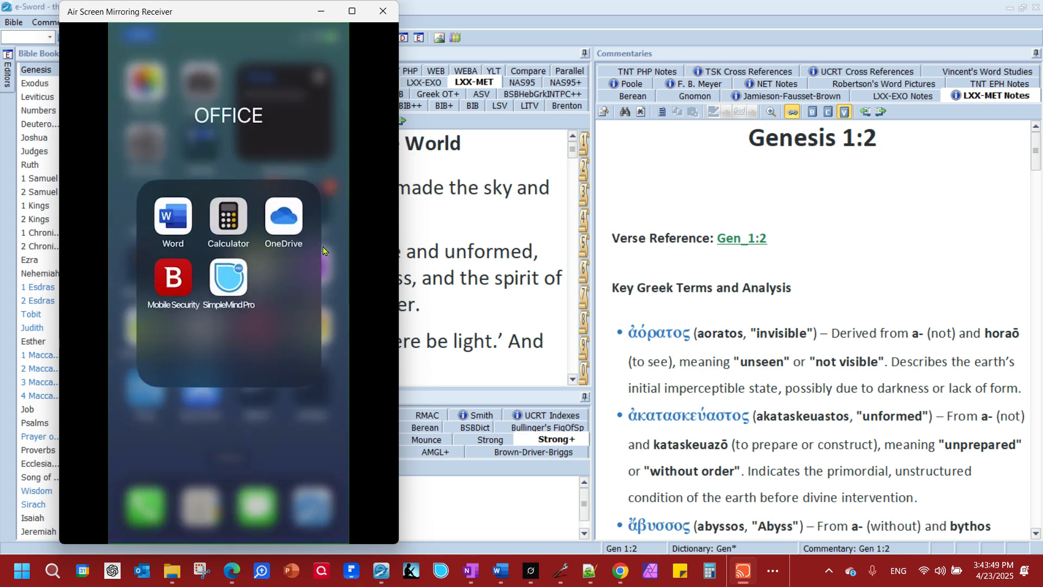
{"action": "left_click", "coordinate": [283, 216]}
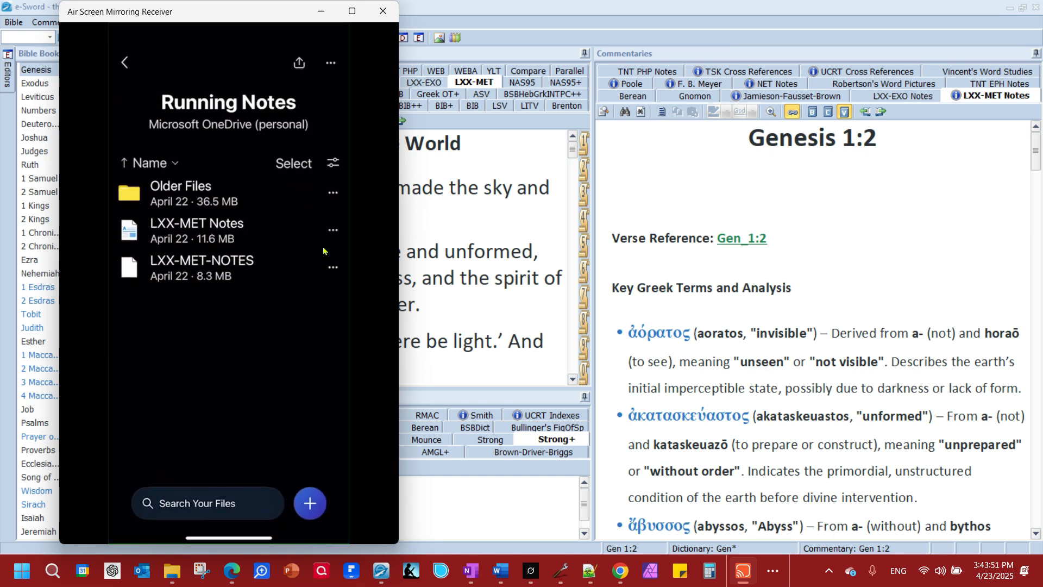
{"action": "left_click", "coordinate": [124, 61]}
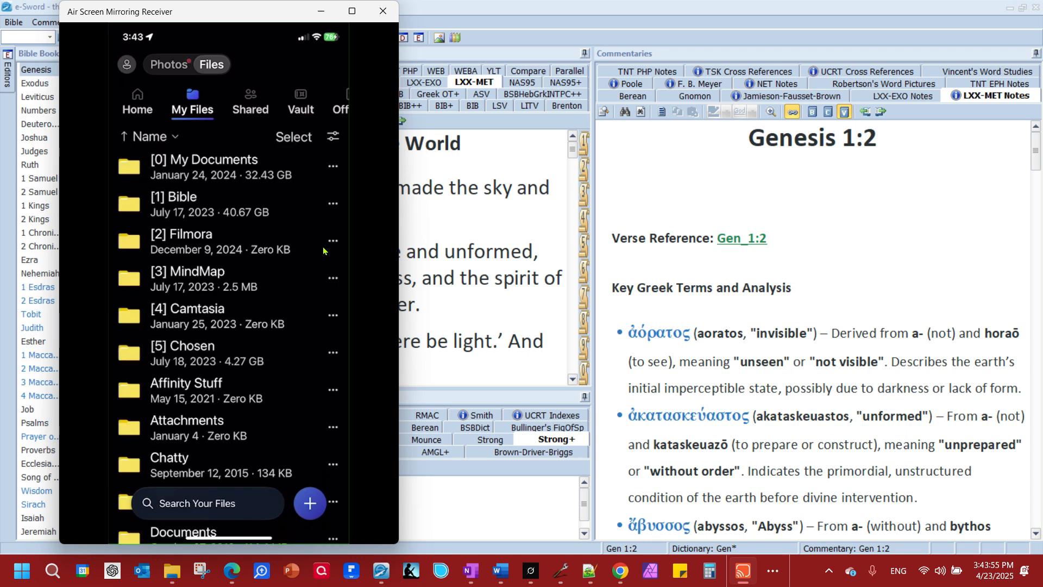
{"action": "left_click", "coordinate": [173, 197]}
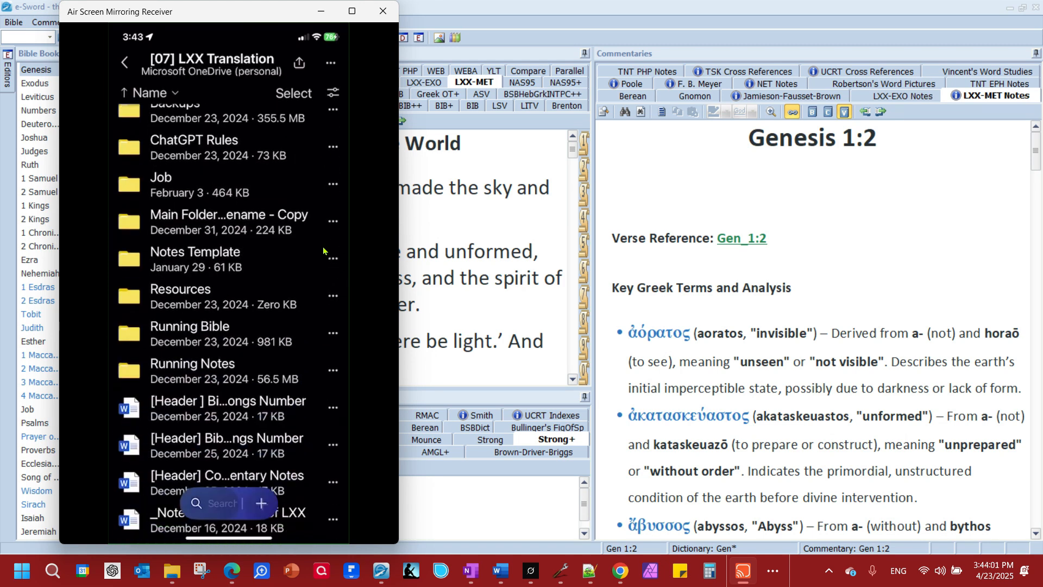
{"action": "scroll", "scroll_direction": "down", "scroll_amount": 3}
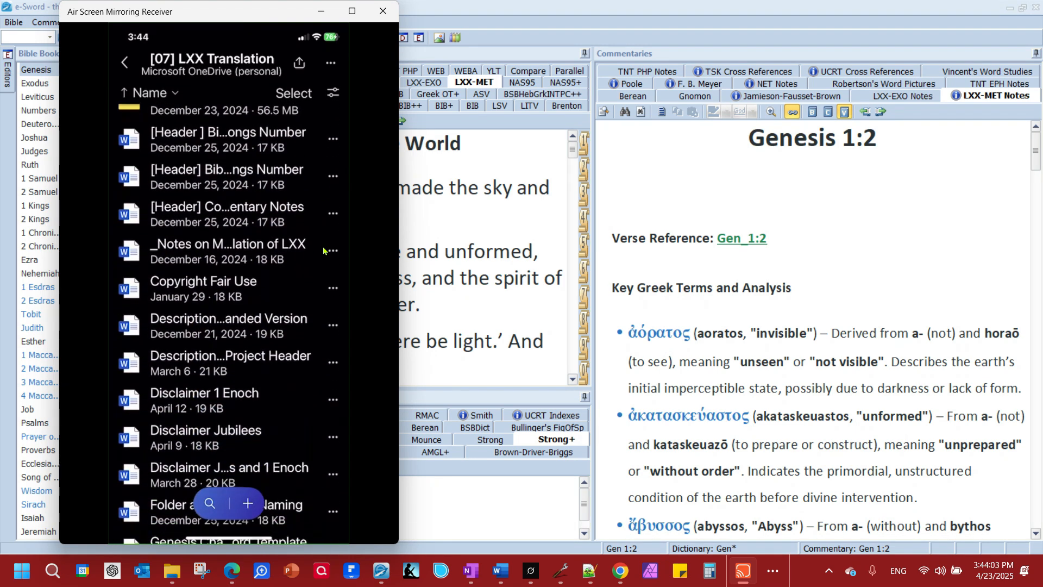
{"action": "scroll", "scroll_direction": "up", "scroll_amount": 3}
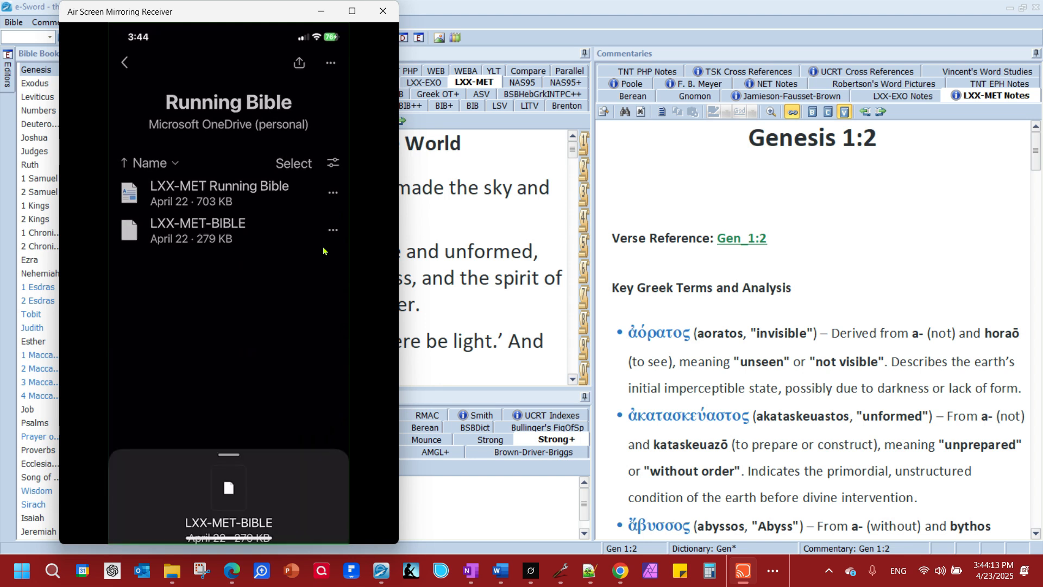
- Share the LXX-MET-BIBLE file from OneDrive to e-Sword LT
{"action": "left_click", "coordinate": [332, 229]}
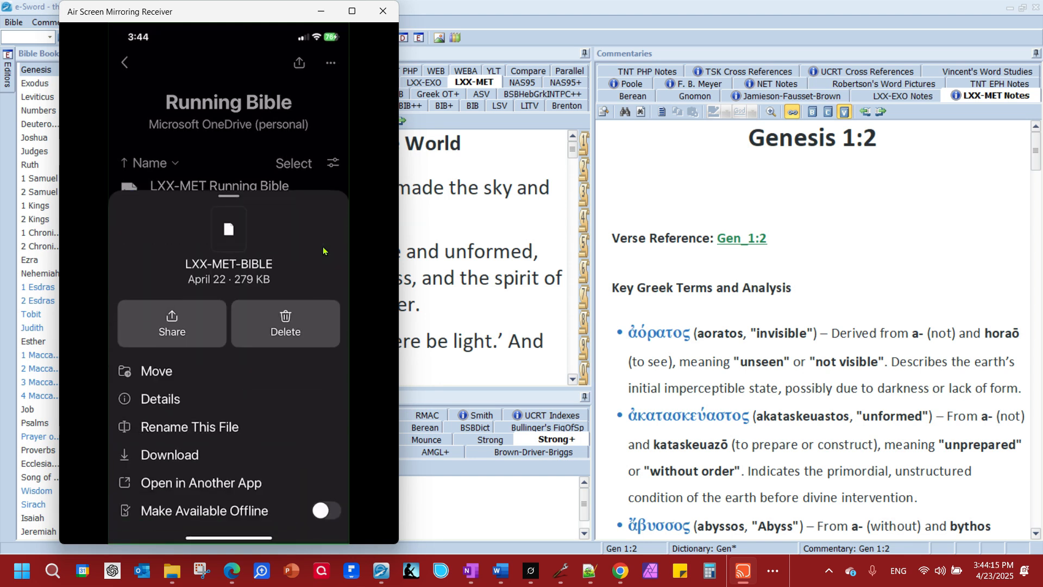
{"action": "left_click", "coordinate": [171, 323]}
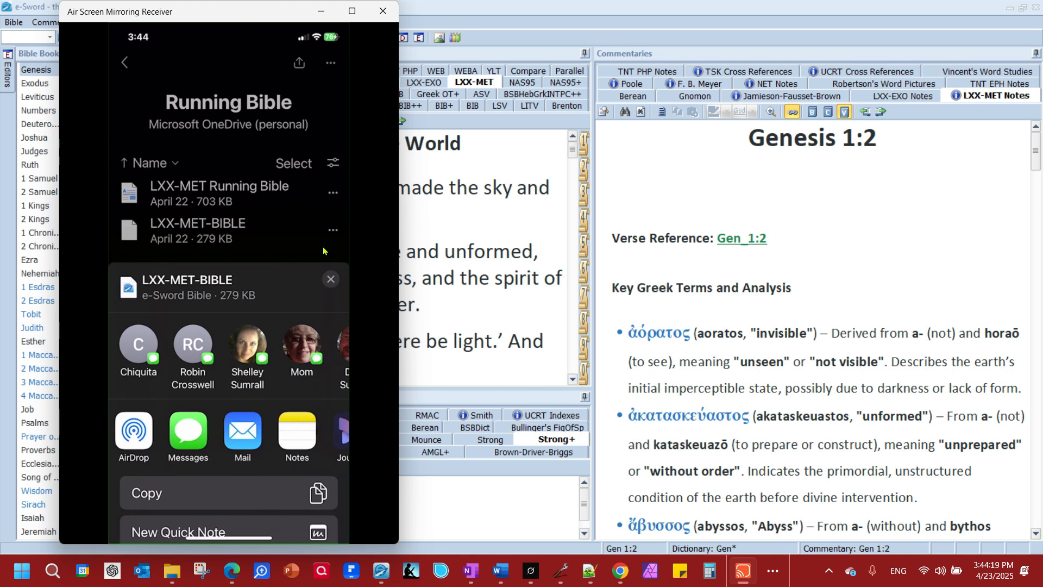
{"action": "scroll", "scroll_direction": "left", "scroll_amount": 3}
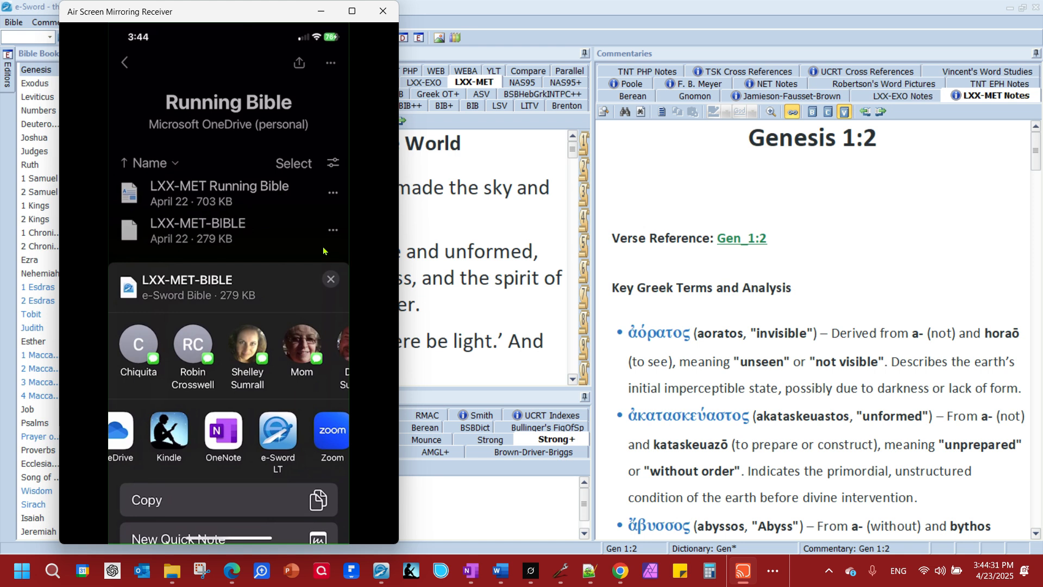
{"action": "left_click", "coordinate": [277, 430]}
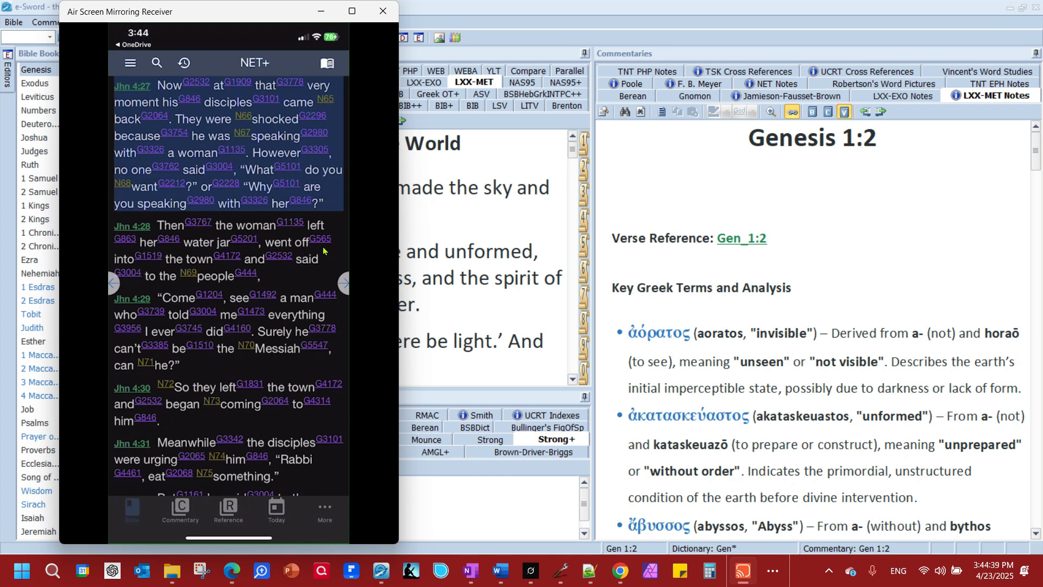
- Scroll the Installed modules list to find LXX-MET under Installed Bibles, then return to John 4
{"action": "left_click", "coordinate": [129, 63]}
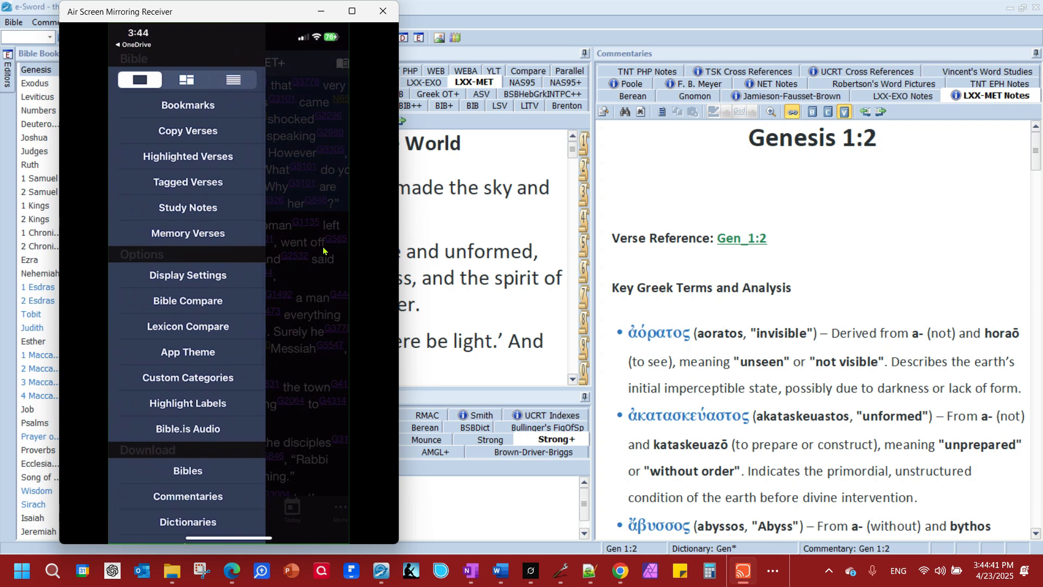
{"action": "scroll", "scroll_direction": "down", "scroll_amount": 3}
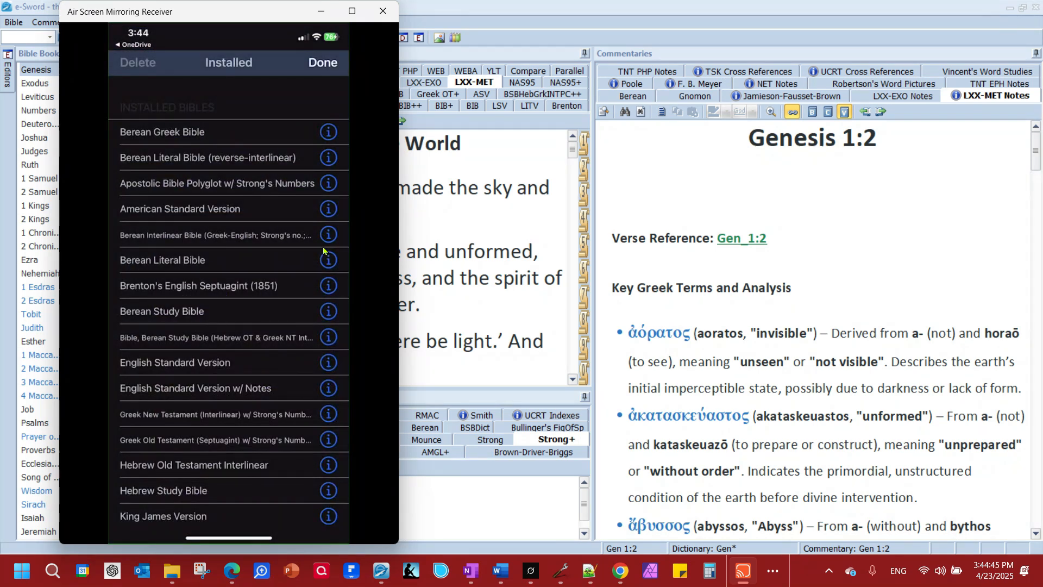
{"action": "scroll", "scroll_direction": "down", "scroll_amount": 3}
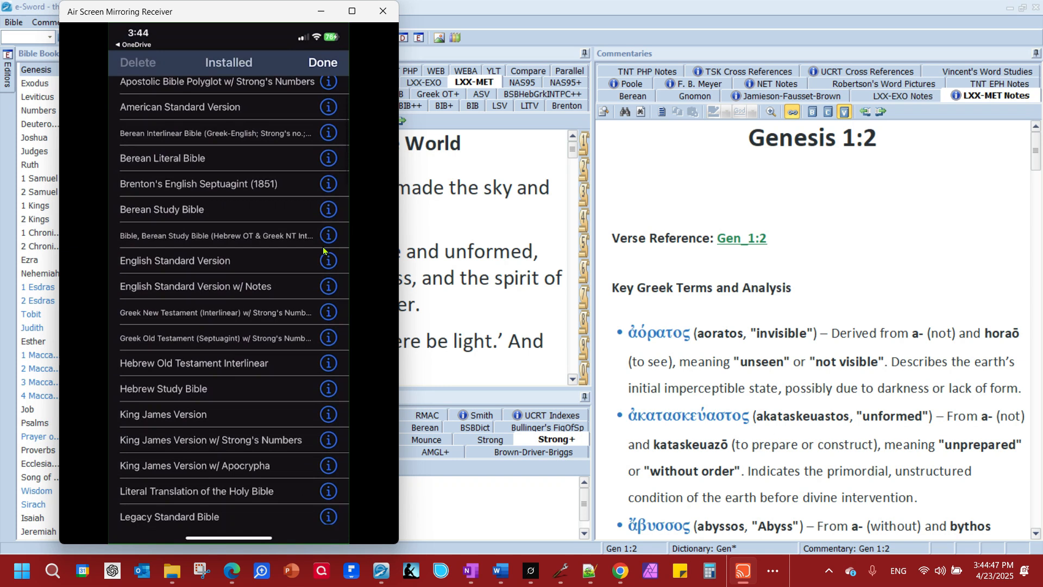
{"action": "scroll", "scroll_direction": "down", "scroll_amount": 3}
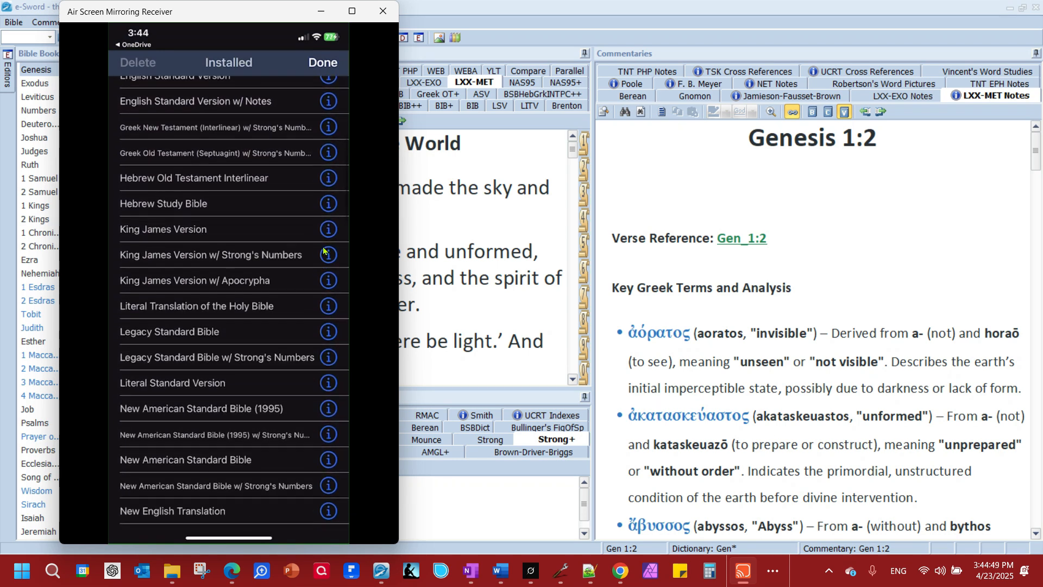
{"action": "scroll", "scroll_direction": "down", "scroll_amount": 3}
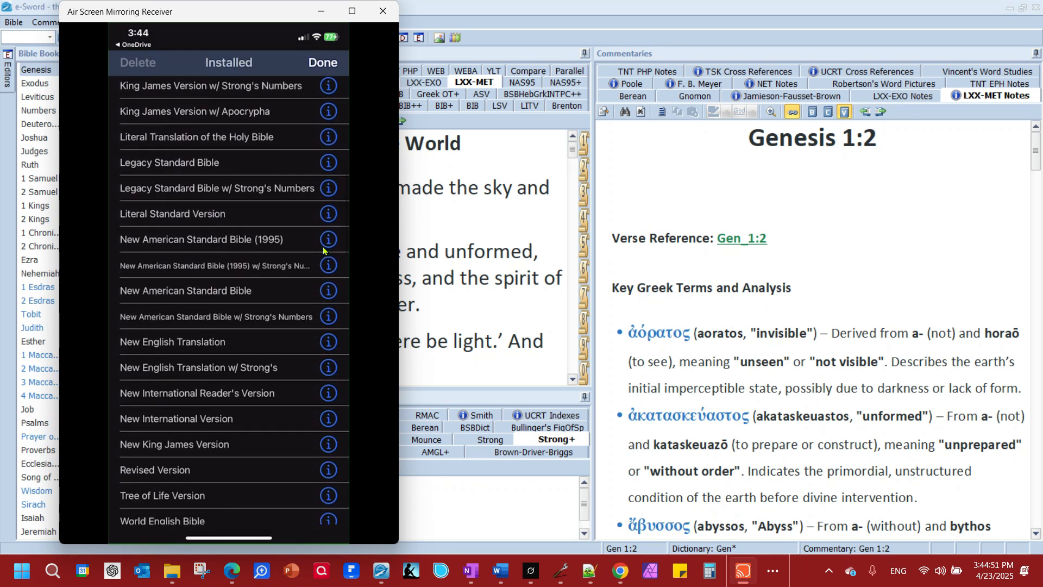
{"action": "scroll", "scroll_direction": "up", "scroll_amount": 3}
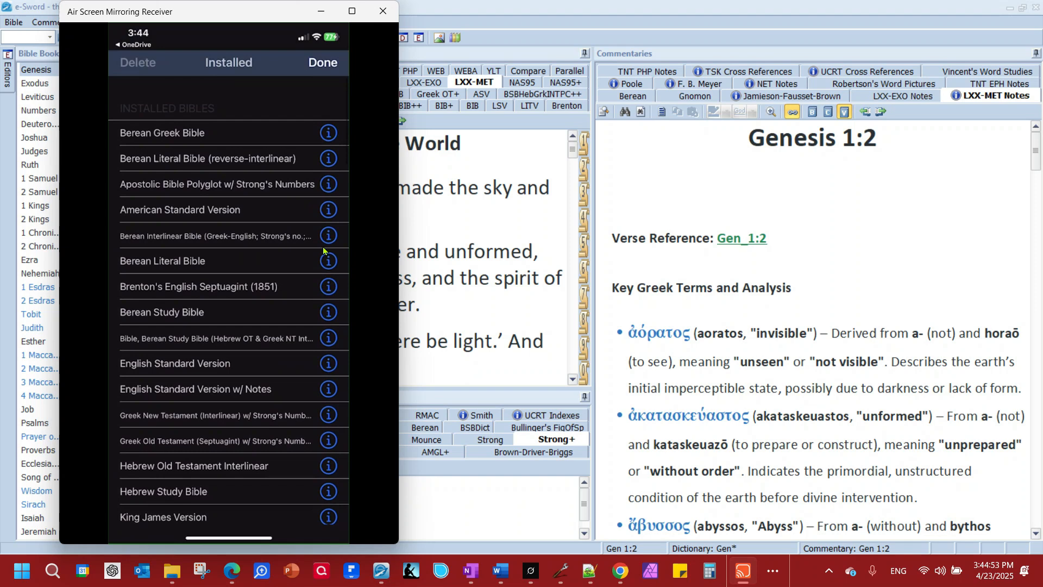
{"action": "scroll", "scroll_direction": "down", "scroll_amount": 3}
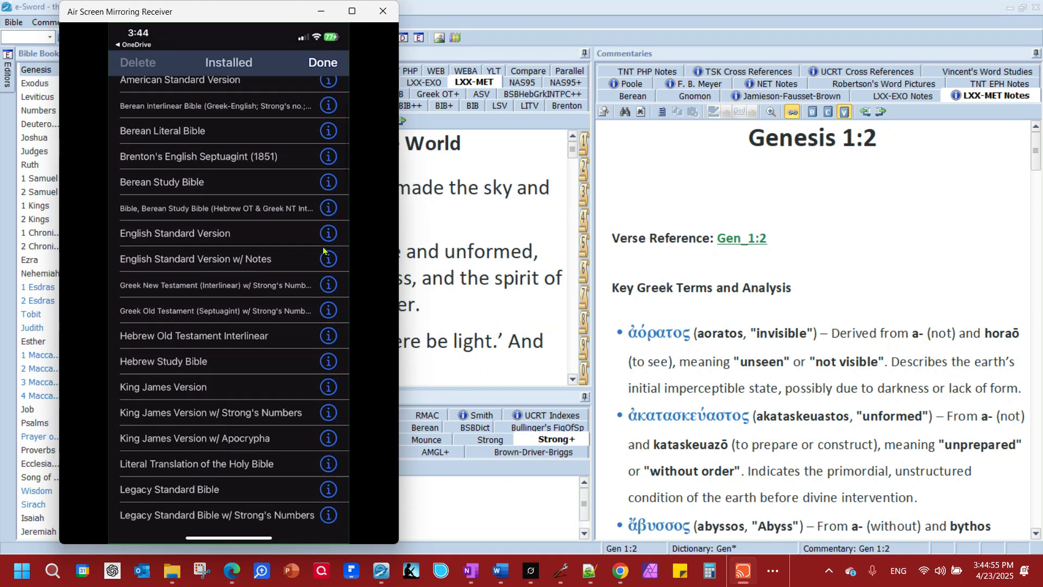
{"action": "scroll", "scroll_direction": "down", "scroll_amount": 3}
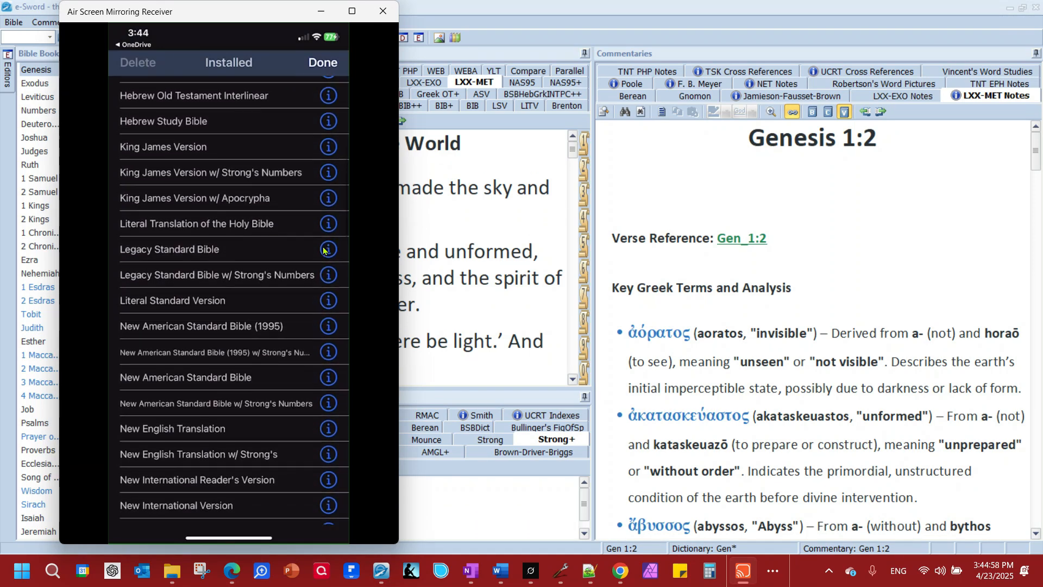
{"action": "scroll", "scroll_direction": "down", "scroll_amount": 3}
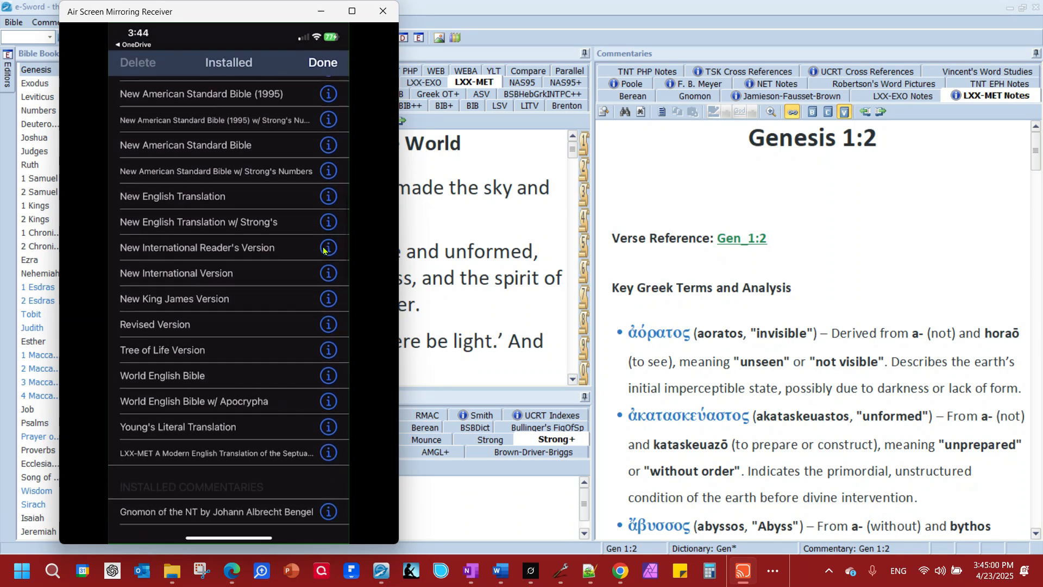
{"action": "scroll", "scroll_direction": "up", "scroll_amount": 3}
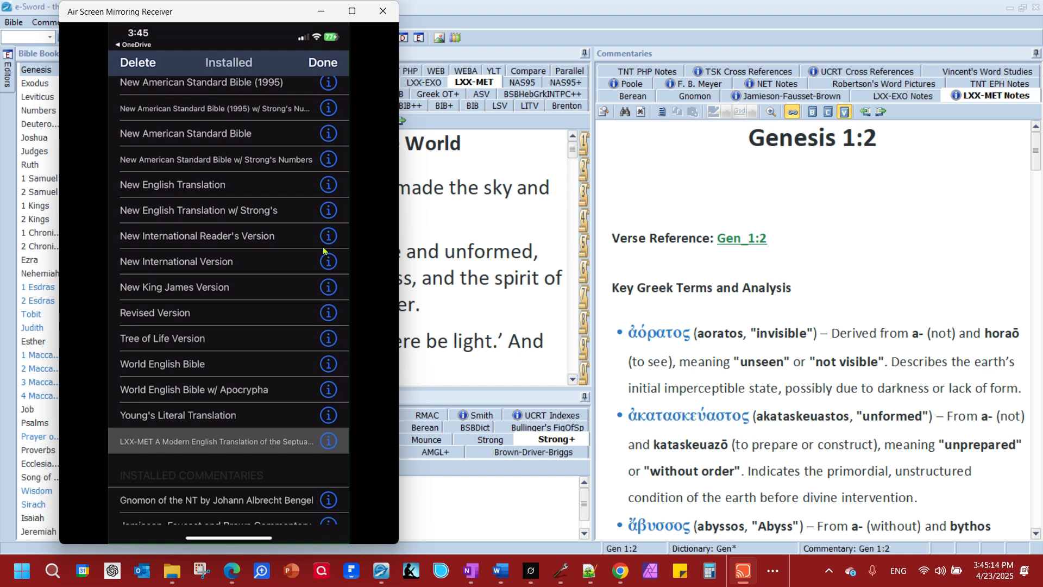
{"action": "left_click", "coordinate": [321, 63]}
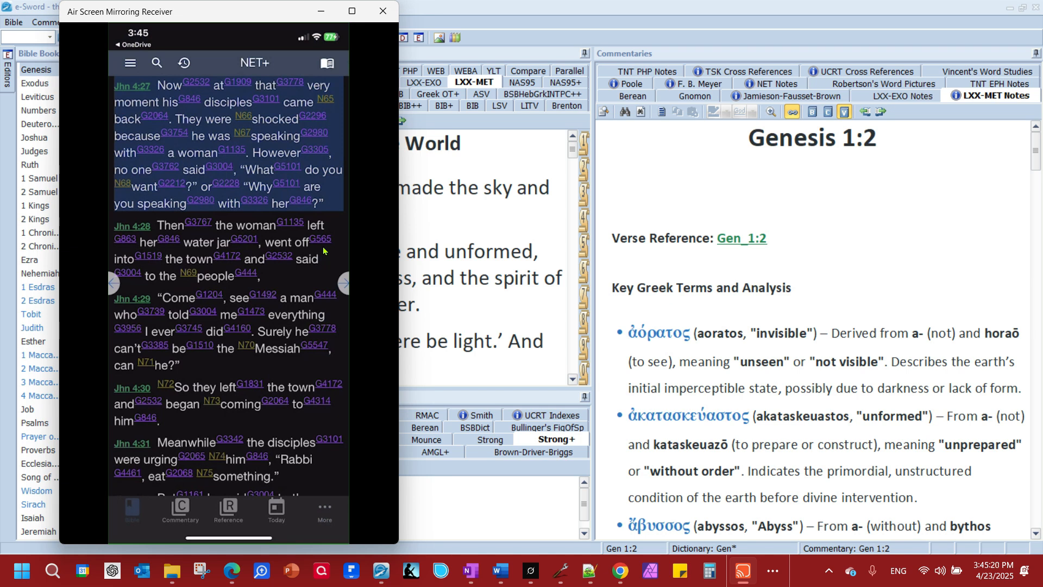
- Select LXX-MET as the reader's Bible and choose an Old Testament book
{"action": "left_click", "coordinate": [254, 63]}
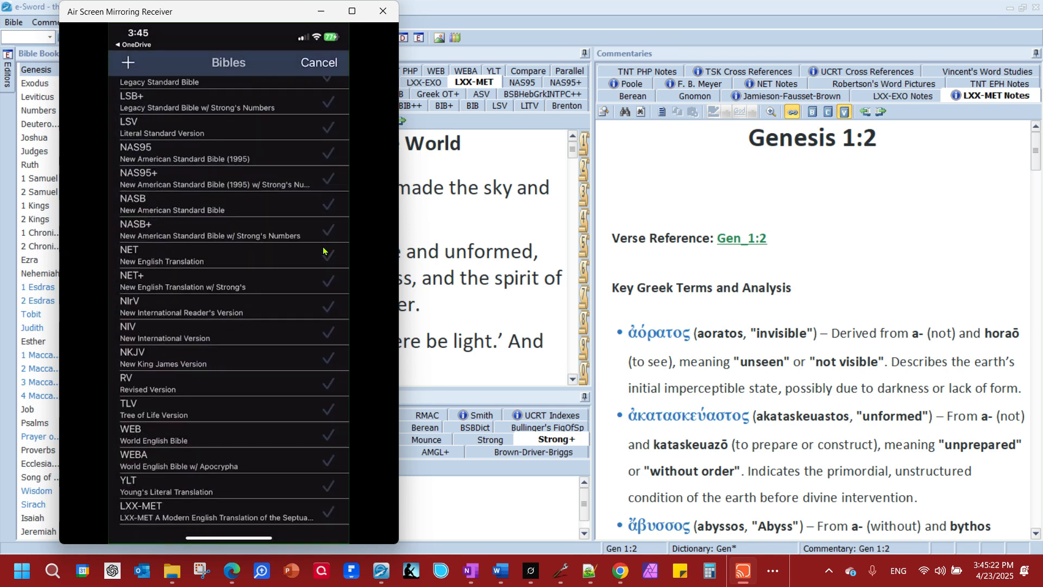
{"action": "left_click", "coordinate": [141, 505]}
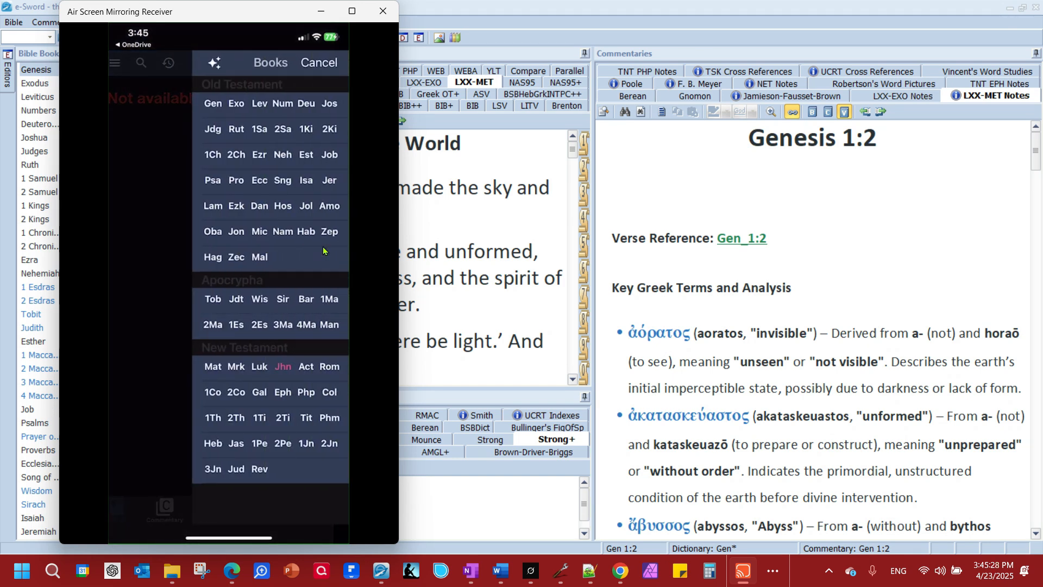
{"action": "left_click", "coordinate": [212, 103]}
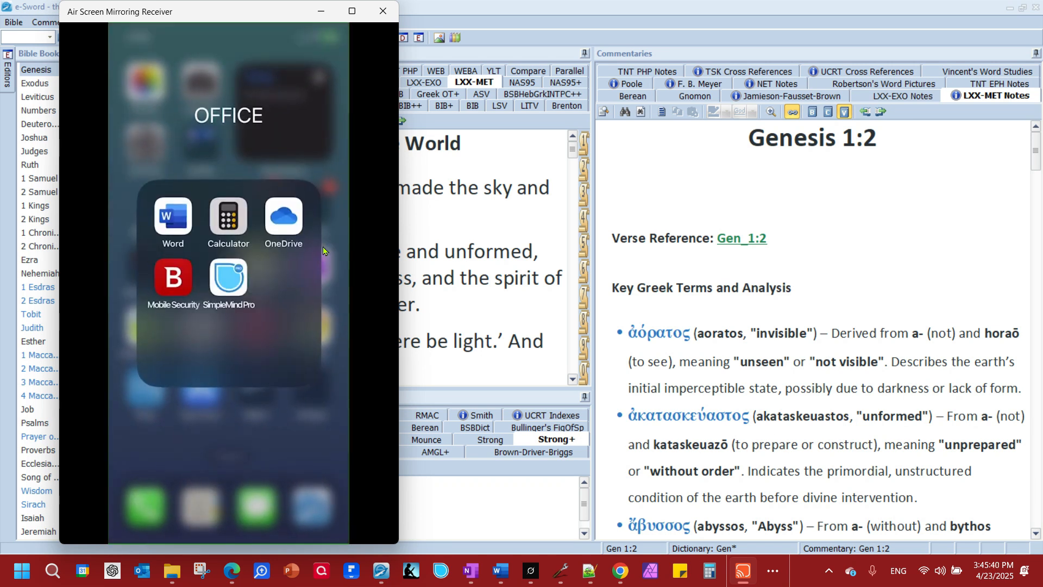
- Share the LXX-MET-NOTES file from OneDrive's Running Notes folder to e-Sword
{"action": "left_click", "coordinate": [283, 215]}
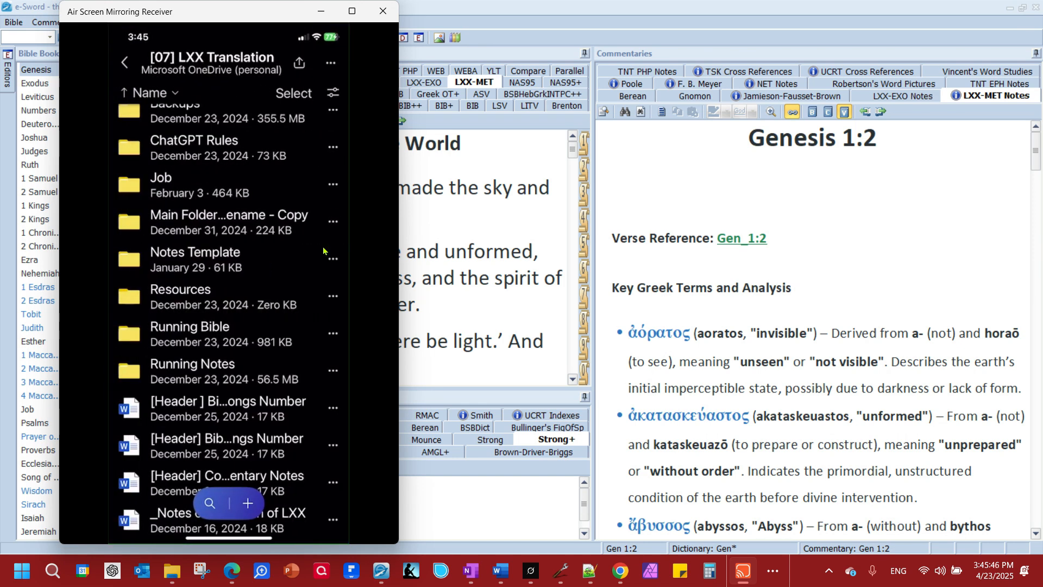
{"action": "left_click", "coordinate": [193, 363]}
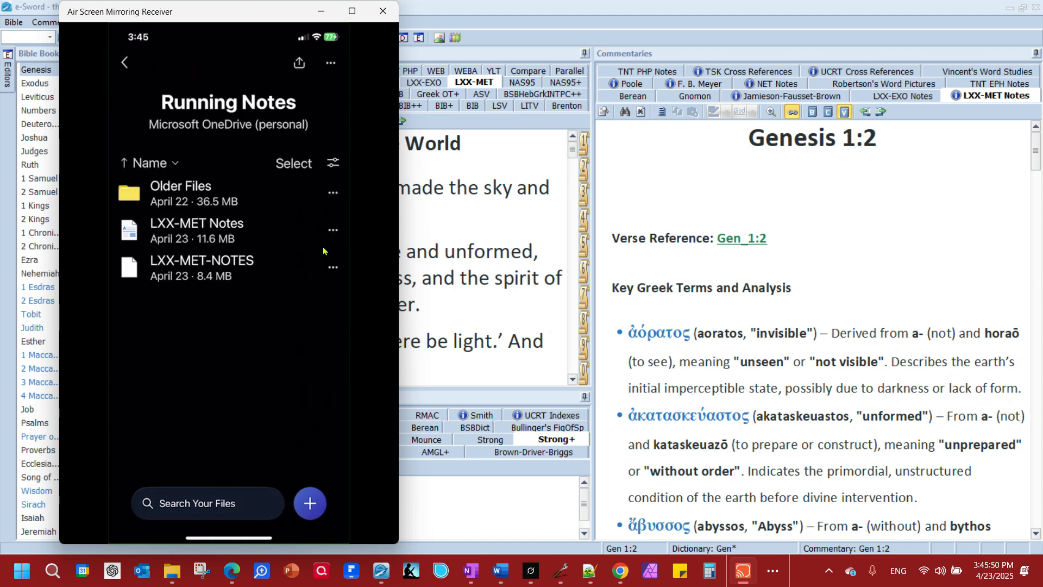
{"action": "left_click", "coordinate": [333, 267]}
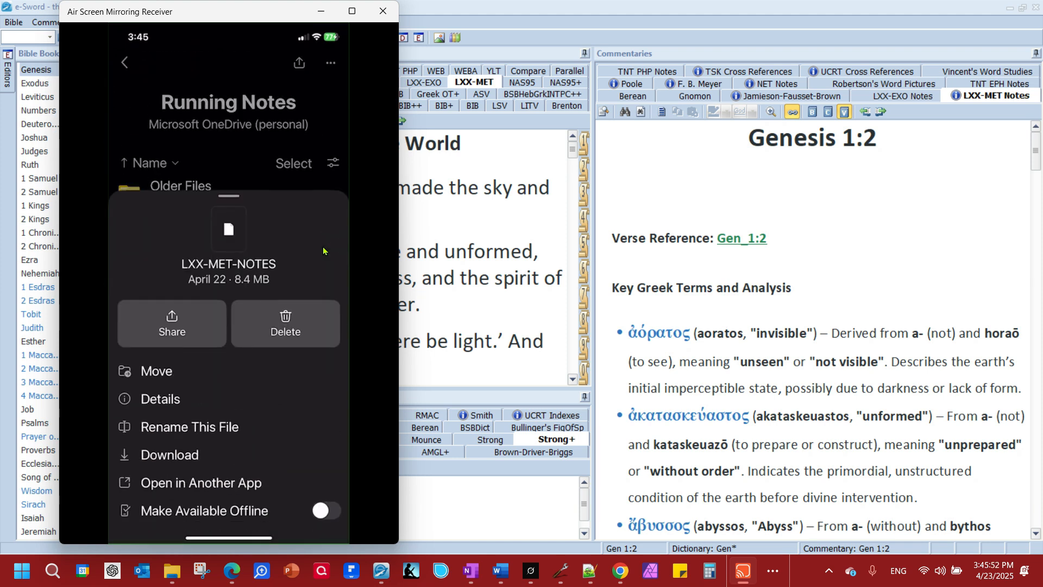
{"action": "left_click", "coordinate": [172, 322]}
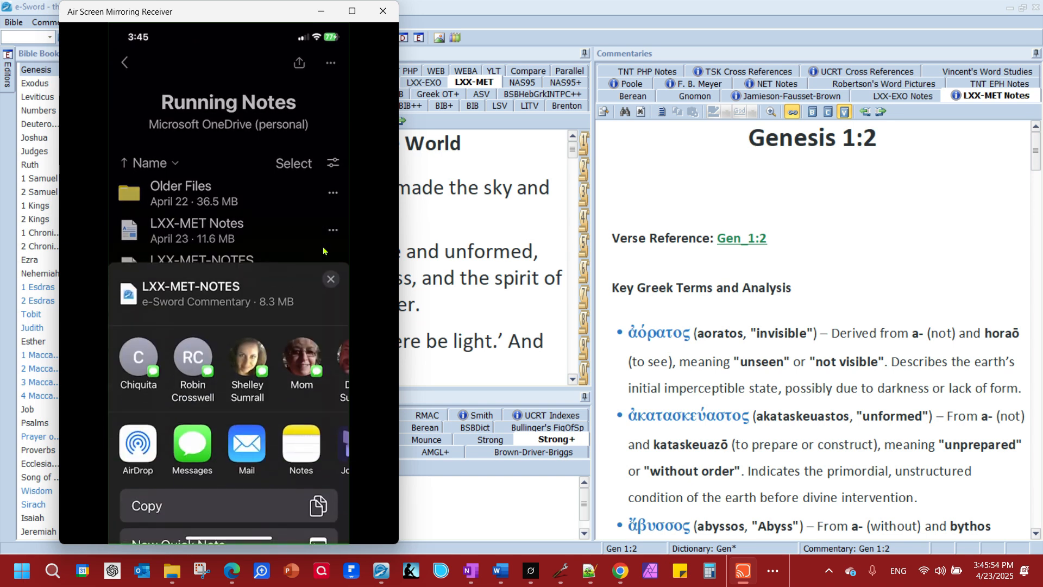
{"action": "scroll", "scroll_direction": "left", "scroll_amount": 3}
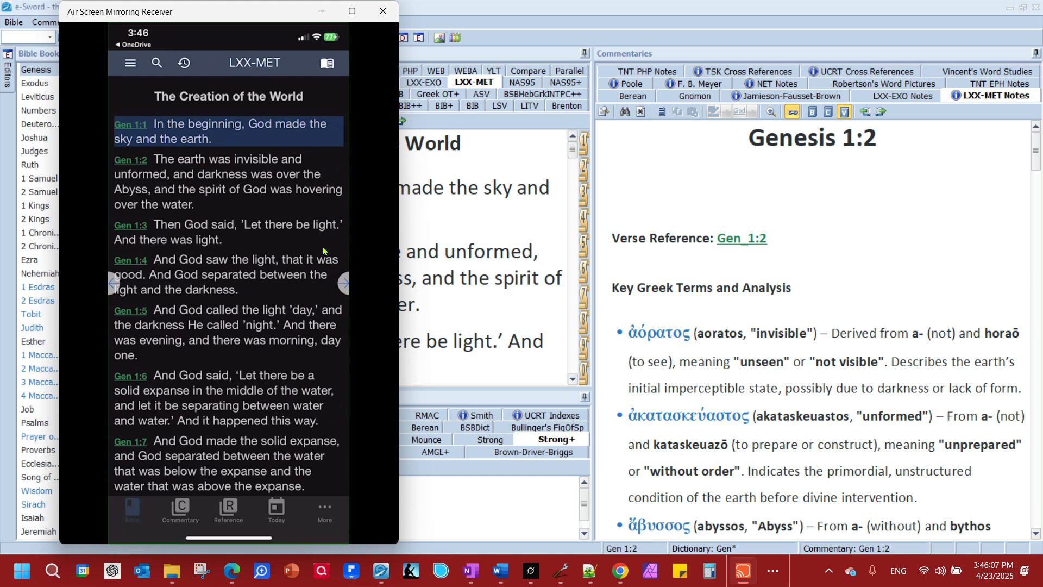
- Find LXX-MET Translation Notes under Installed Commentaries, then move to the commentary view
{"action": "left_click", "coordinate": [130, 63]}
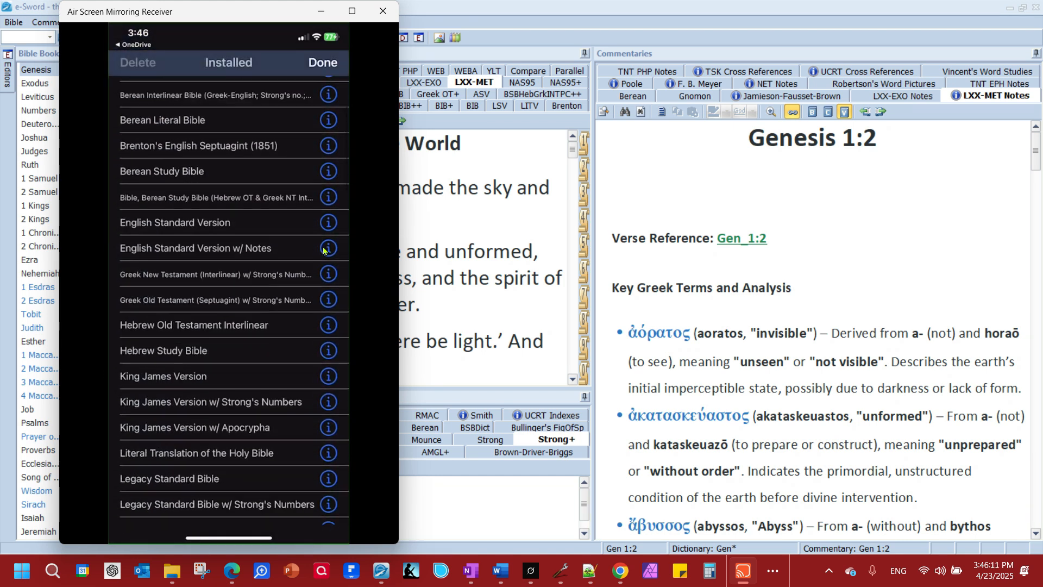
{"action": "scroll", "scroll_direction": "down", "scroll_amount": 3}
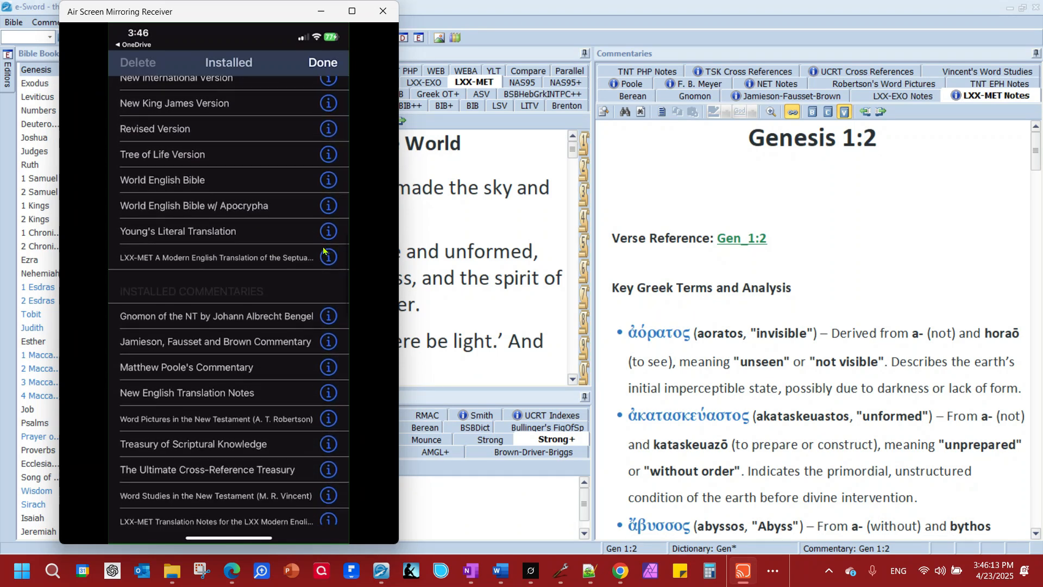
{"action": "scroll", "scroll_direction": "down", "scroll_amount": 3}
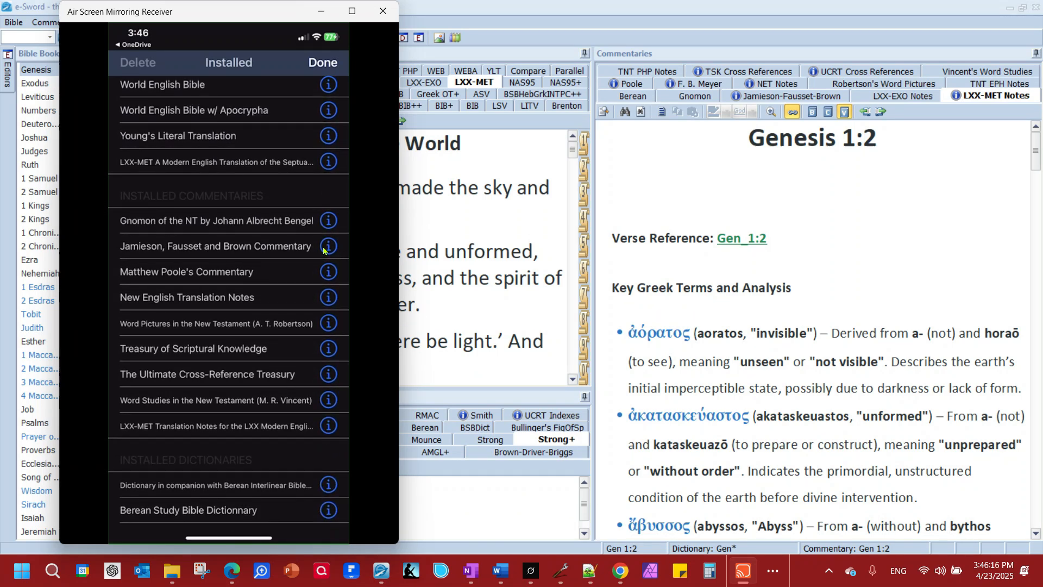
{"action": "left_click", "coordinate": [226, 426]}
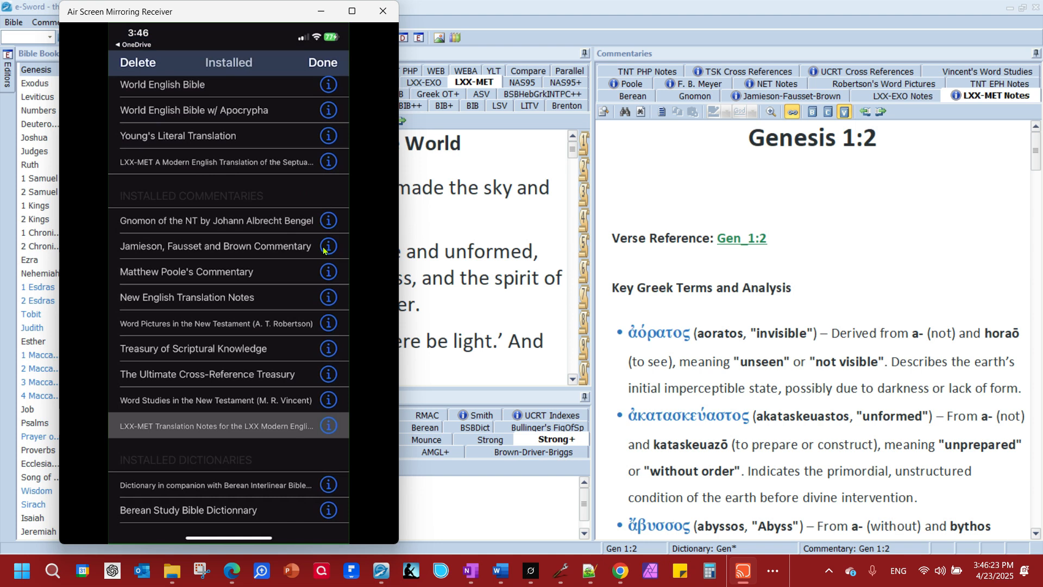
{"action": "left_click", "coordinate": [322, 63]}
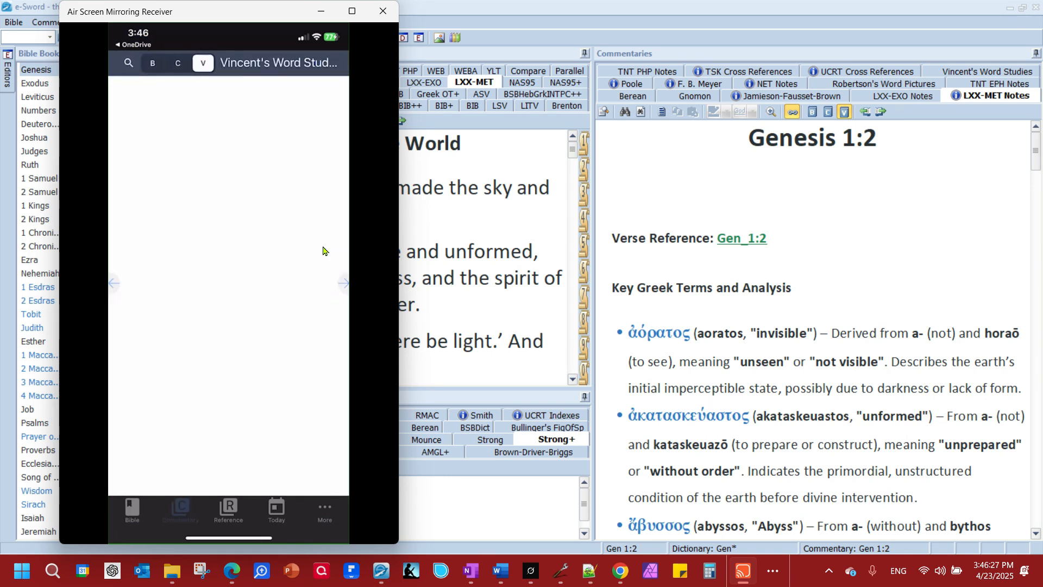
- Select LXX-MET Notes as the commentary and read through its Genesis 1:1 notes
{"action": "left_click", "coordinate": [180, 510]}
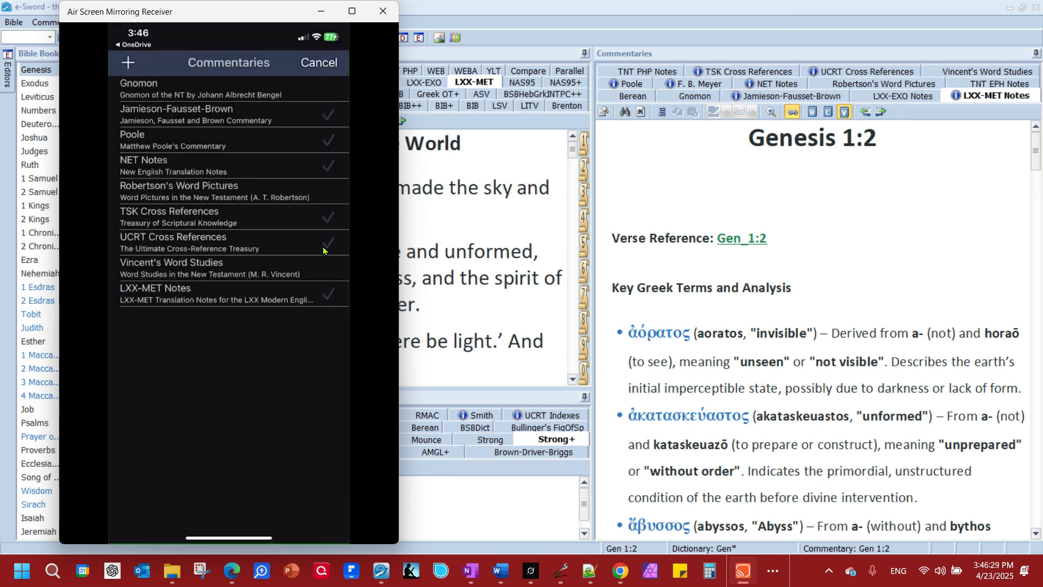
{"action": "left_click", "coordinate": [155, 287]}
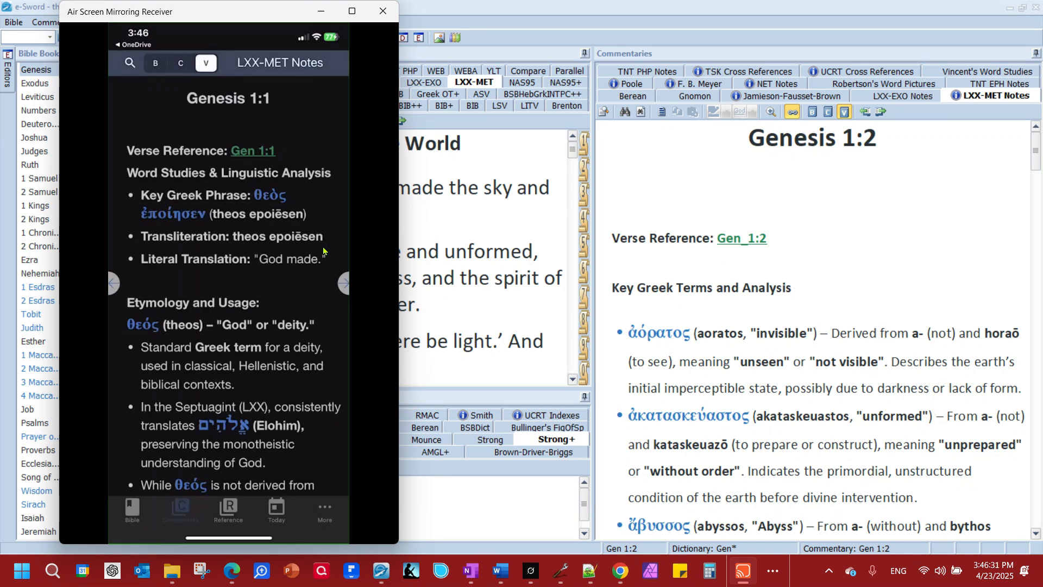
{"action": "scroll", "scroll_direction": "down", "scroll_amount": 3}
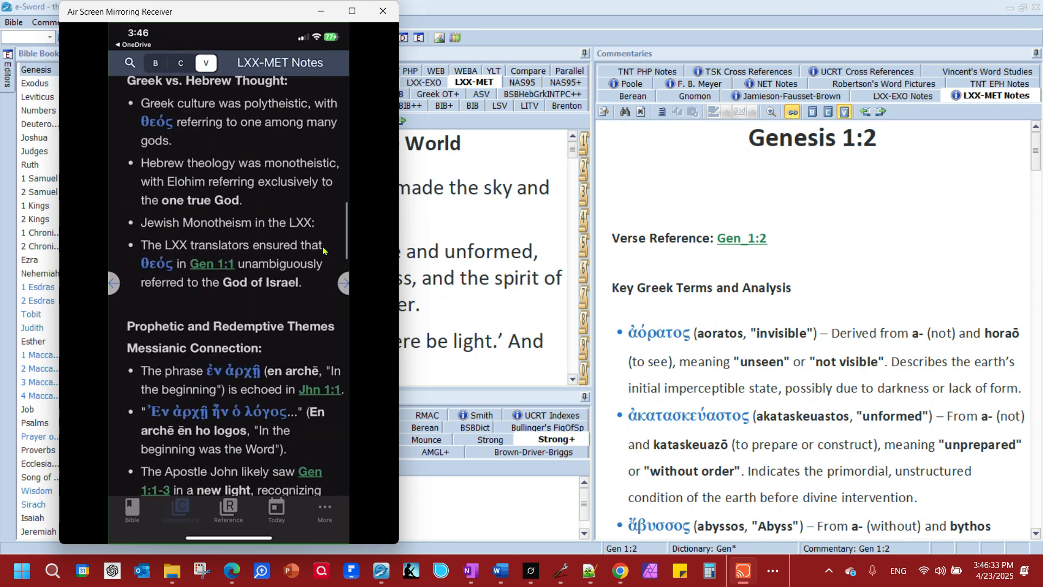
{"action": "scroll", "scroll_direction": "down", "scroll_amount": 3}
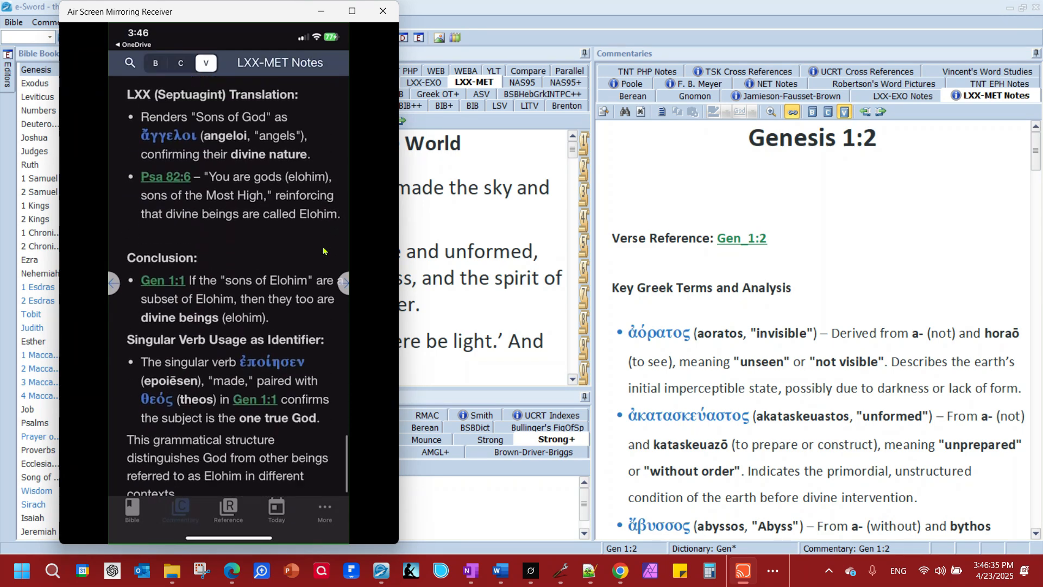
{"action": "scroll", "scroll_direction": "down", "scroll_amount": 3}
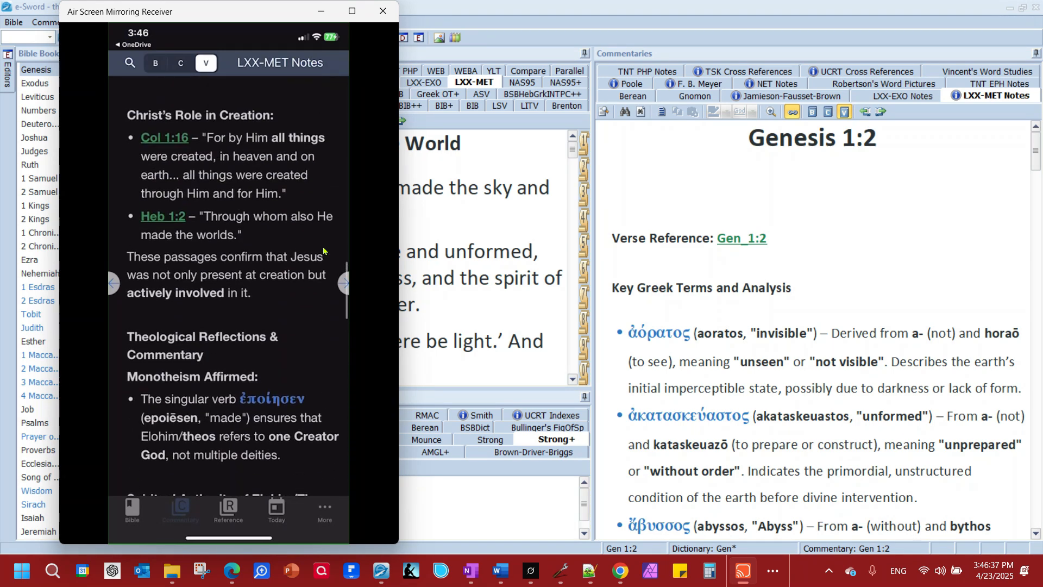
{"action": "scroll", "scroll_direction": "up", "scroll_amount": 3}
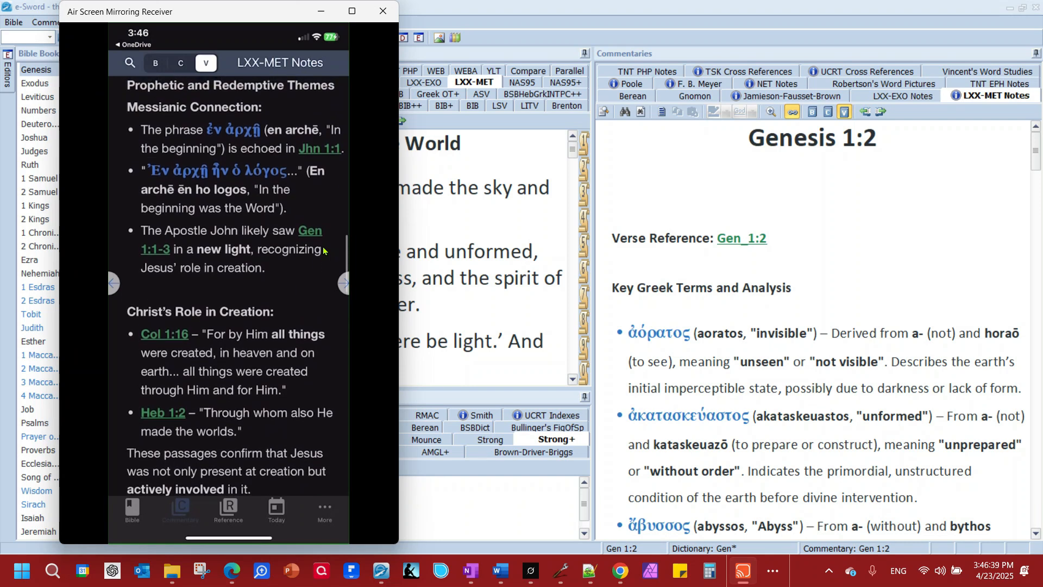
{"action": "scroll", "scroll_direction": "down", "scroll_amount": 3}
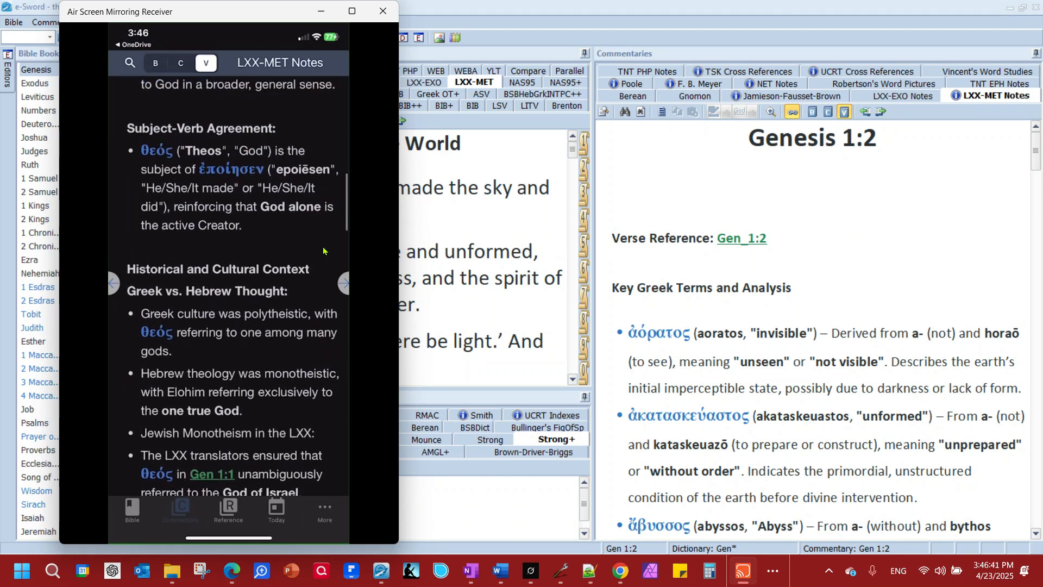